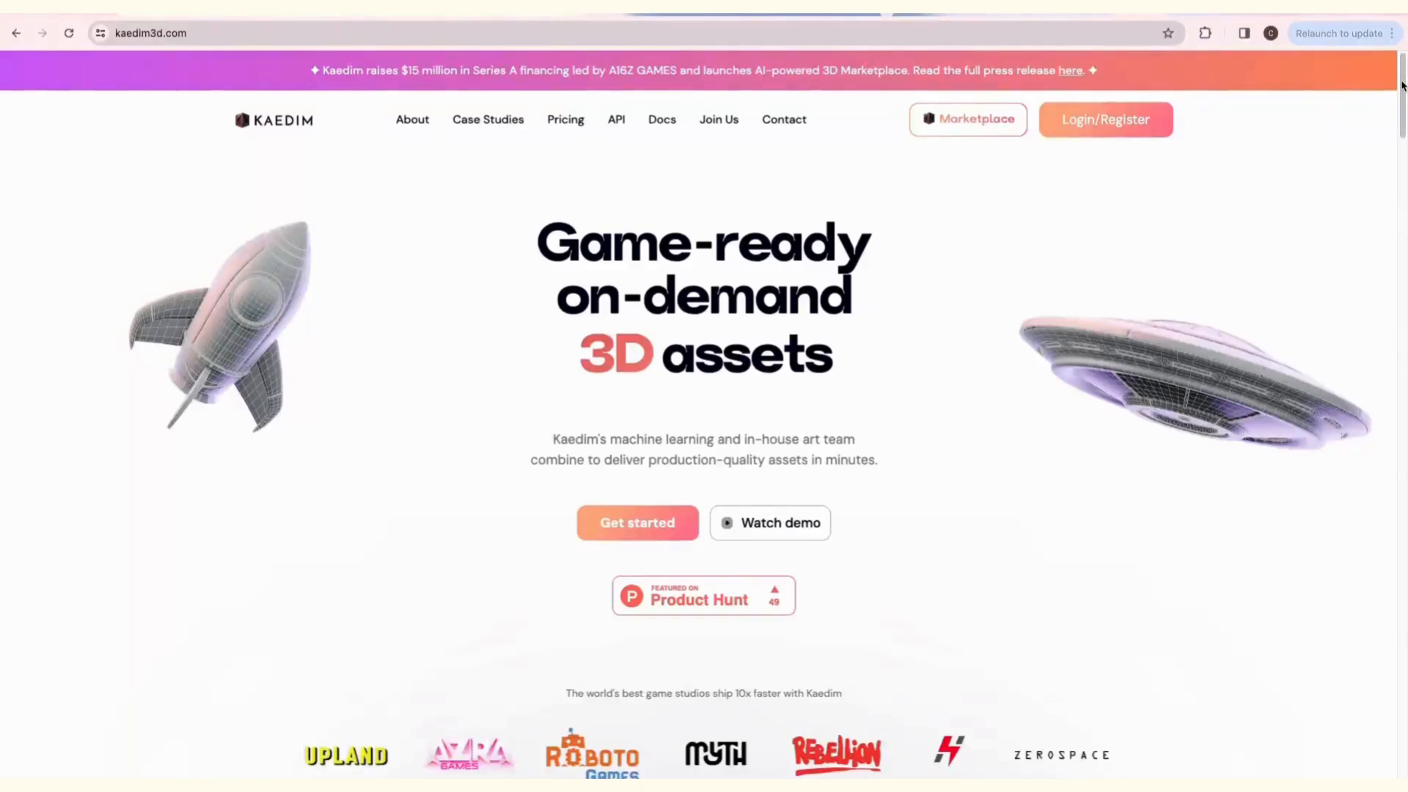
Scroll to the Marketplace, open the Ornate Goblet Chalice pack and view its Vintage bookshelf model.
scroll(down, 3)
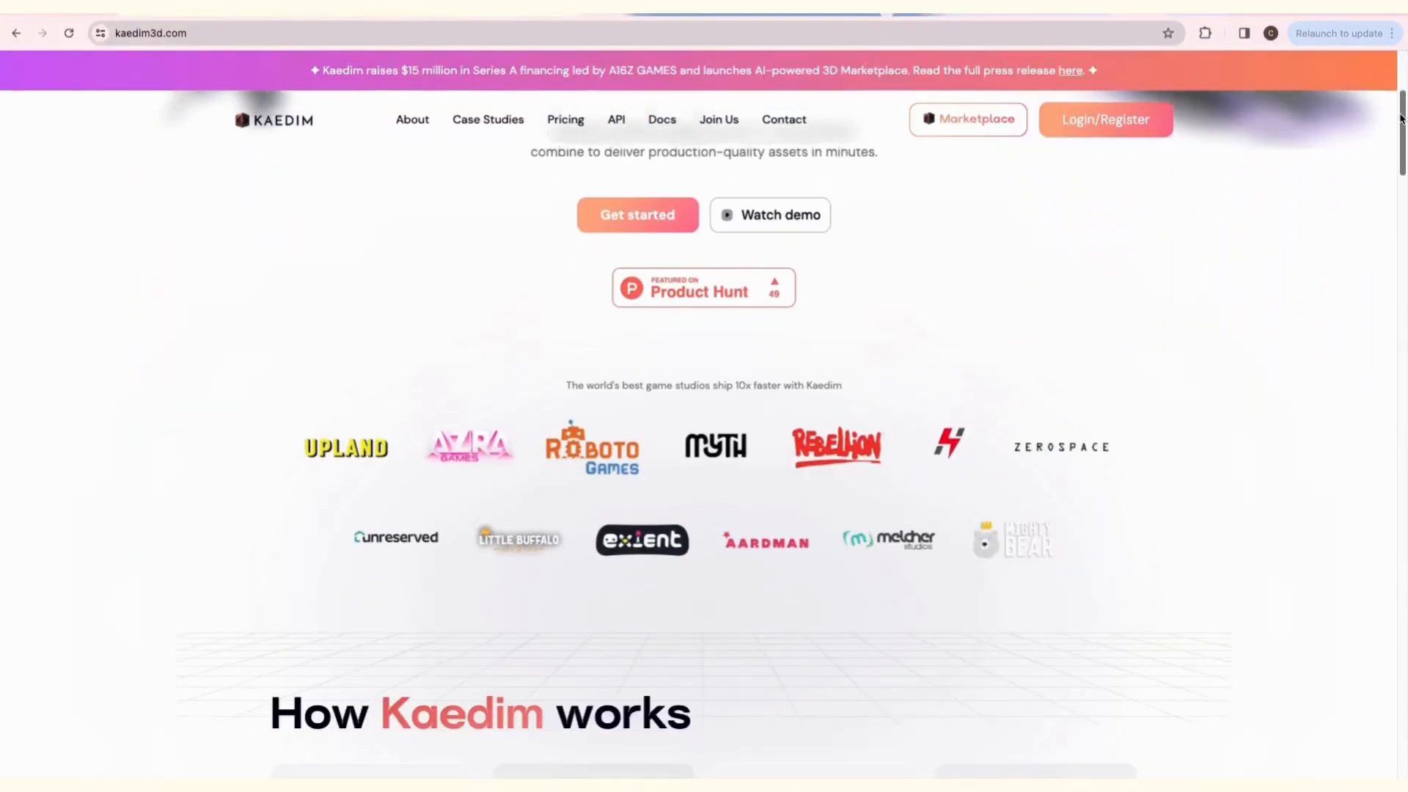
scroll(down, 3)
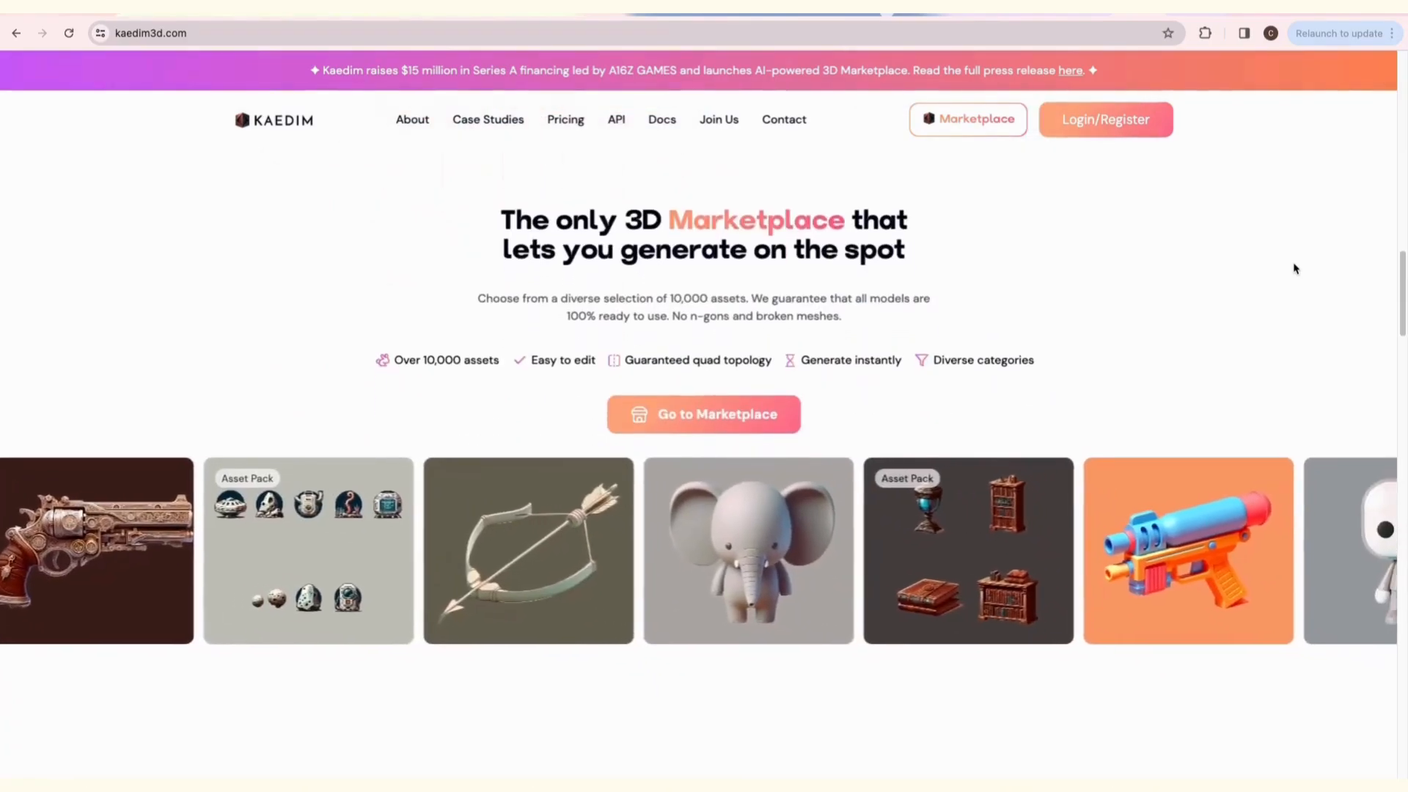
click(968, 549)
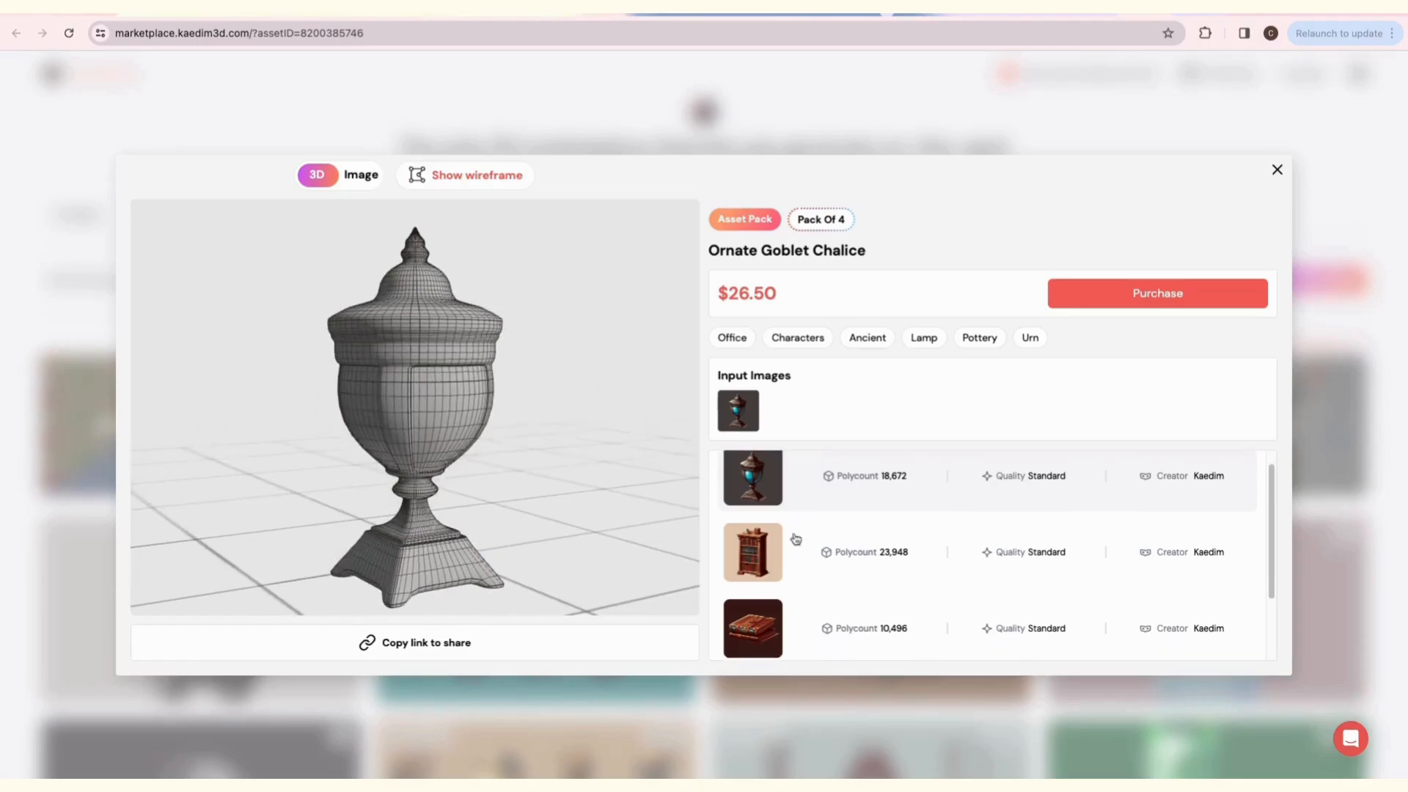
click(752, 552)
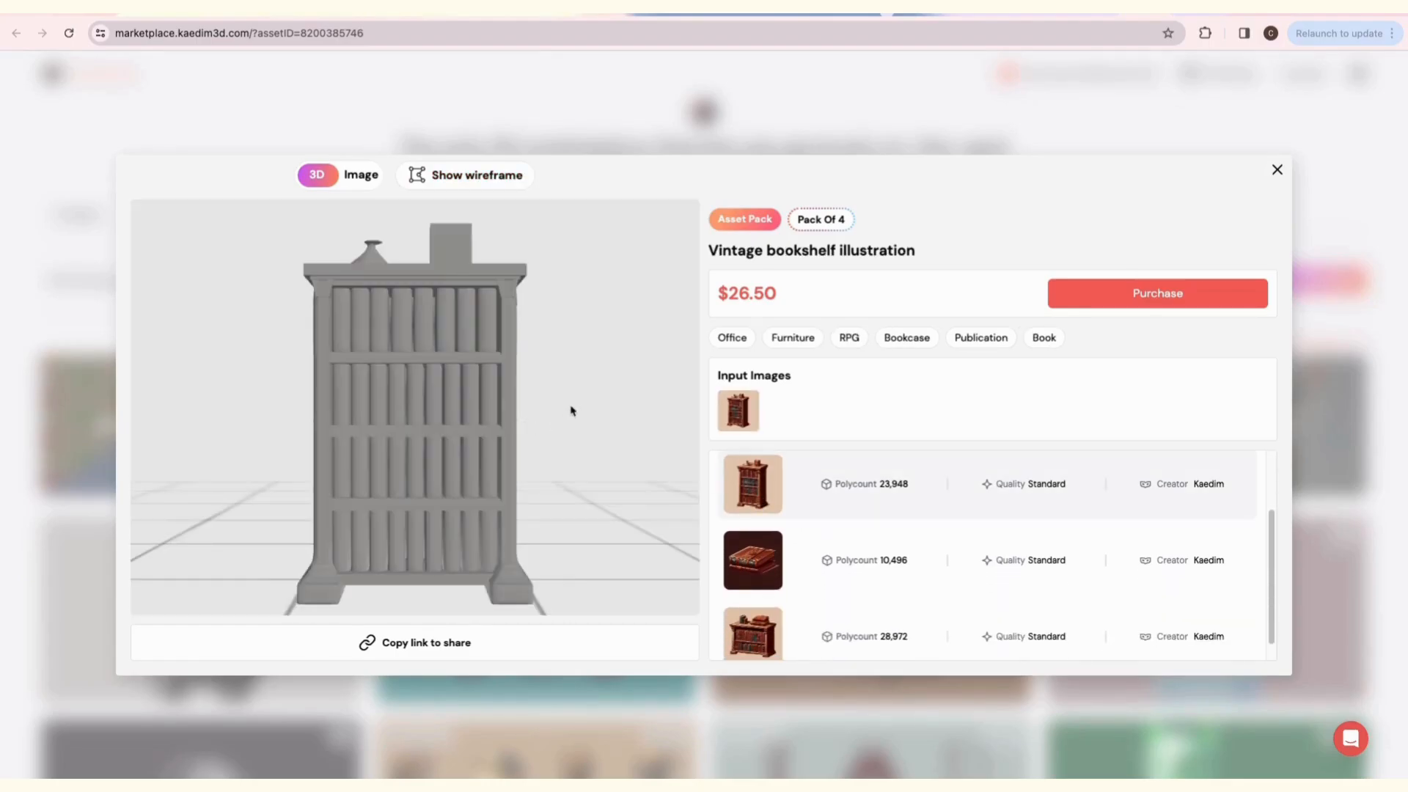
click(1276, 170)
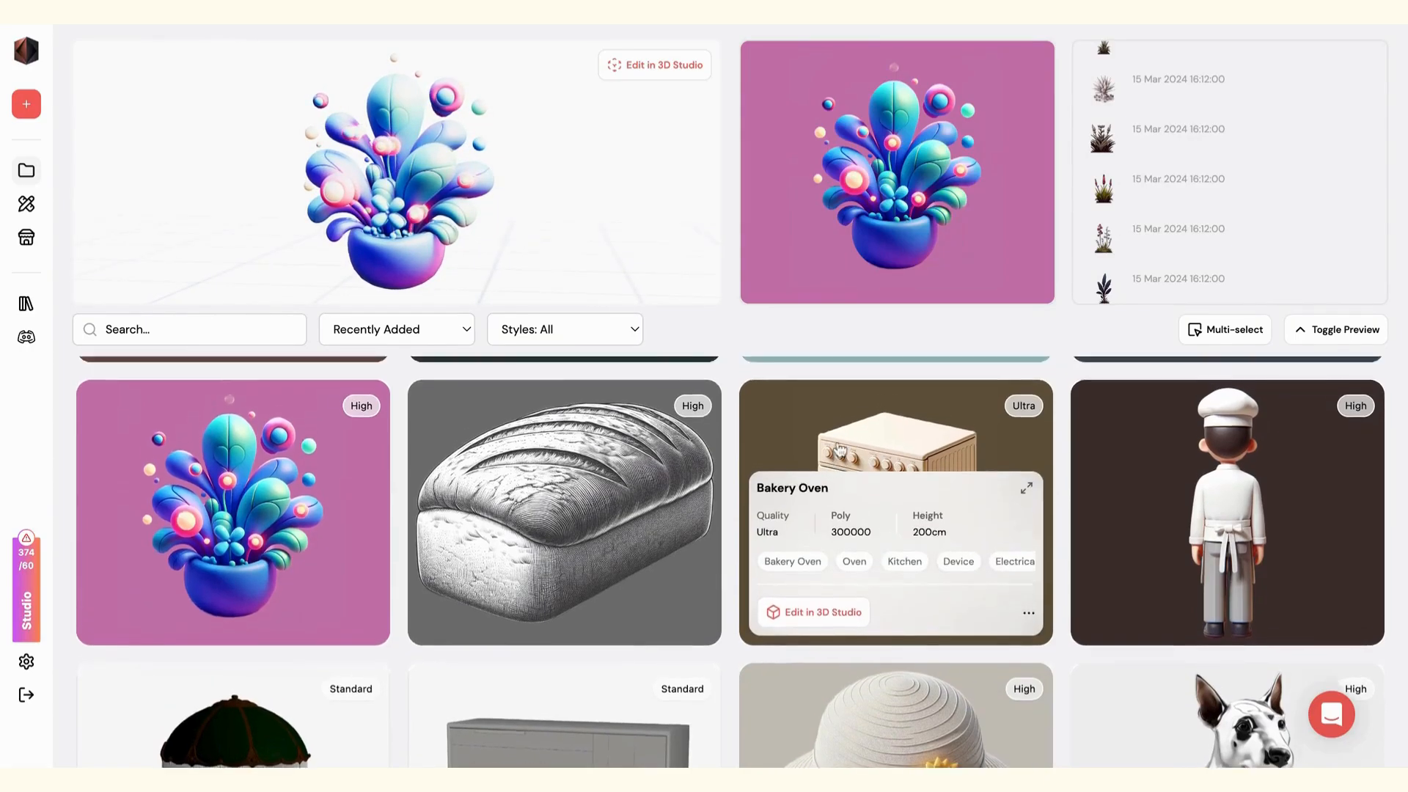
Scroll the asset grid and preview the spaceship-submarine model in 3D.
scroll(down, 3)
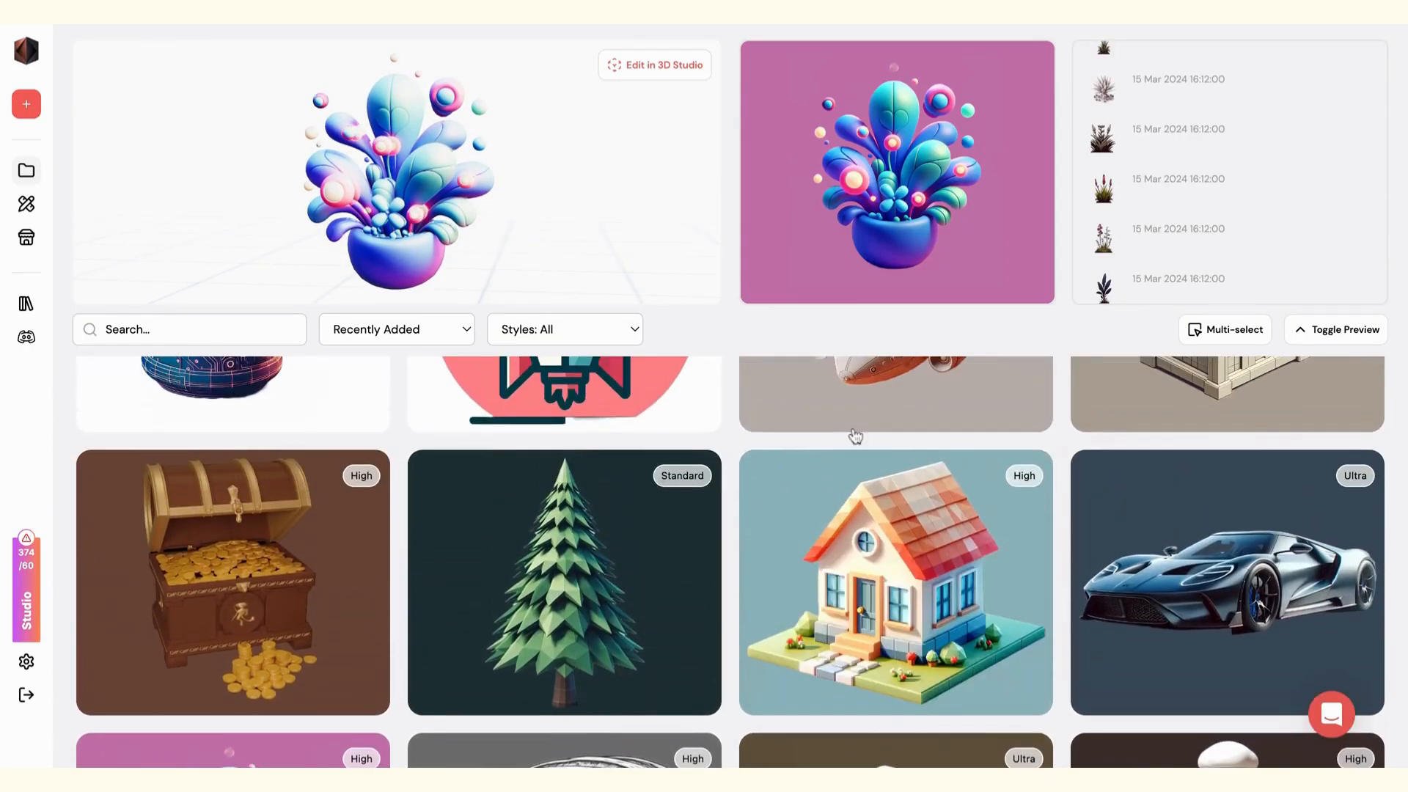
click(894, 581)
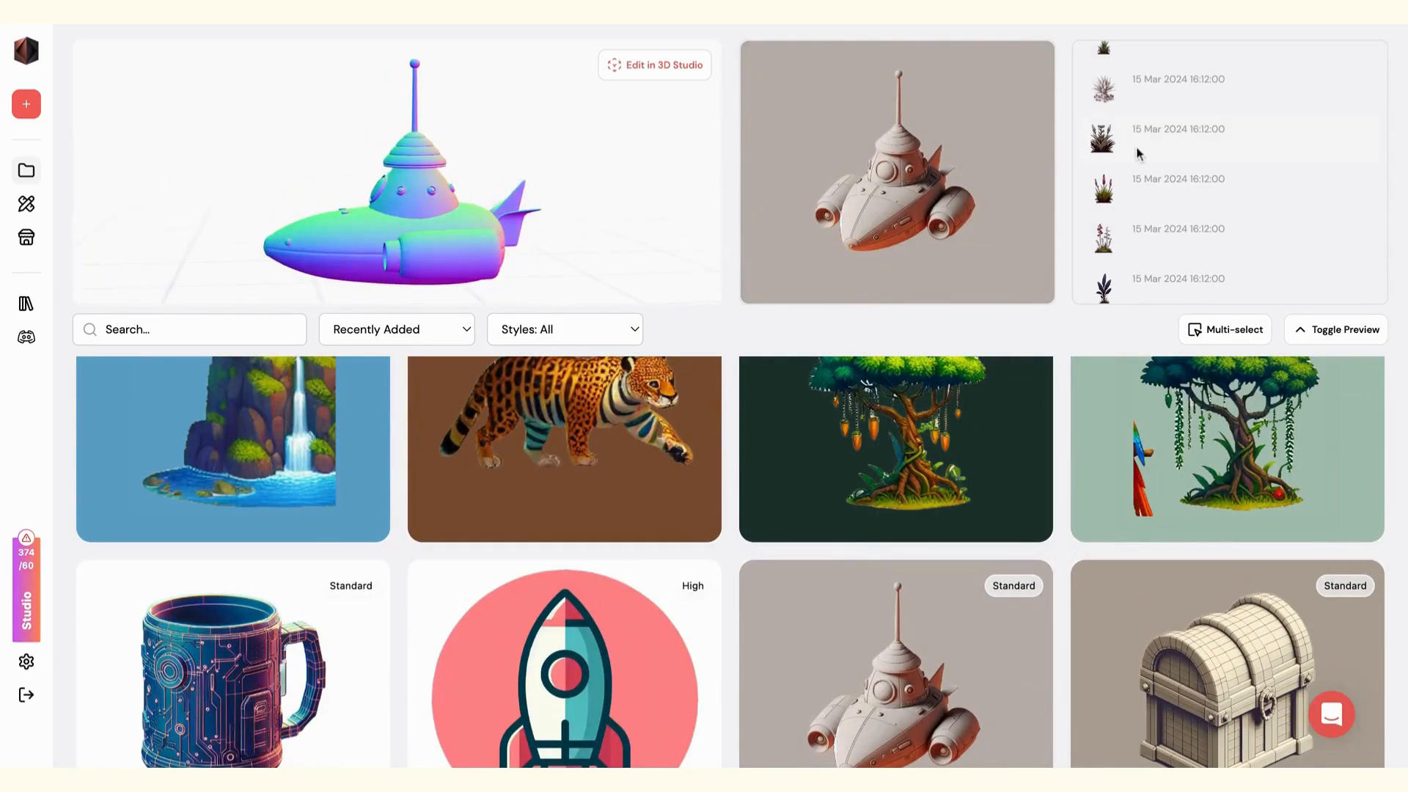
scroll(up, 3)
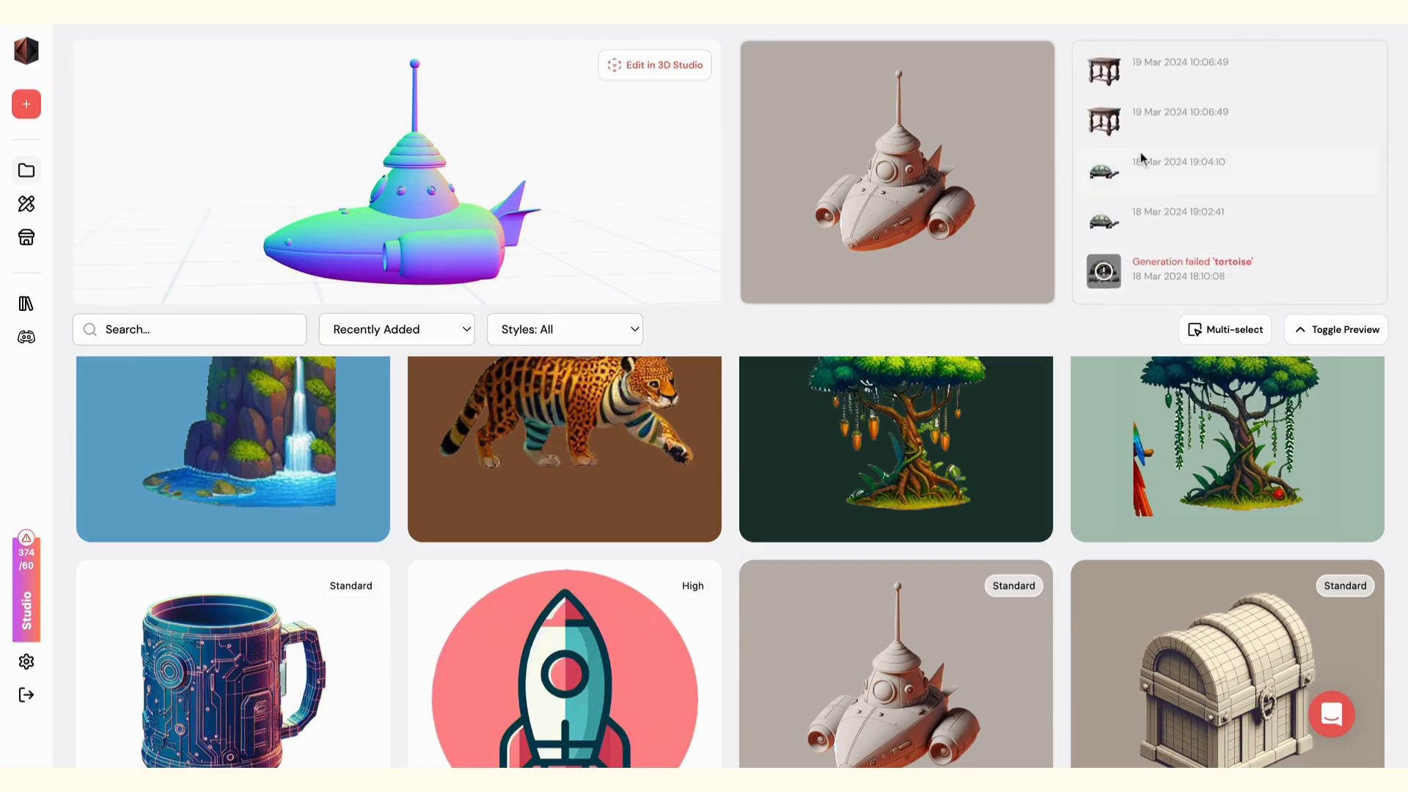
scroll(down, 3)
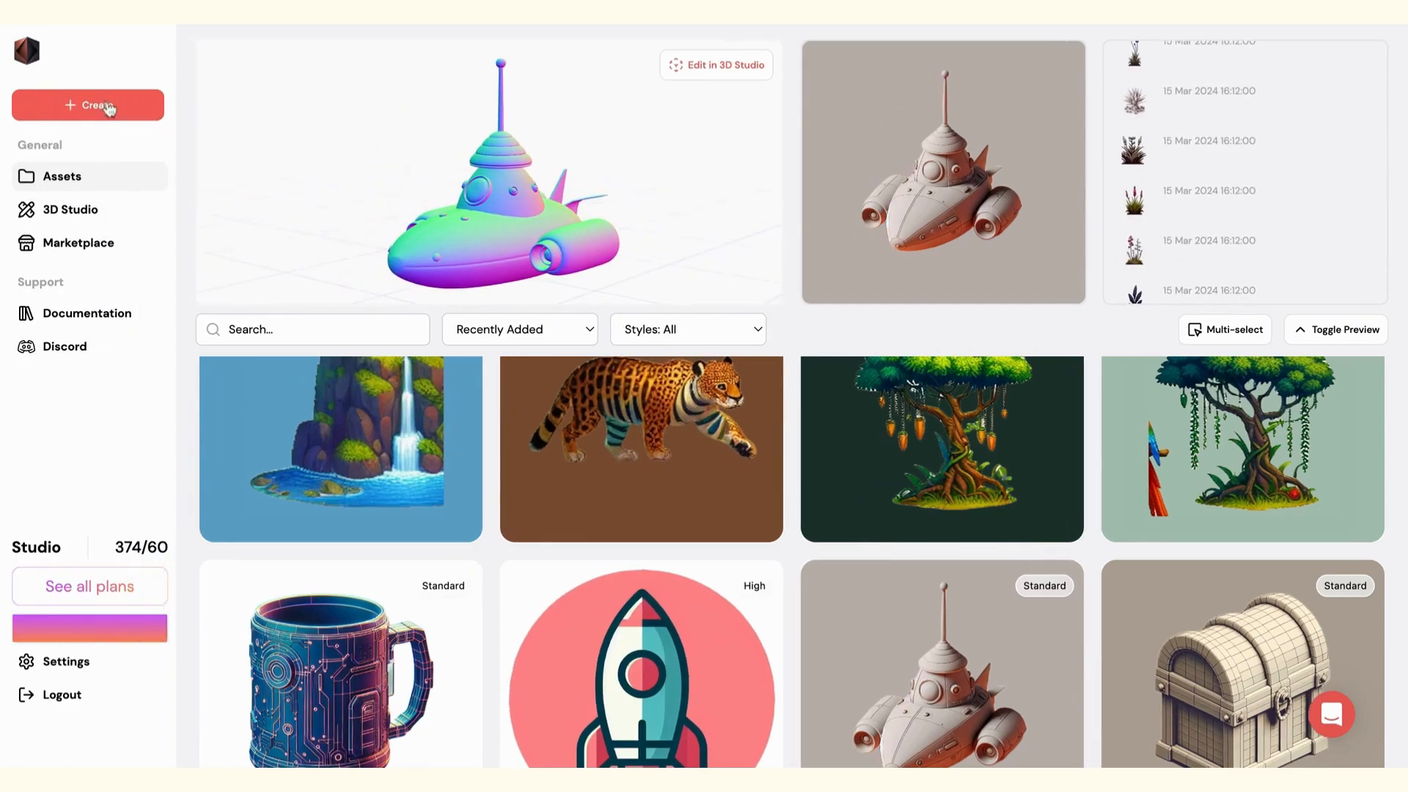
Start a new model from the space plant image, briefly checking the quality comparison.
click(87, 105)
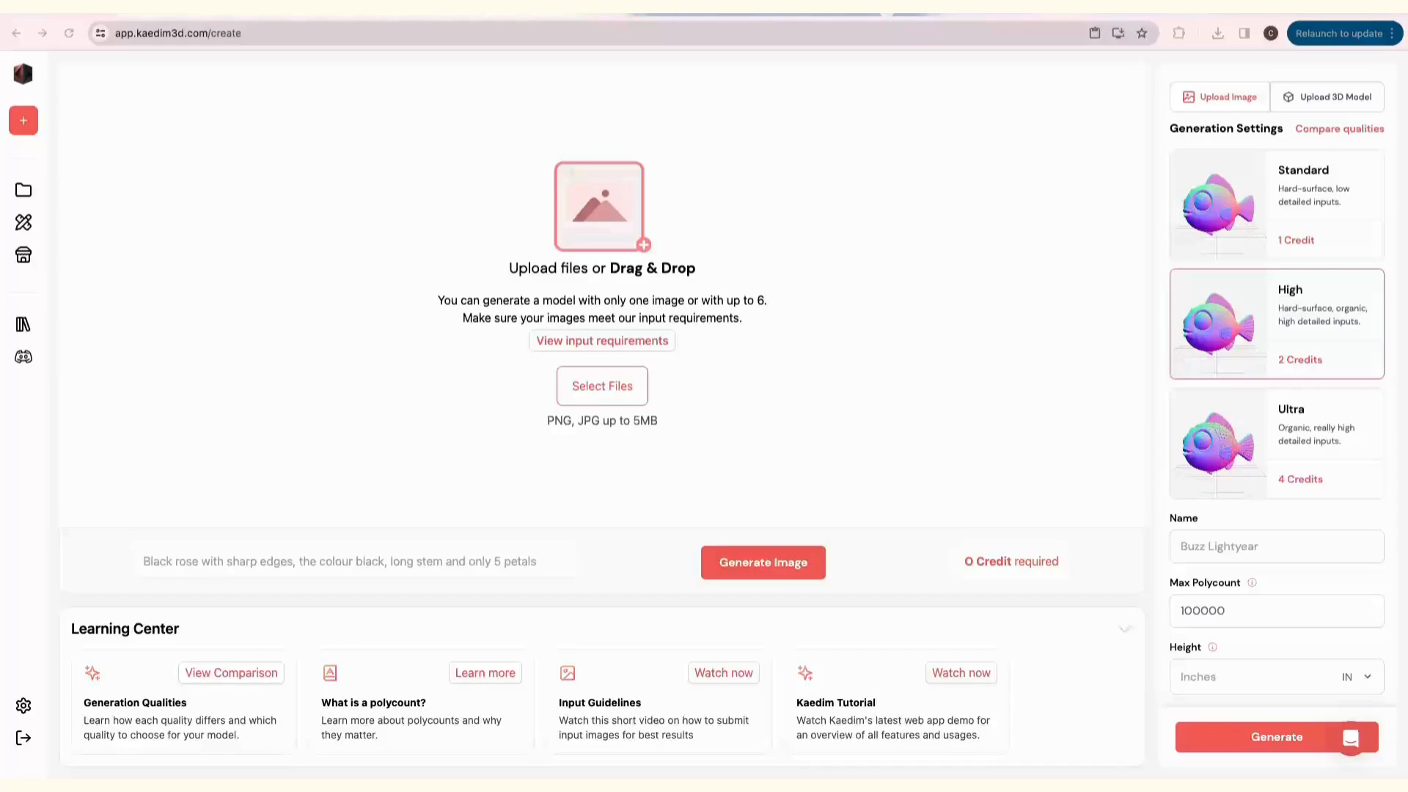
mouse_move(1033, 620)
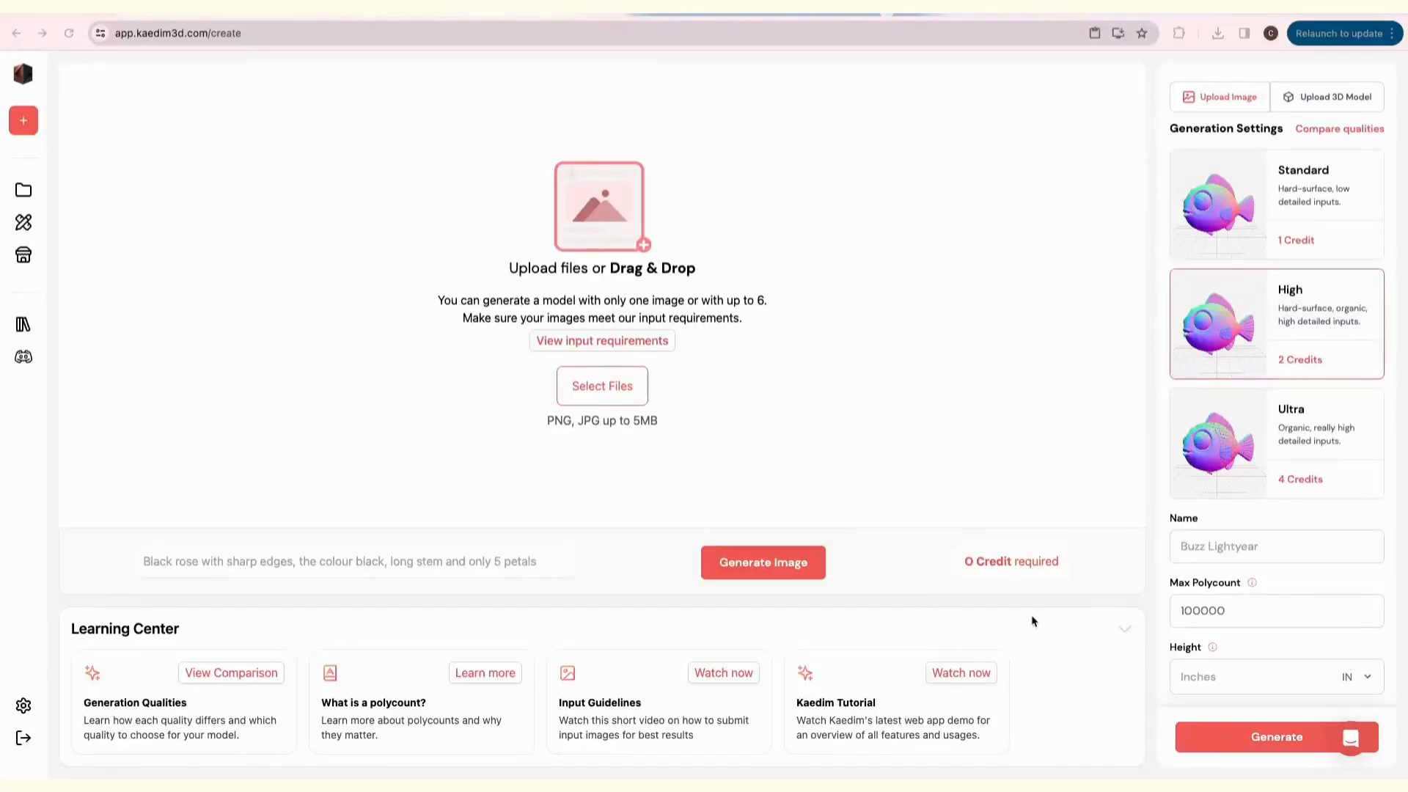
mouse_move(1264, 233)
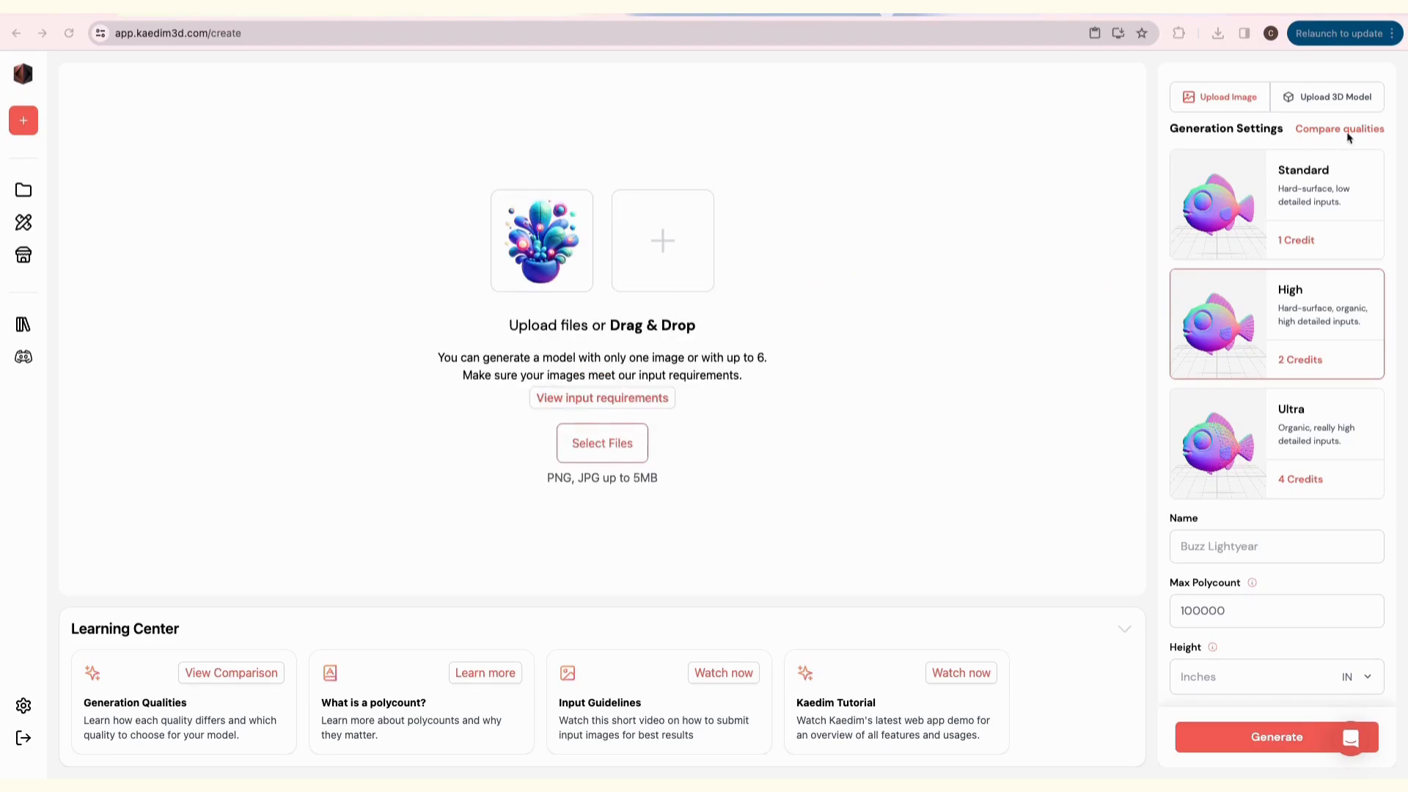
mouse_move(1352, 132)
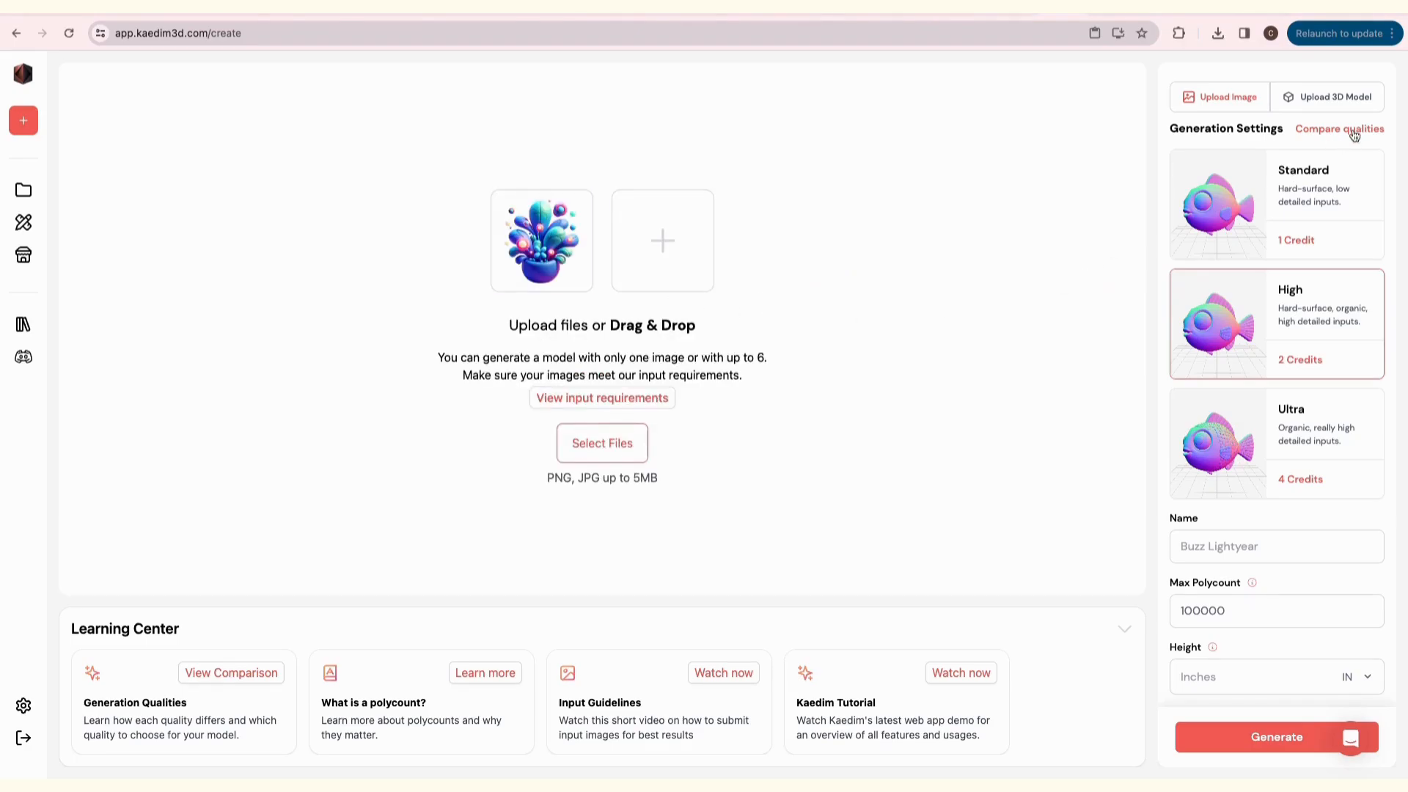
click(1339, 129)
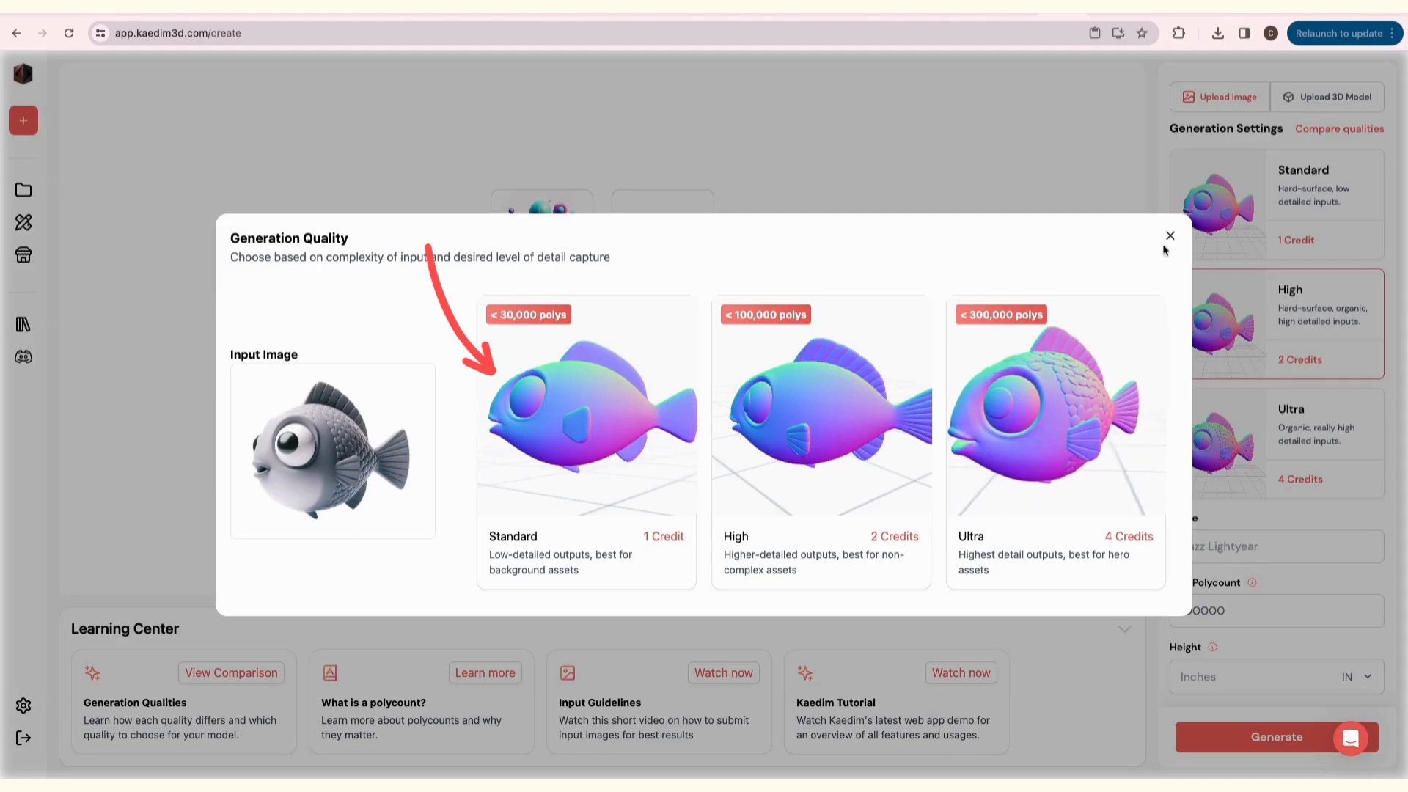
click(1169, 235)
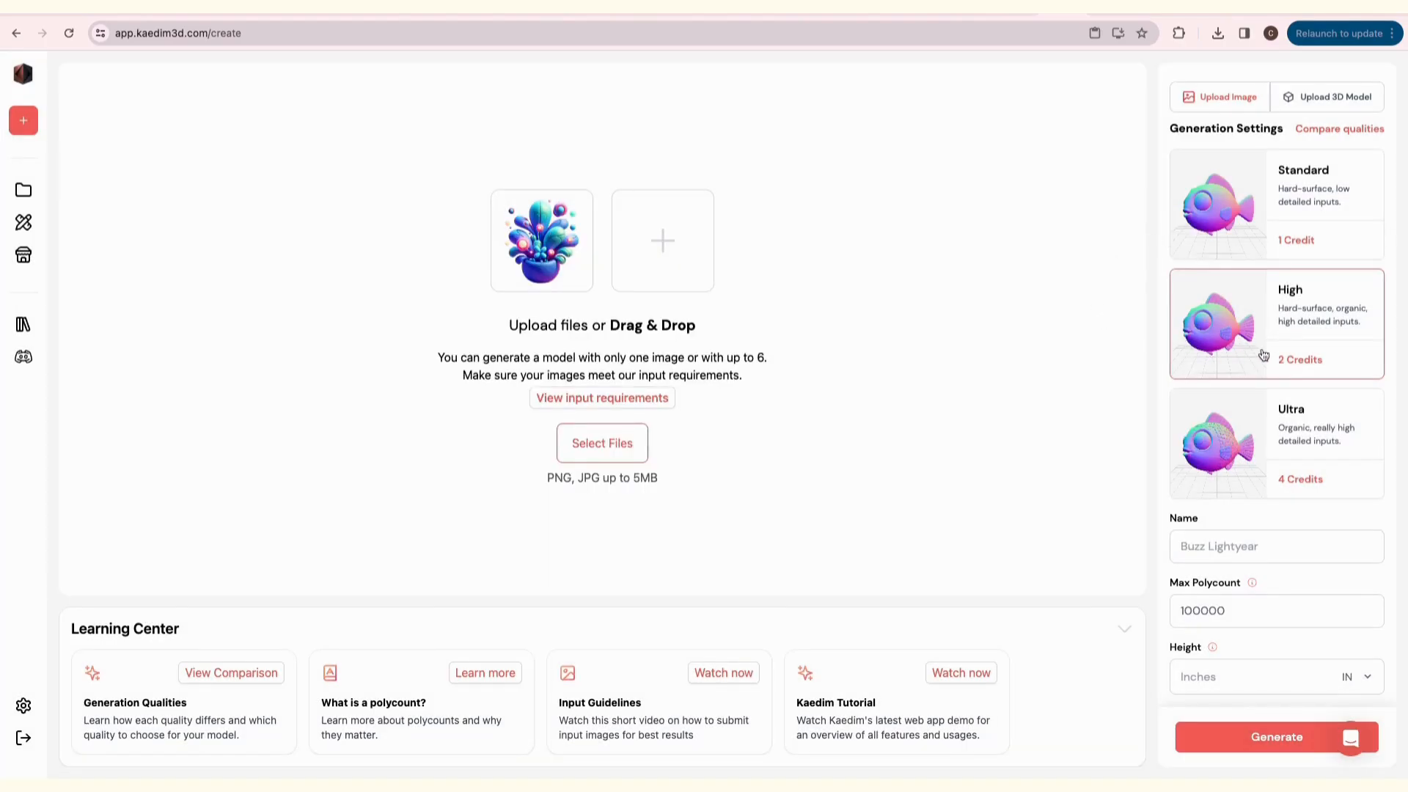
Name the model 'Space plant', keep the height unit in inches, and generate it.
text(Spa)
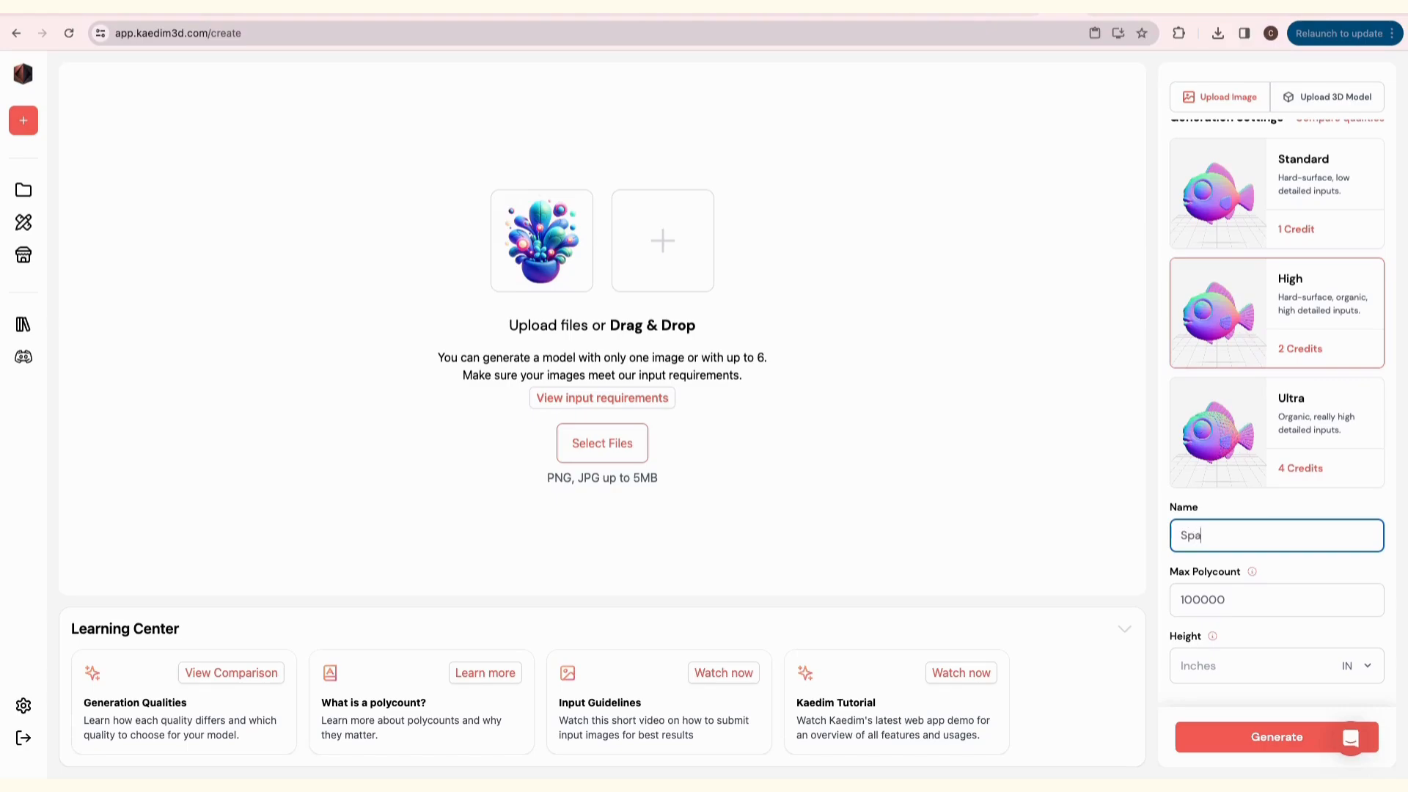
text(ce plant)
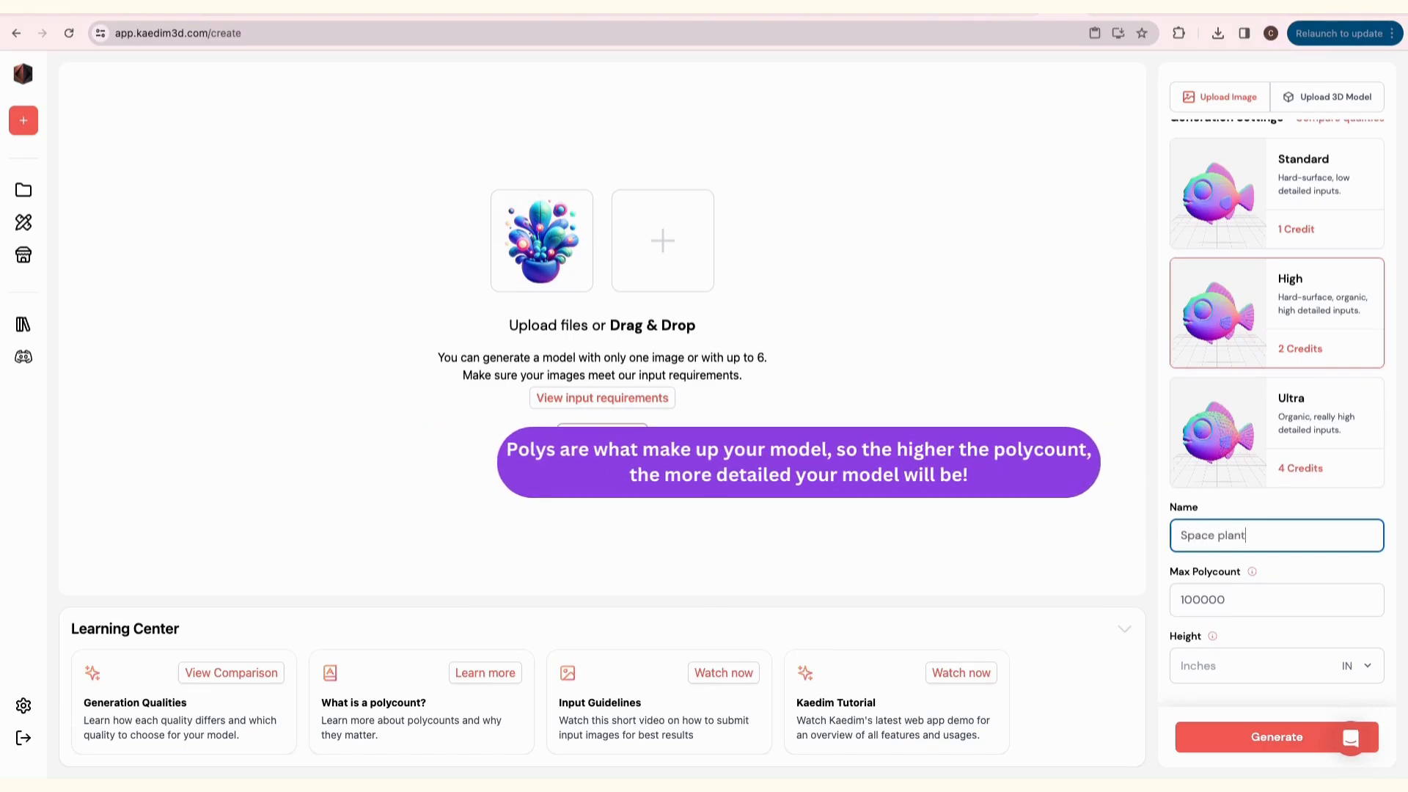
click(1267, 665)
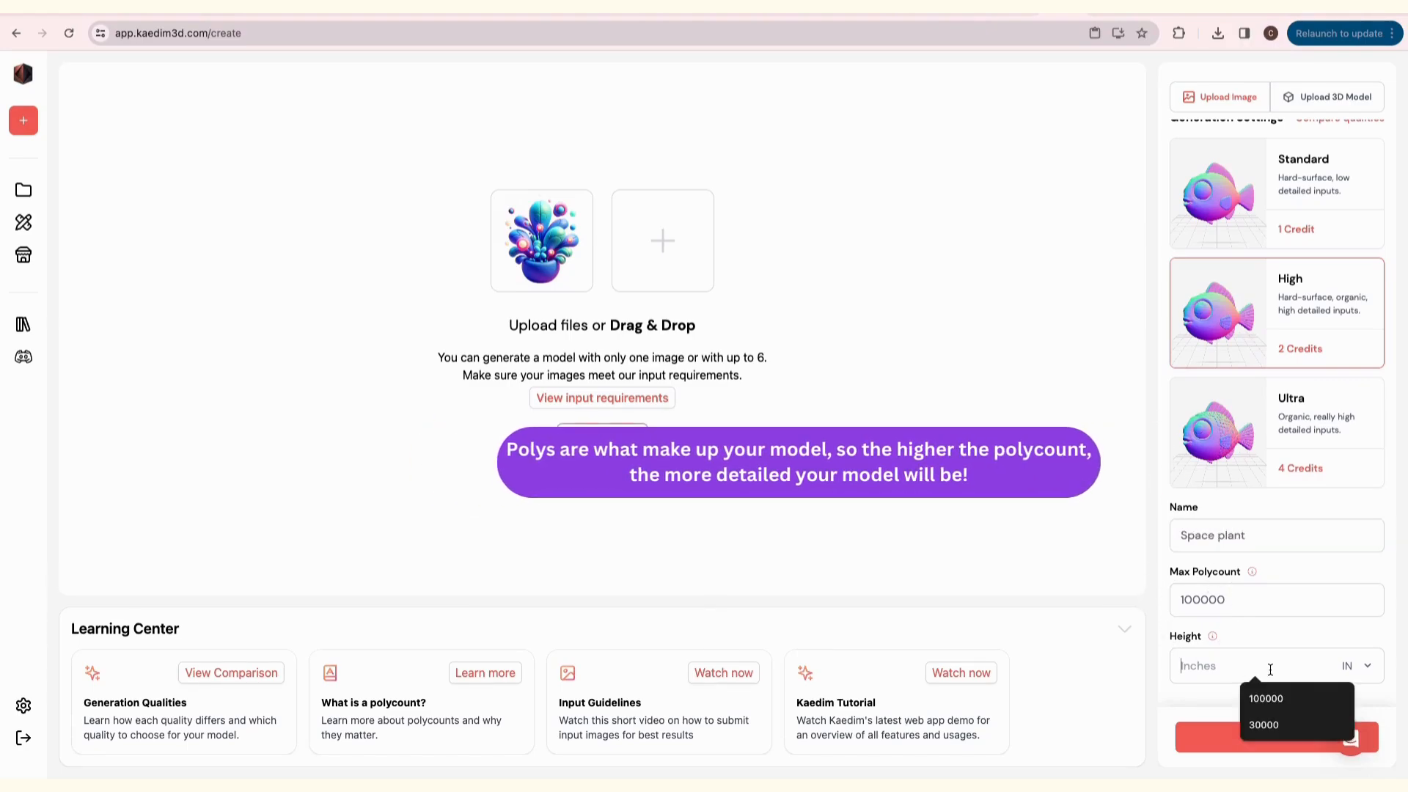
click(1356, 666)
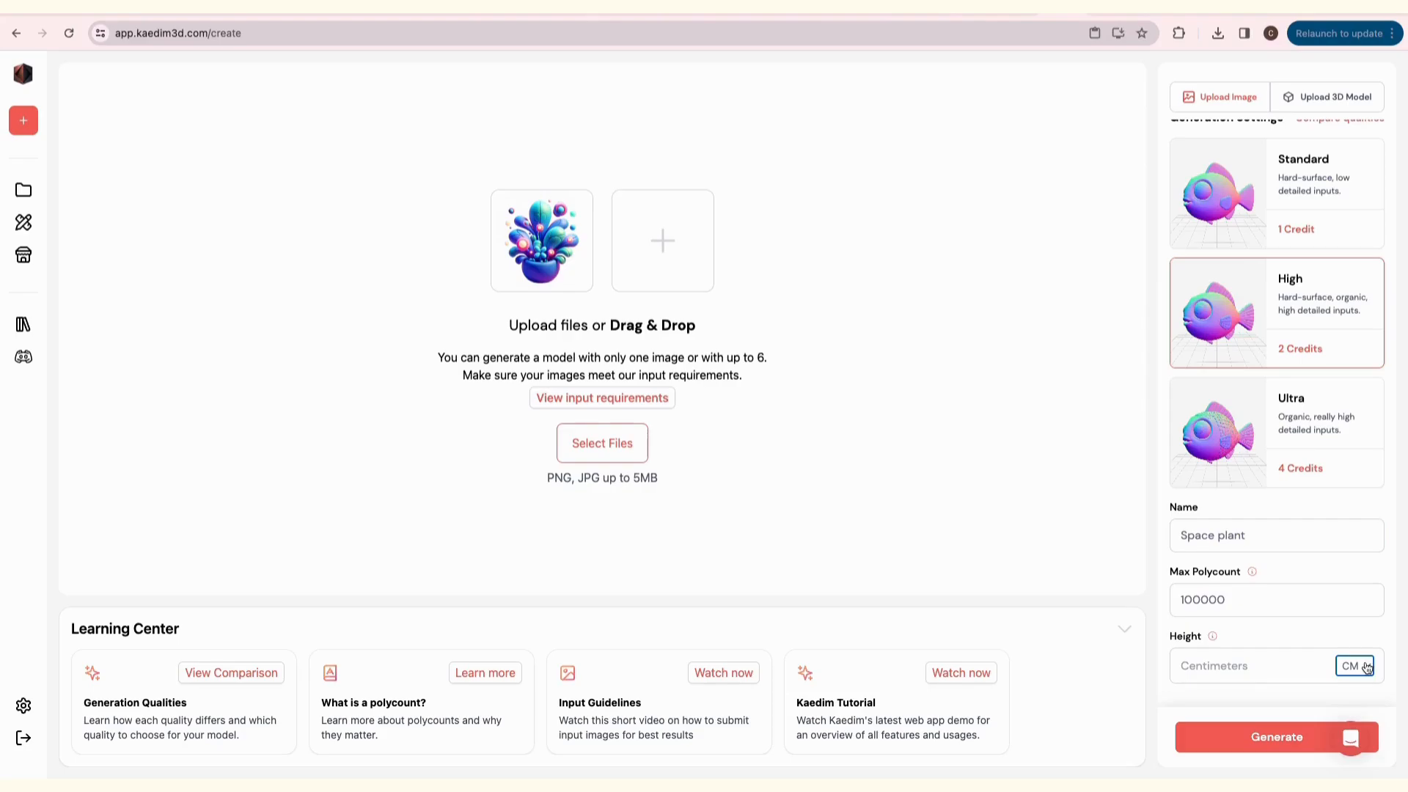
click(1356, 665)
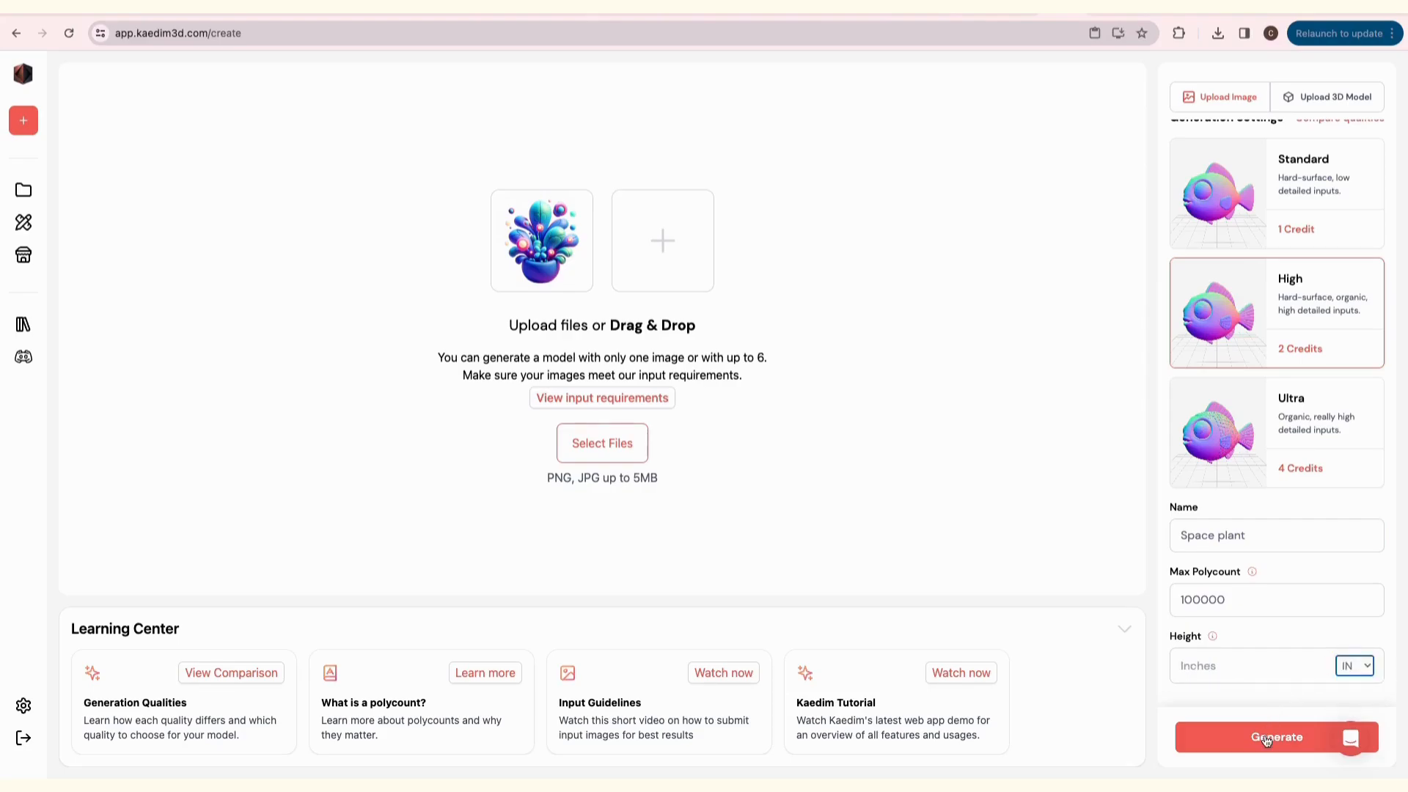
click(1273, 737)
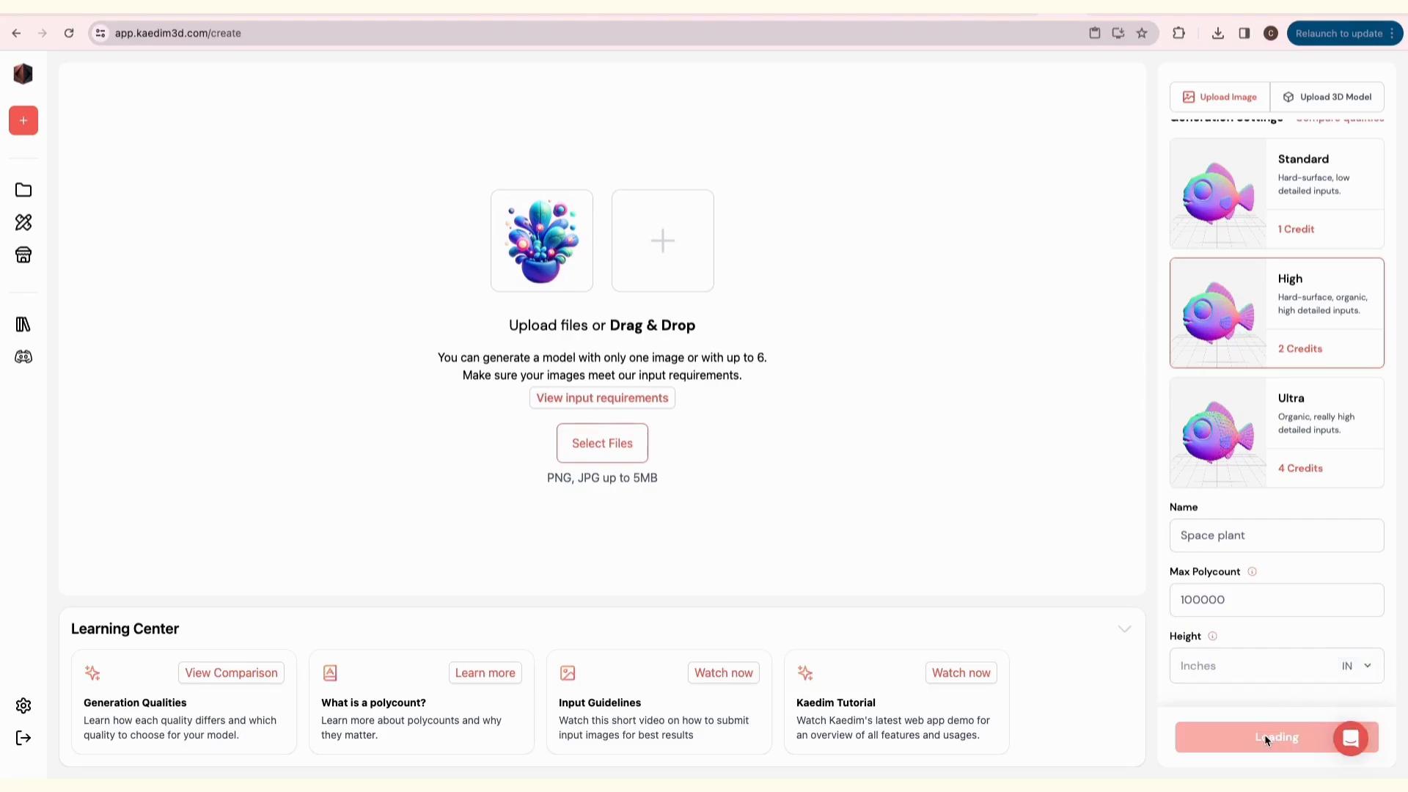
click(1274, 737)
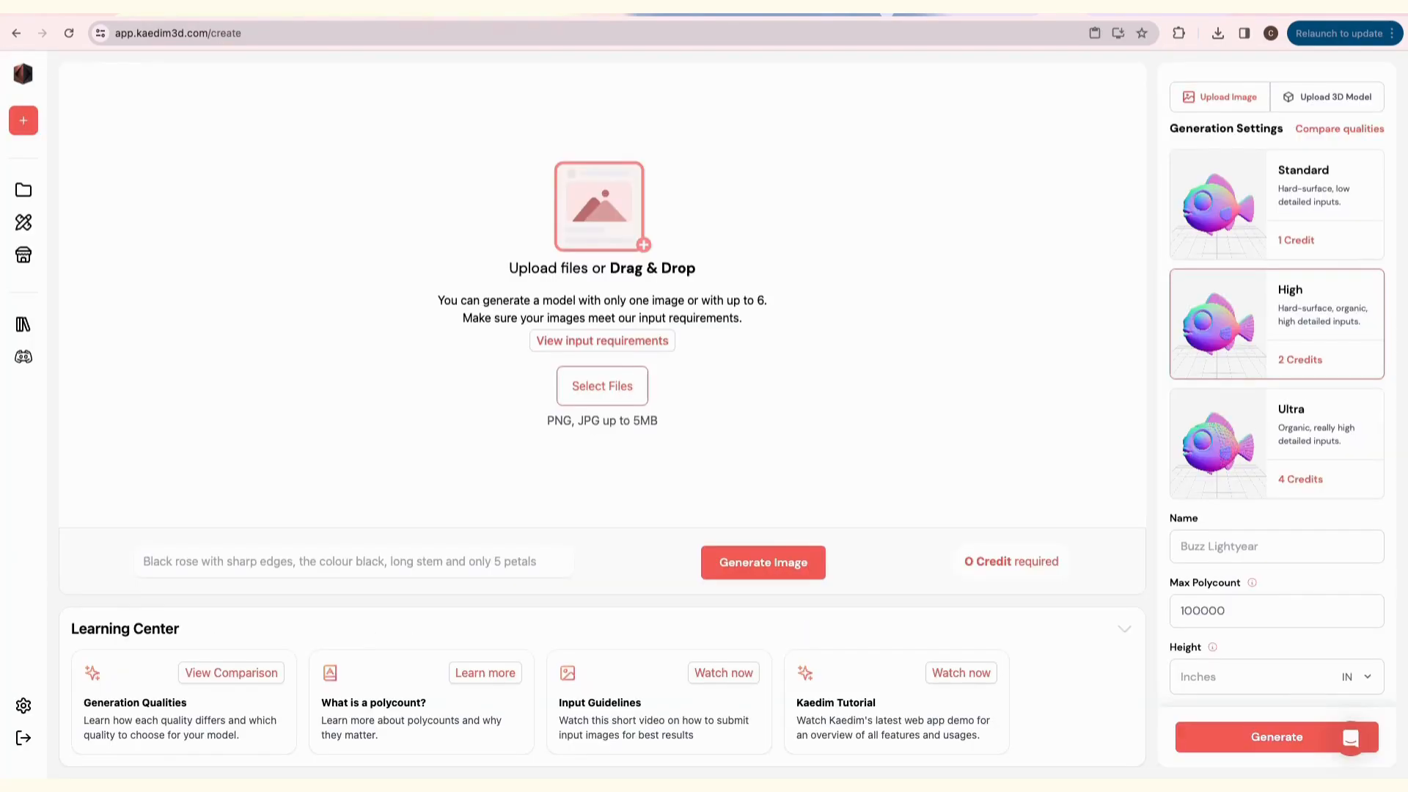
Generate an 'armchair with fabric' image and set up a 30-inch Ultra model named Armchair.
click(353, 560)
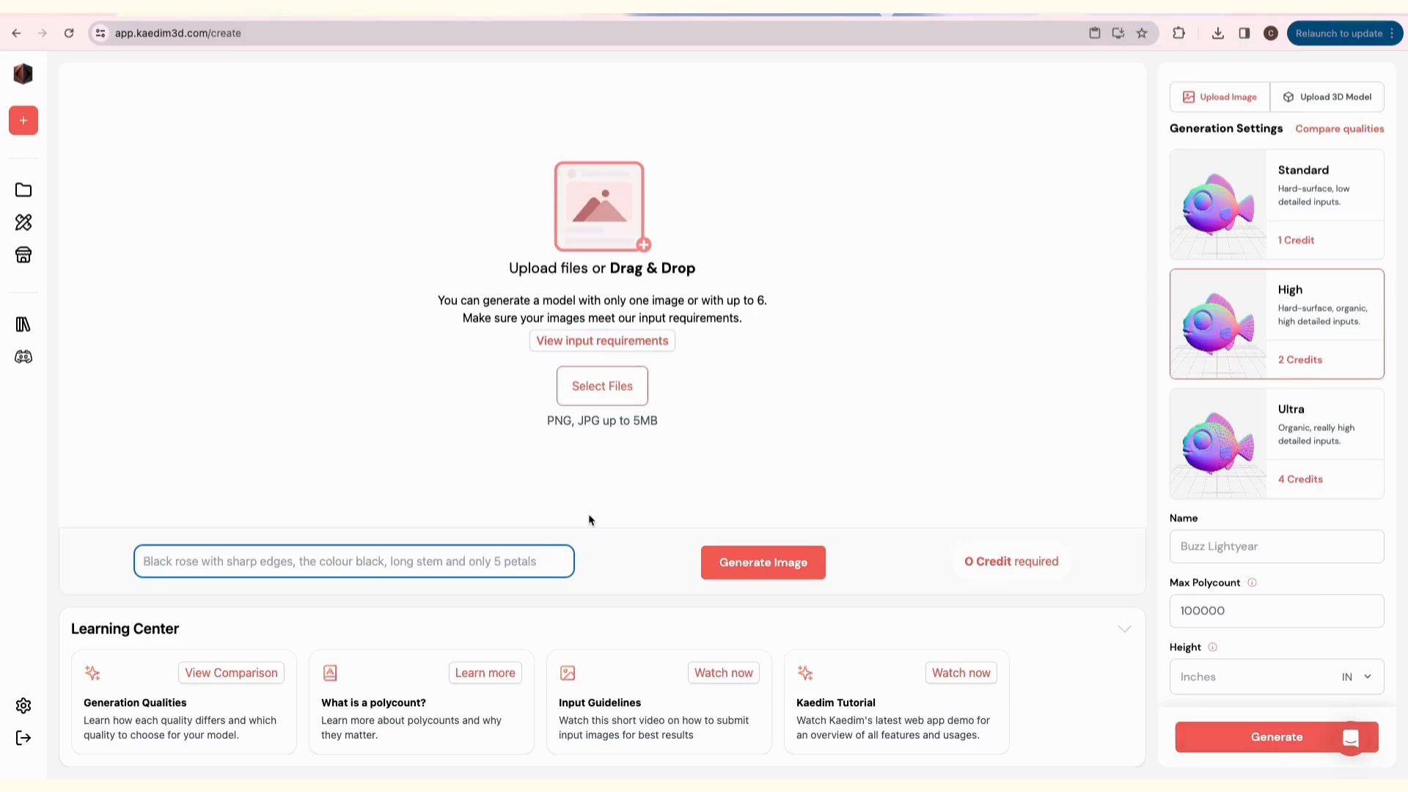
text(armd)
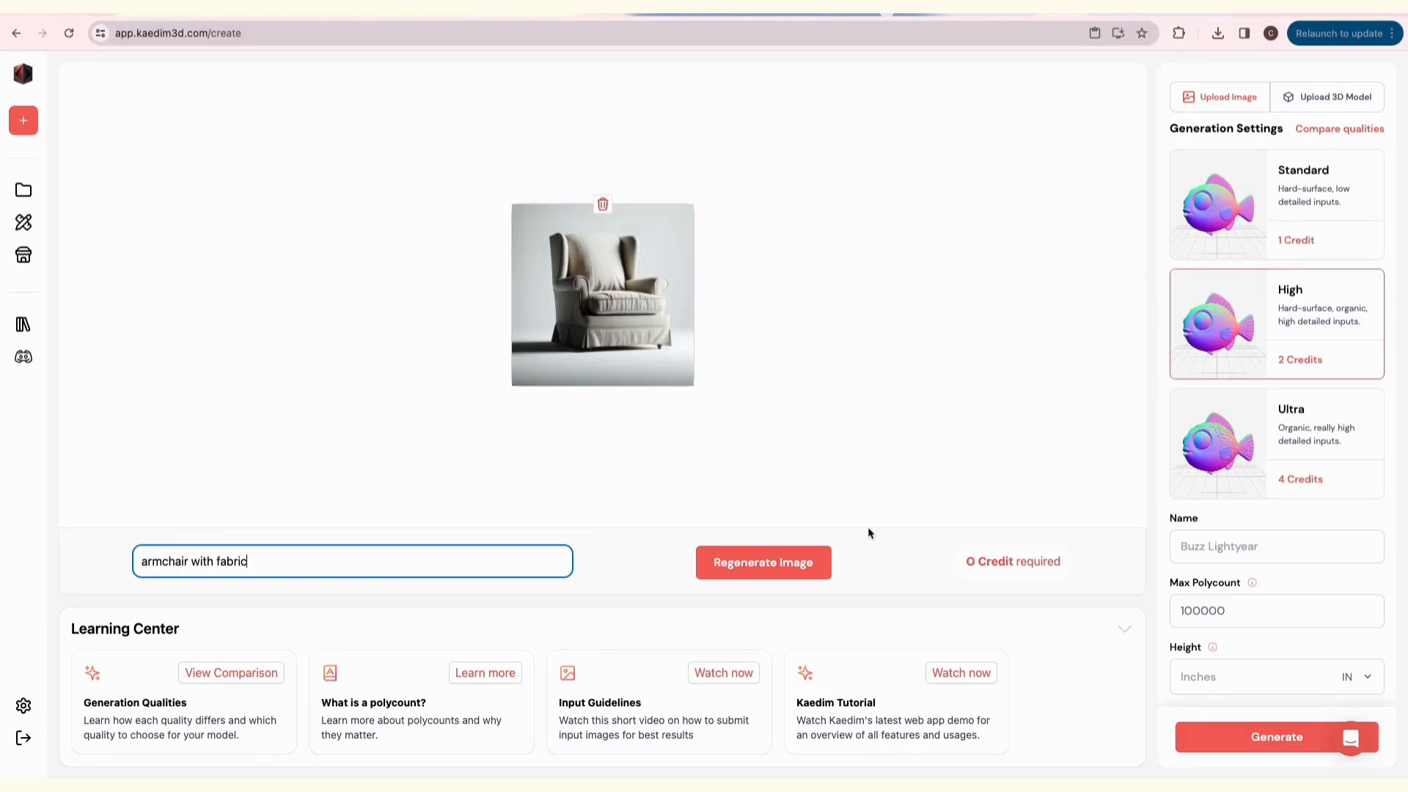
click(763, 562)
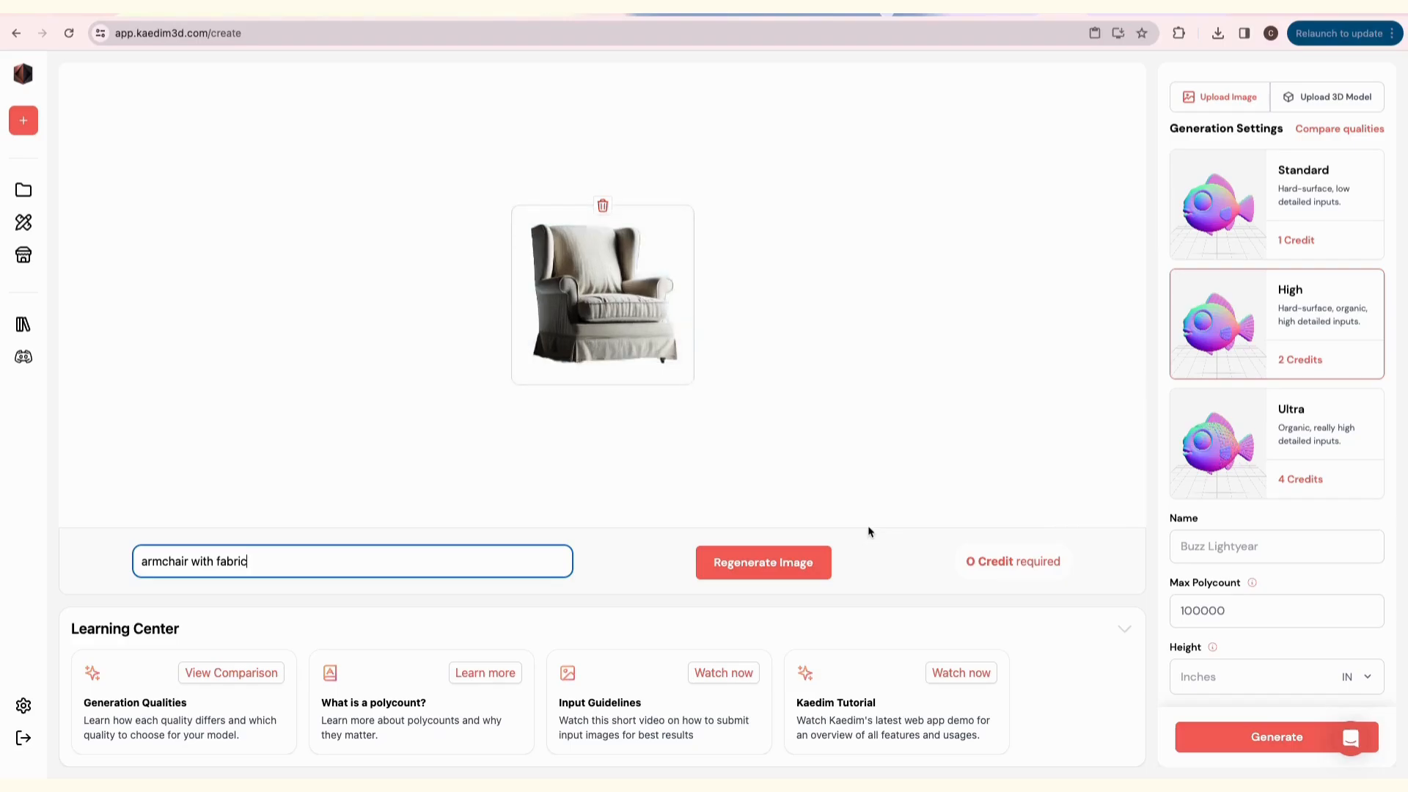
click(1275, 443)
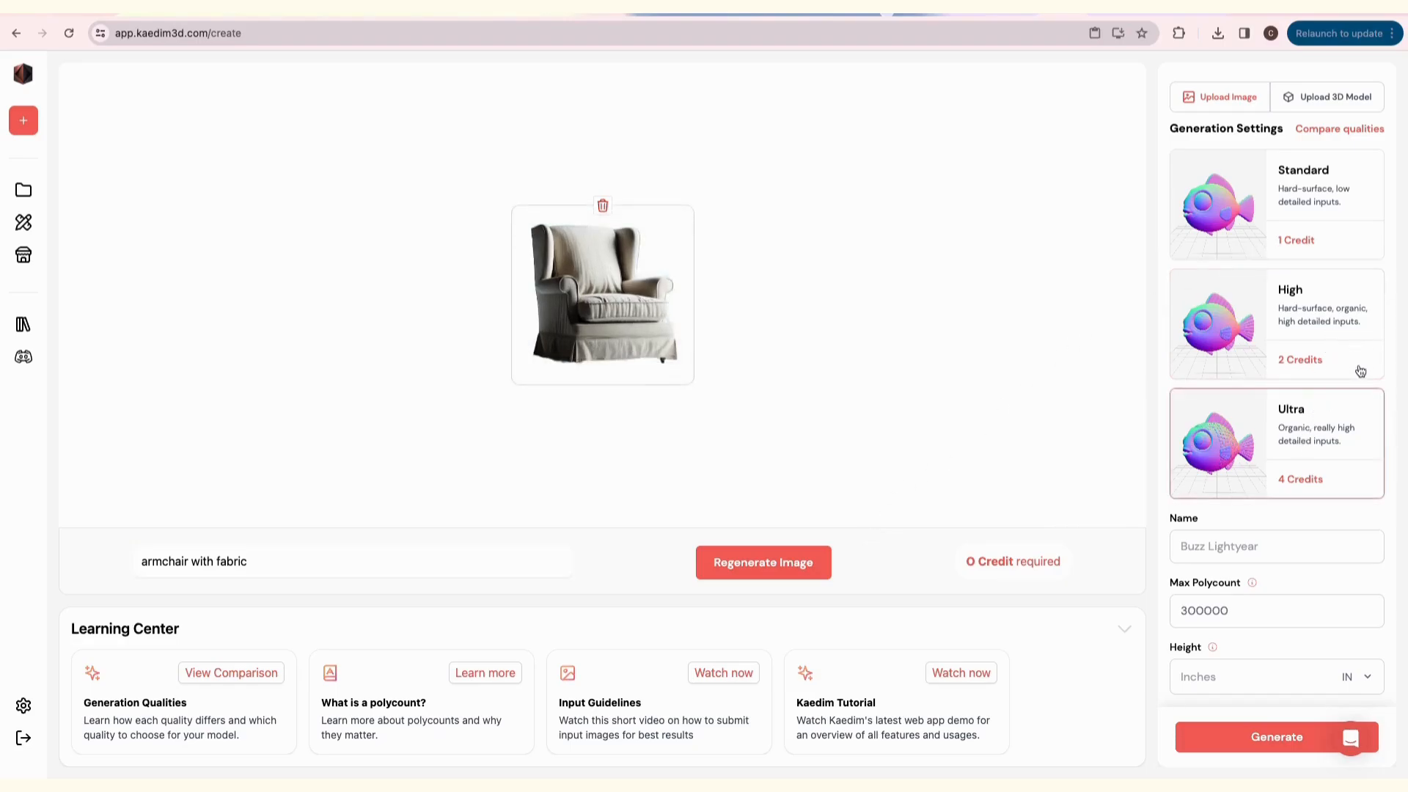
text(Armcha)
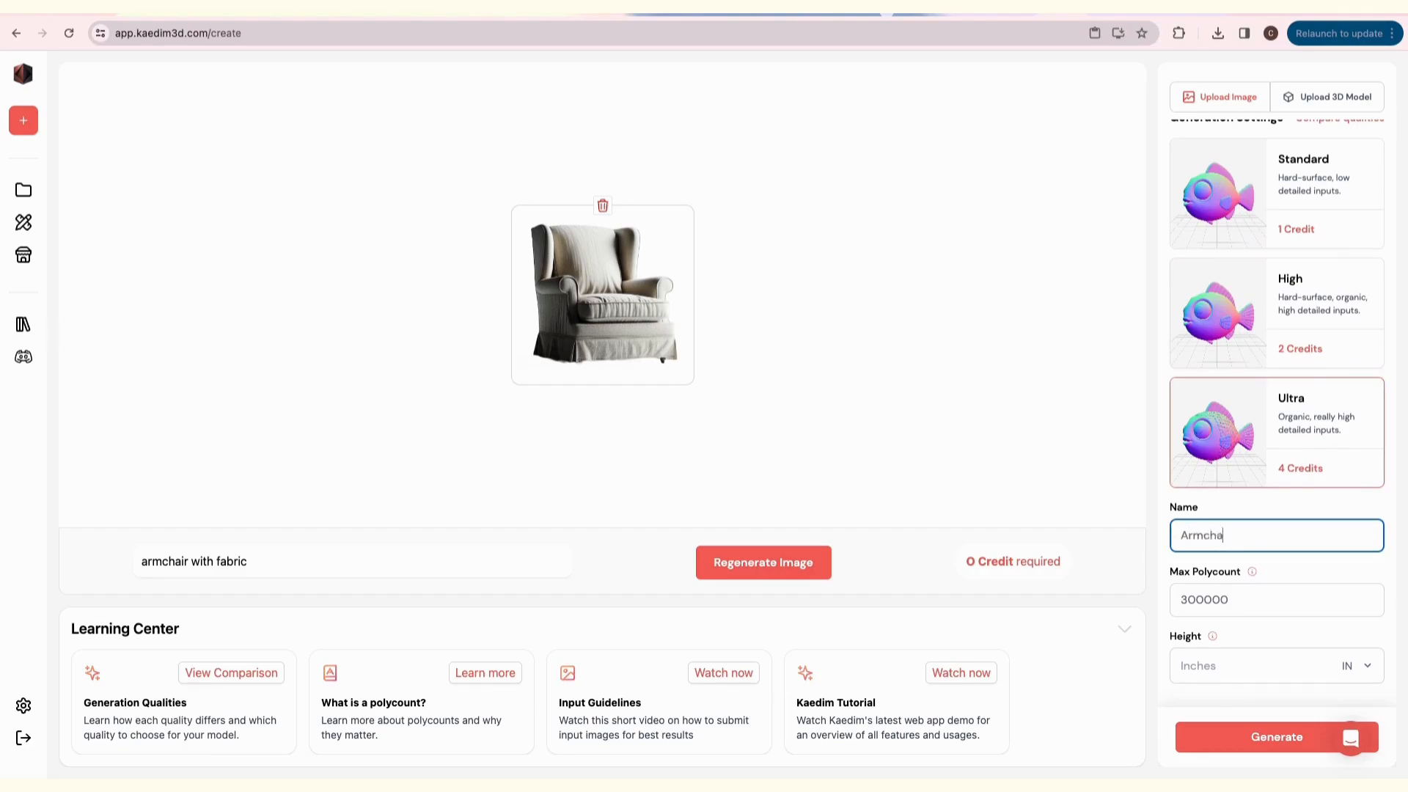
text(ir)
click(1250, 665)
text(30)
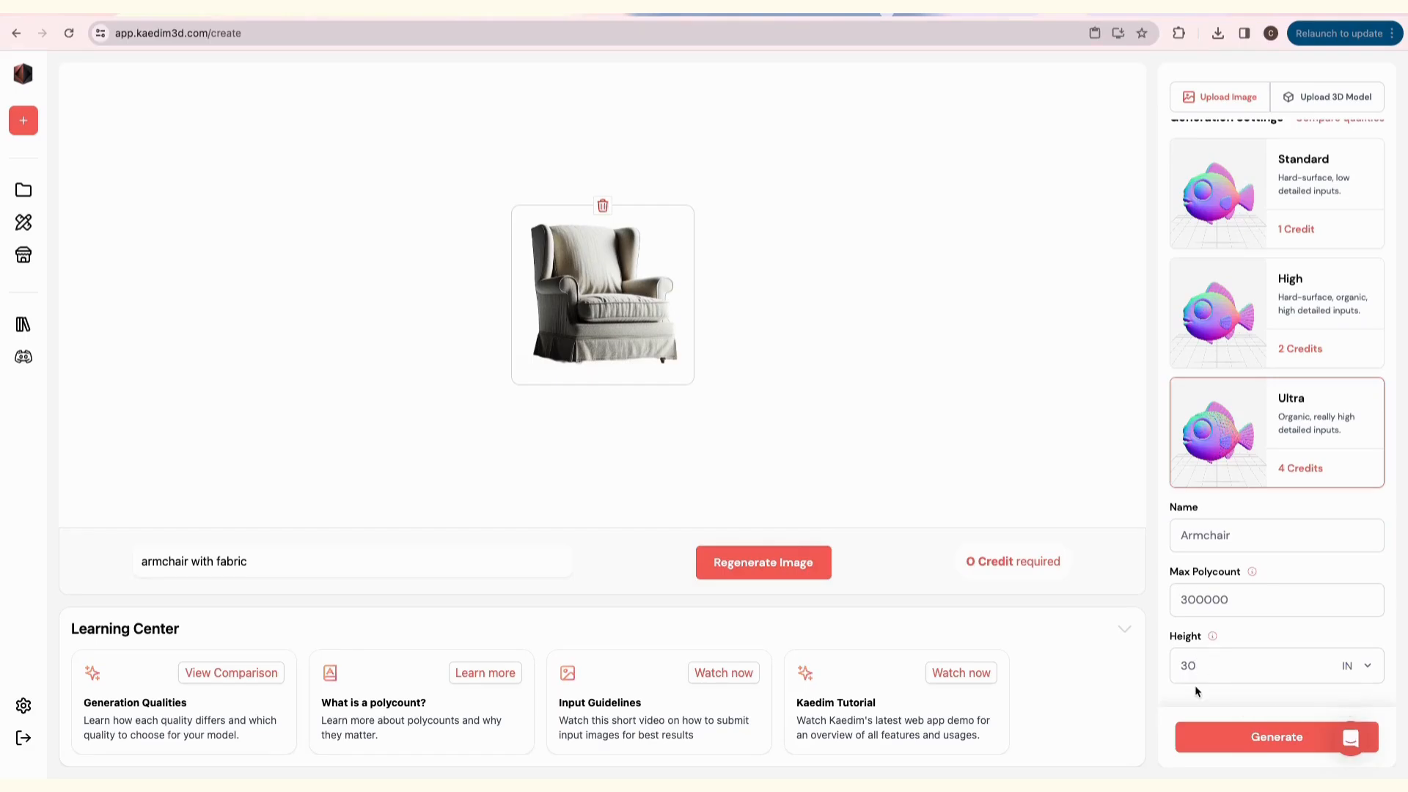
click(1276, 736)
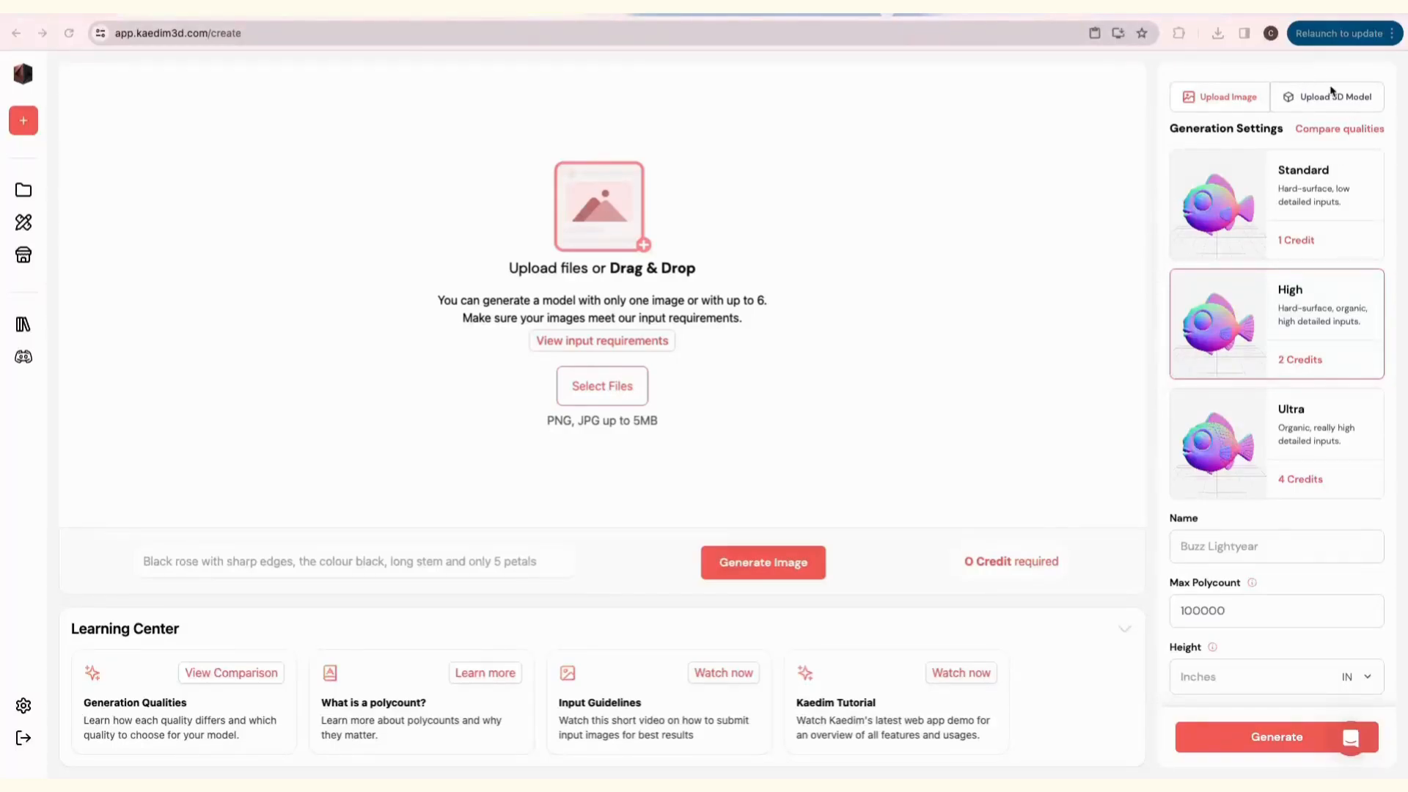
Upload the existing spaceship 3D model under the name 'Spaceship'.
click(1217, 33)
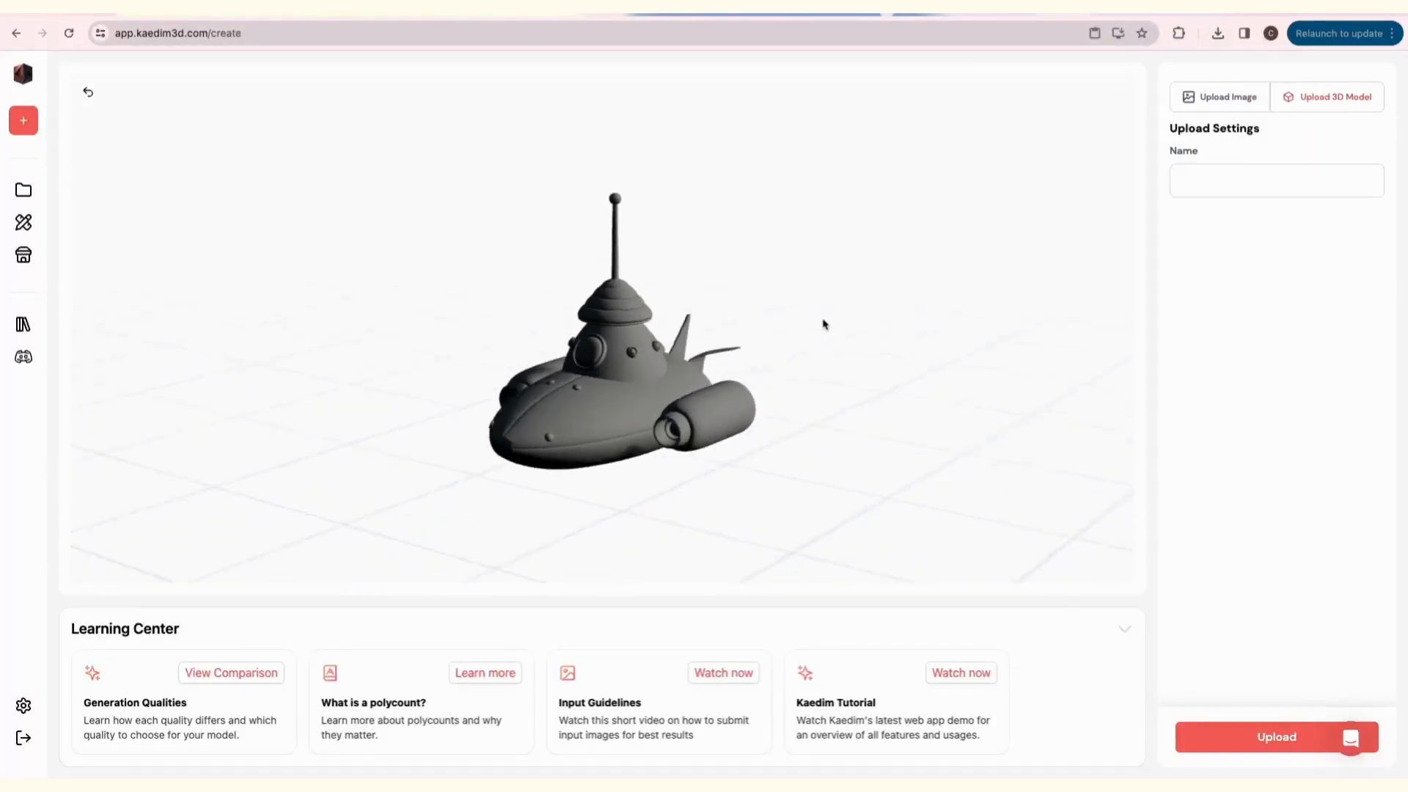
text(Sp)
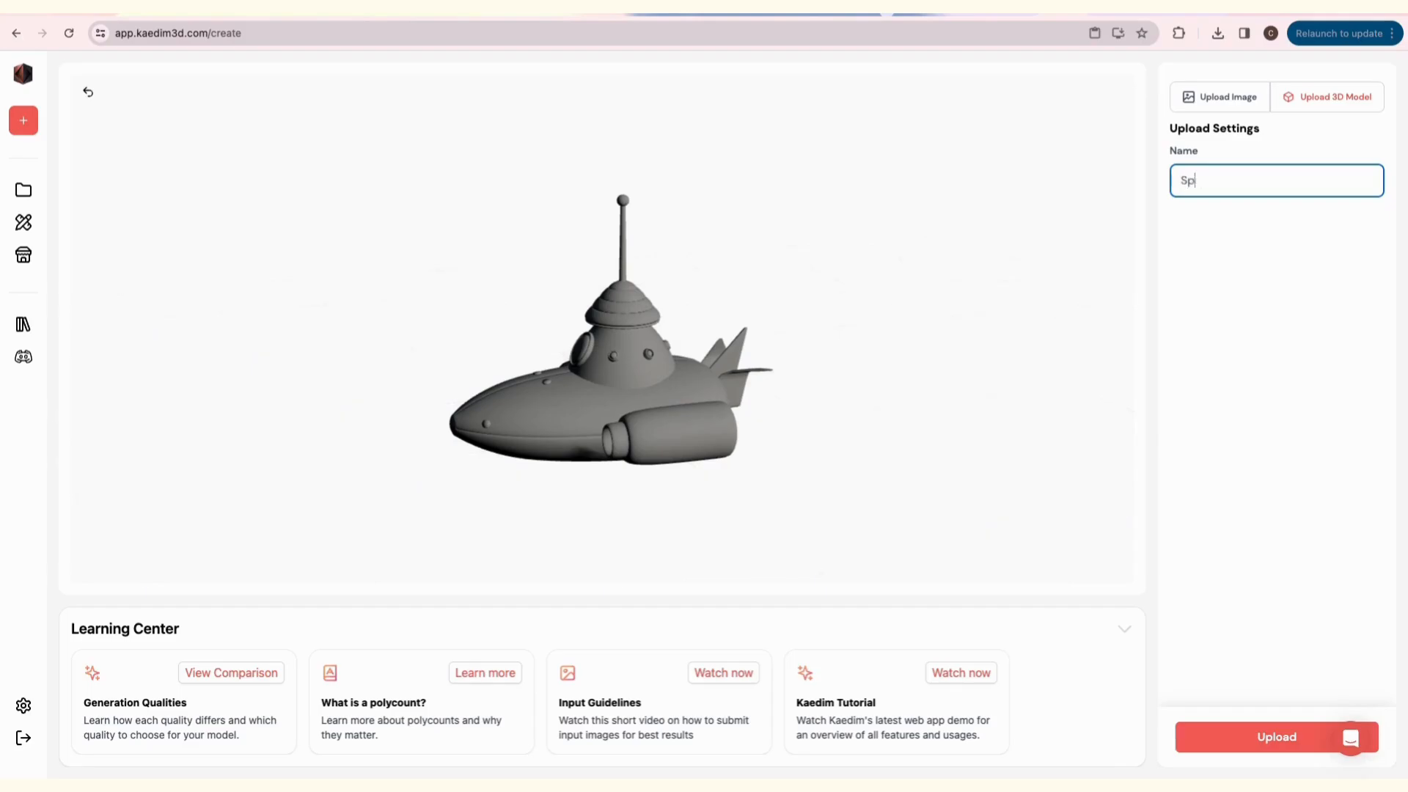
click(1276, 736)
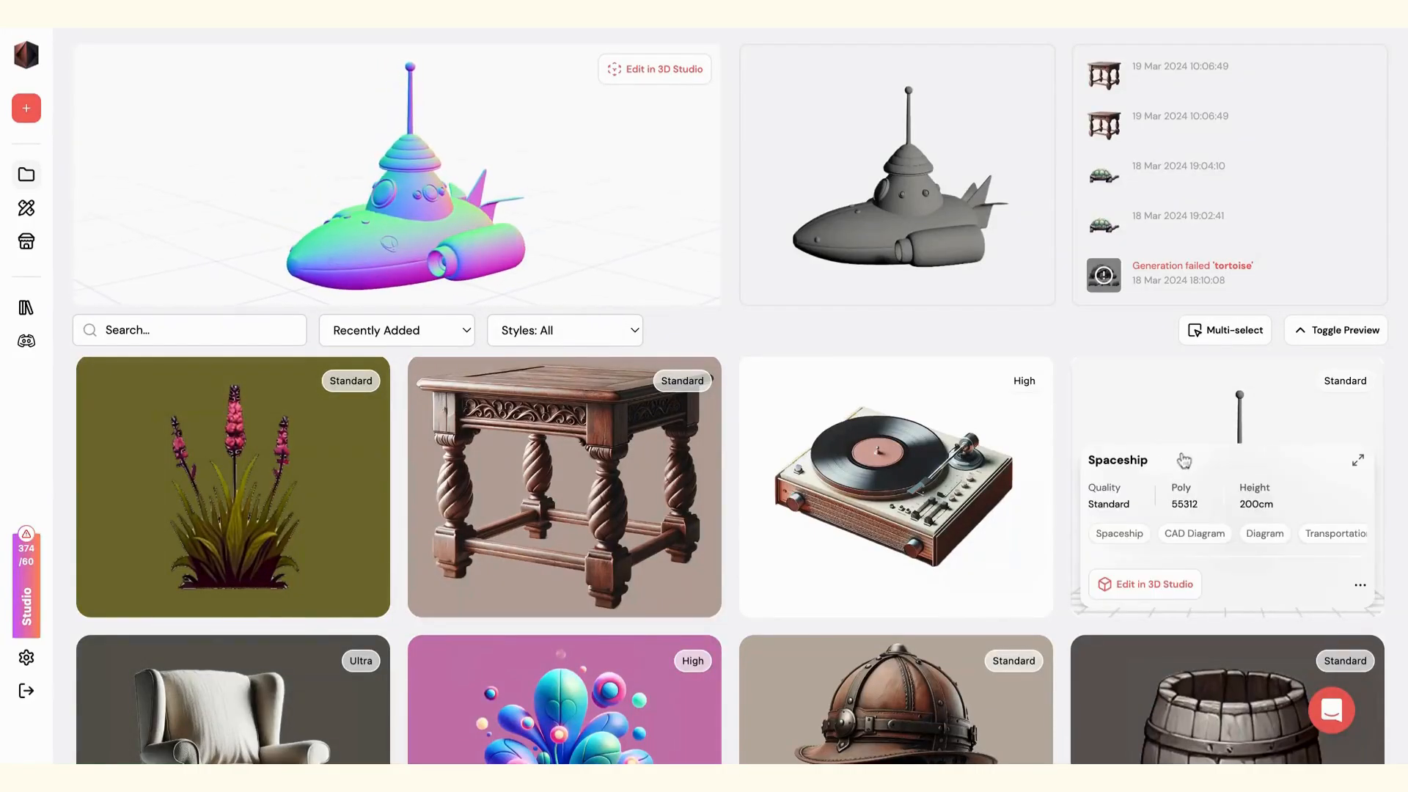
Open the Spaceship card view, then go to the marketplace furniture listings.
scroll(down, 3)
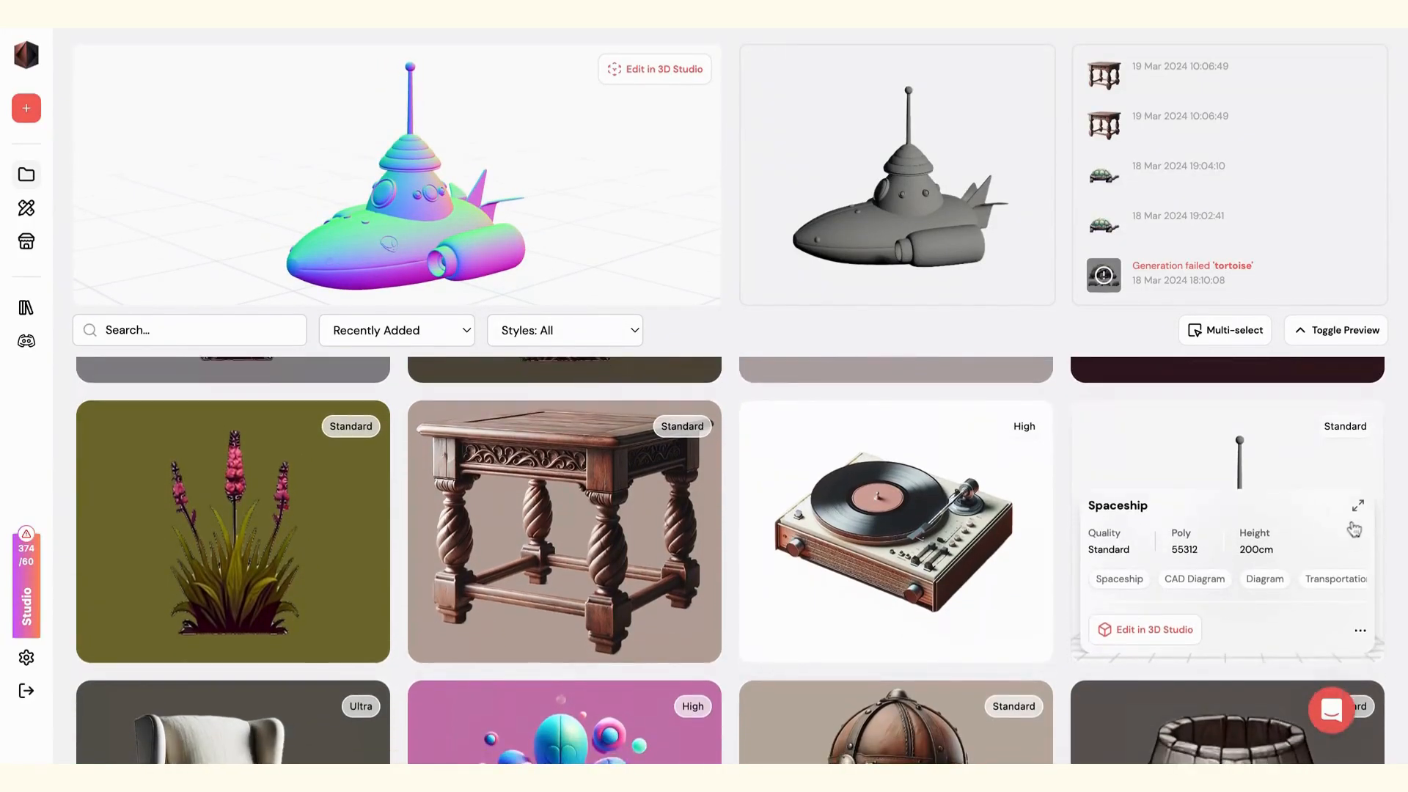
click(1356, 504)
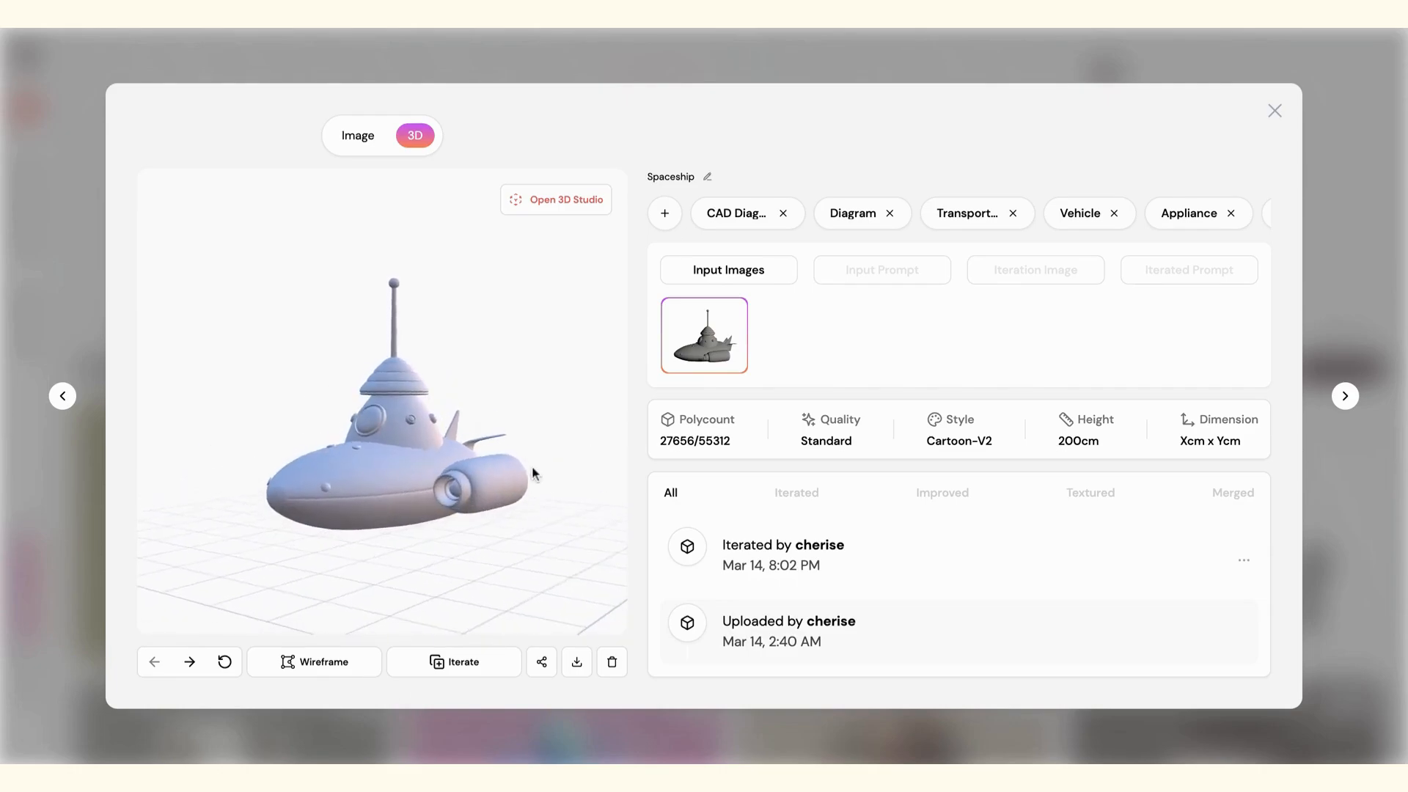
click(1273, 111)
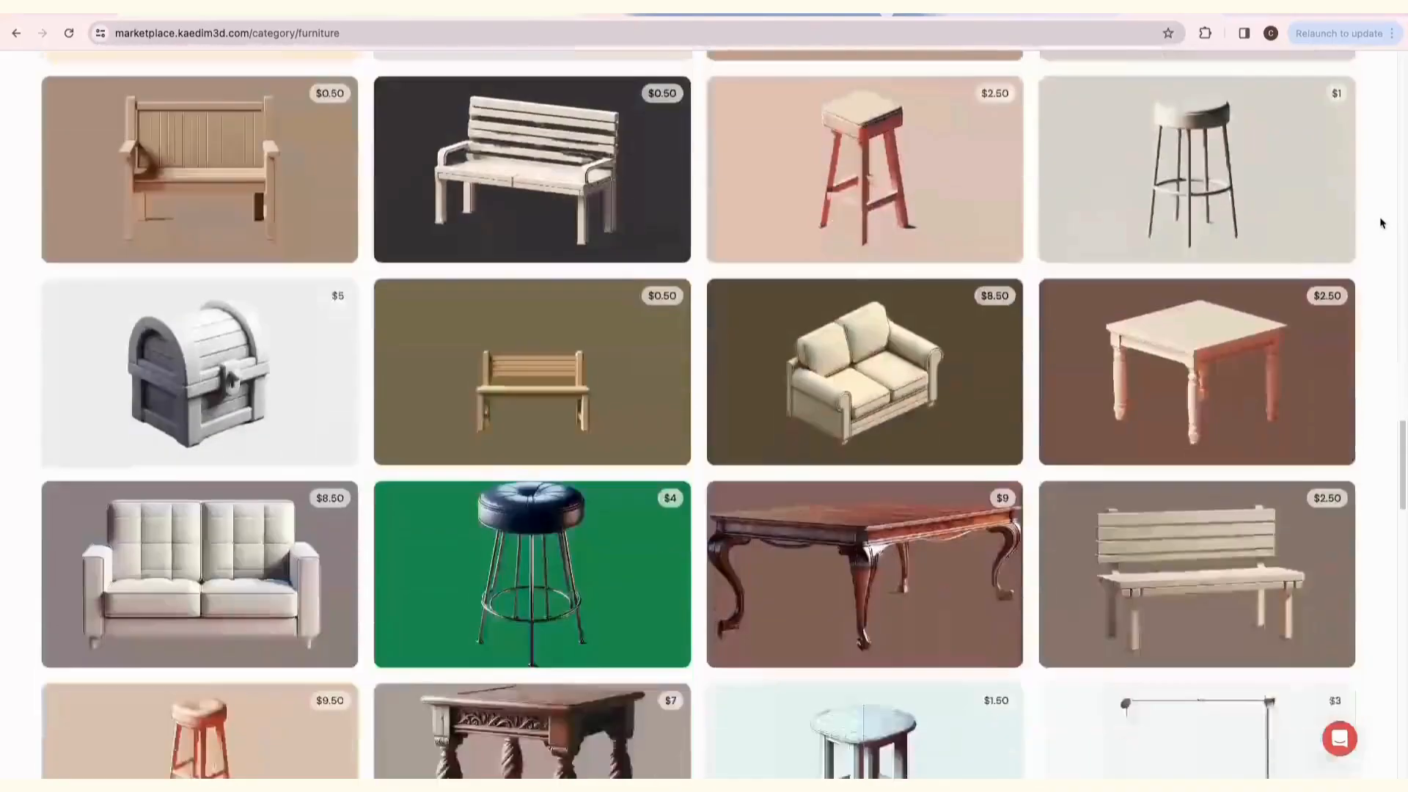
Buy the Ornate wooden table and open it from My library.
scroll(down, 3)
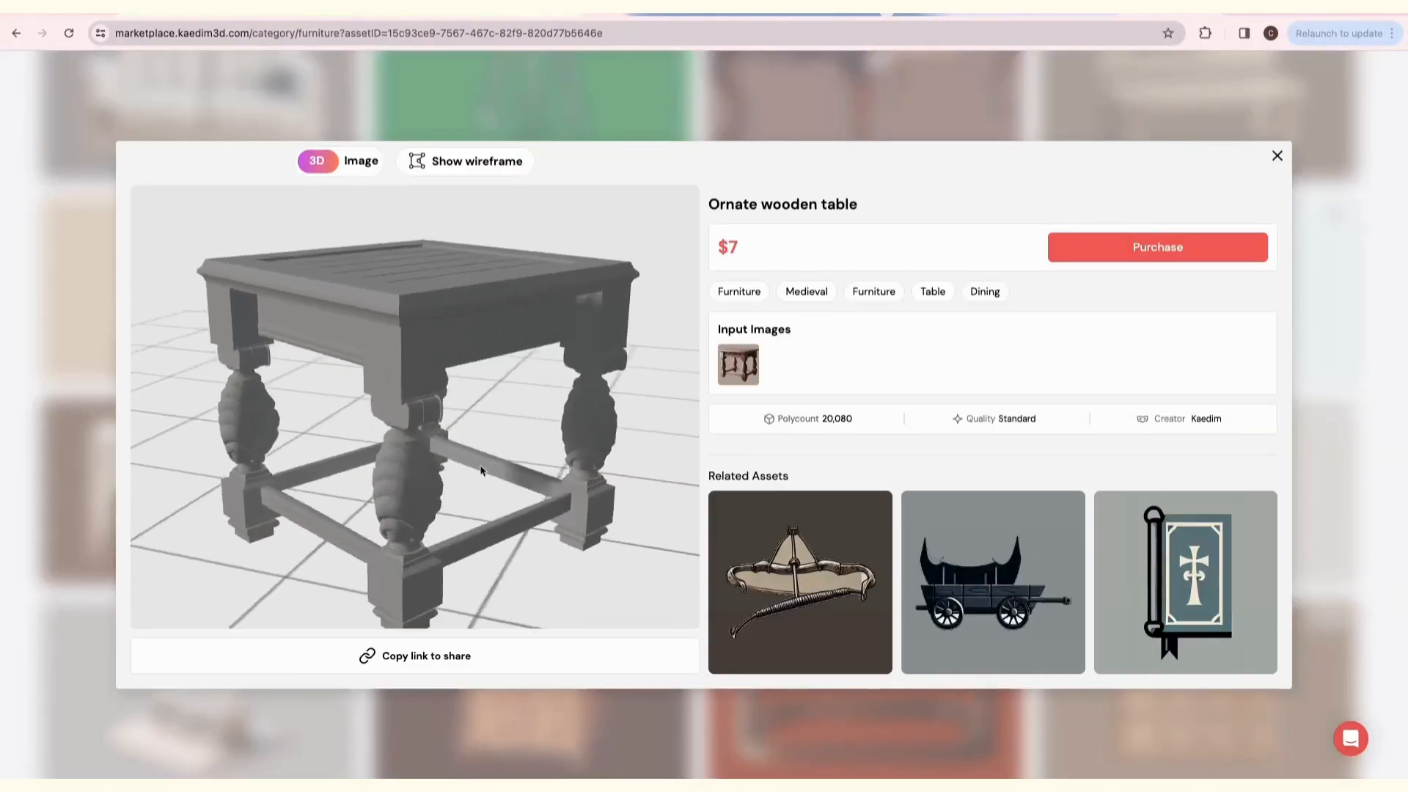
click(466, 160)
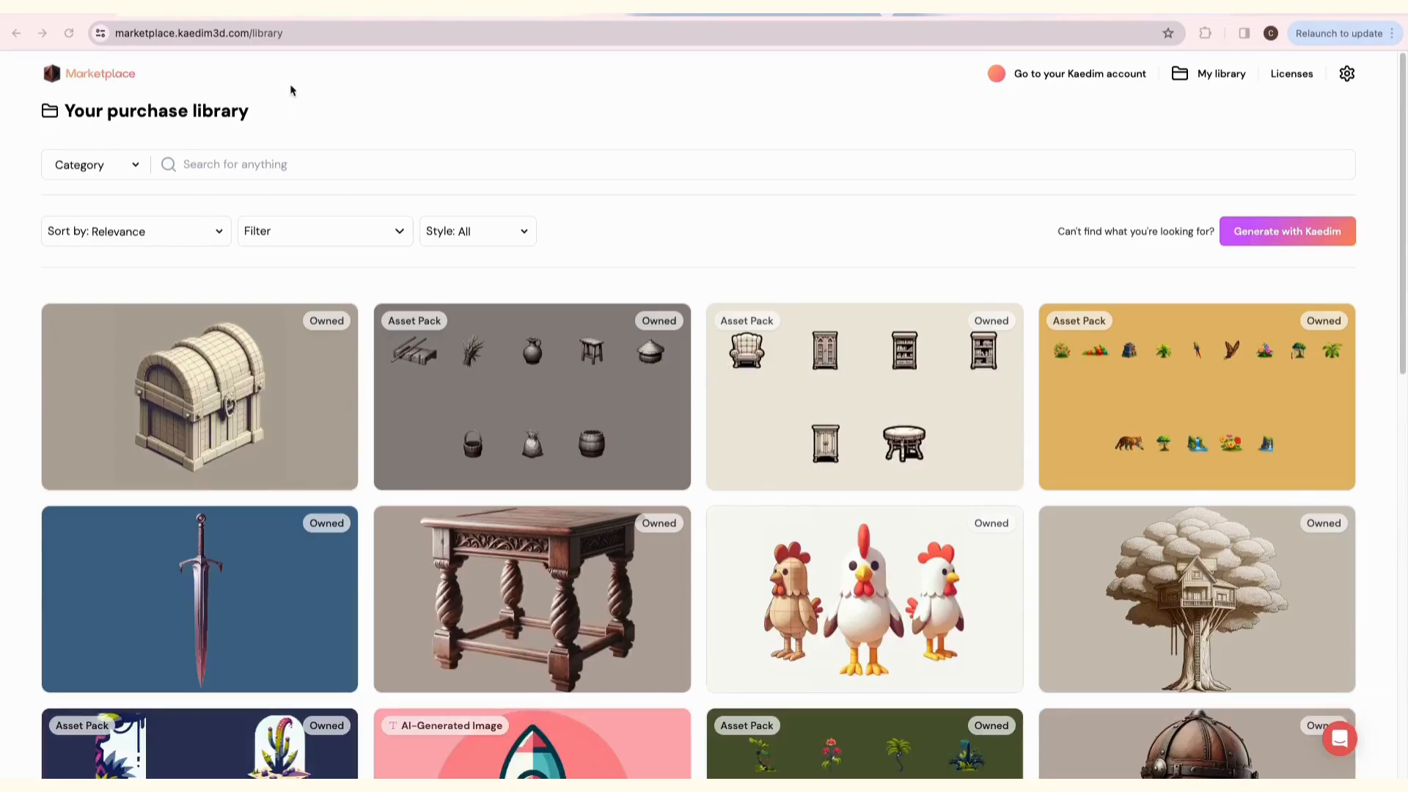
click(531, 599)
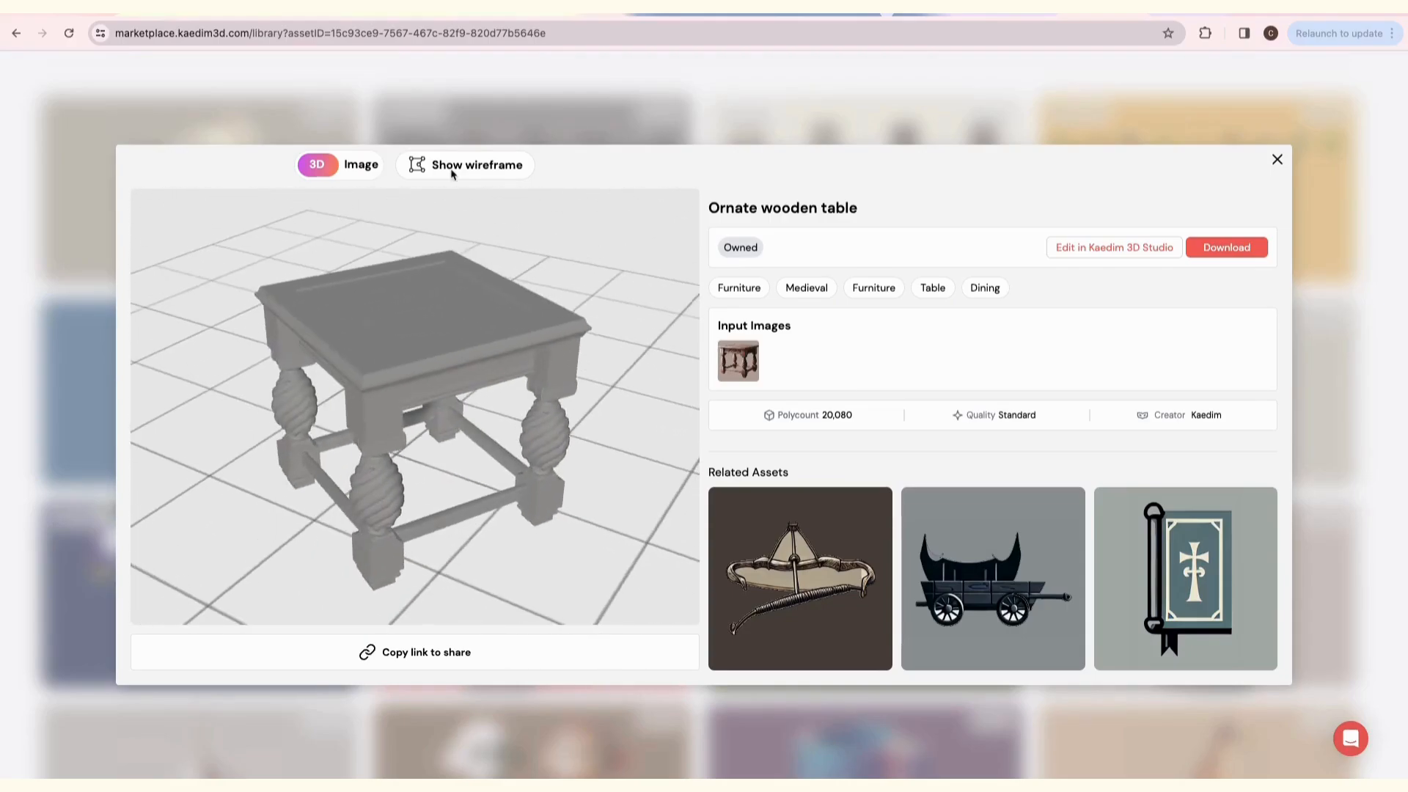
Show the table's wireframe and open it in Kaedim 3D Studio.
click(475, 164)
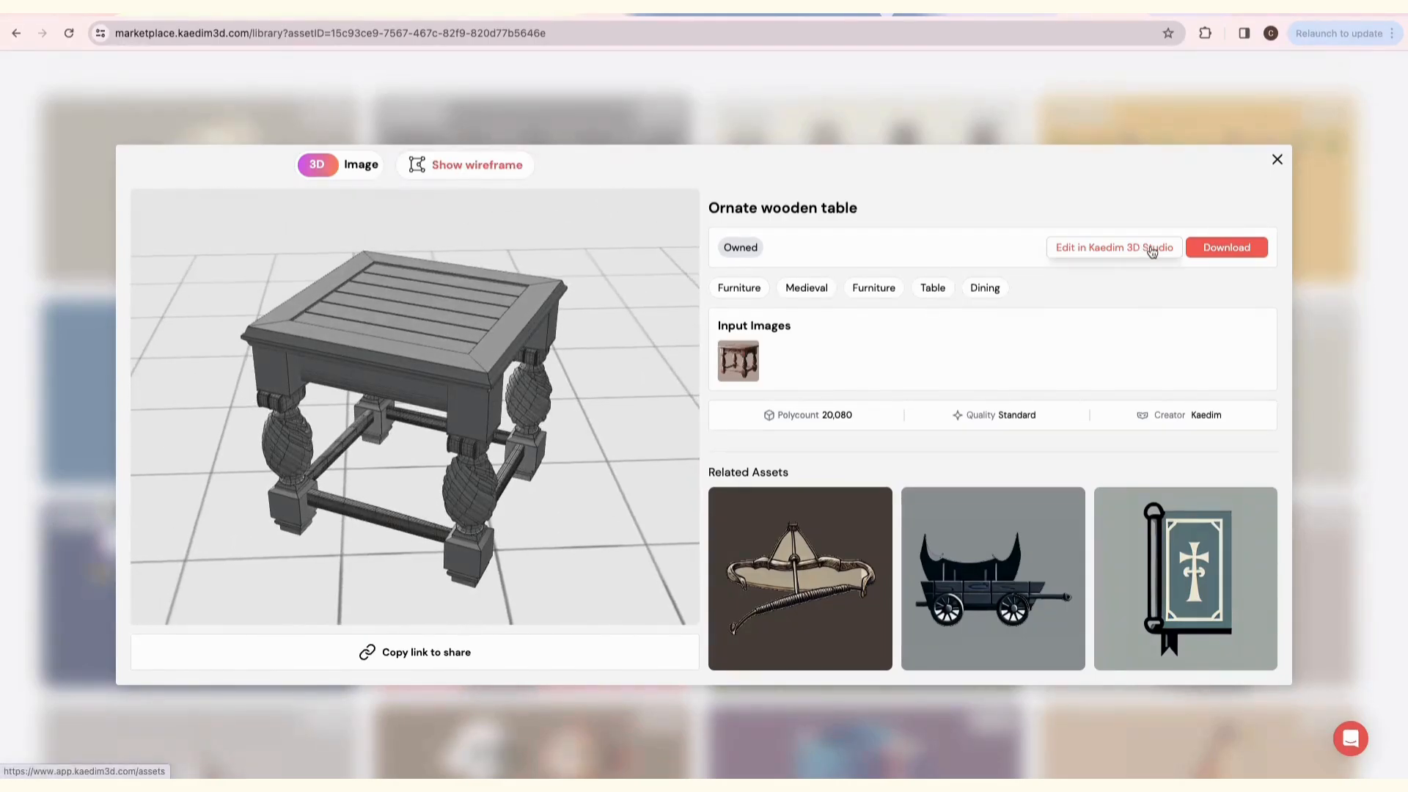
click(1113, 248)
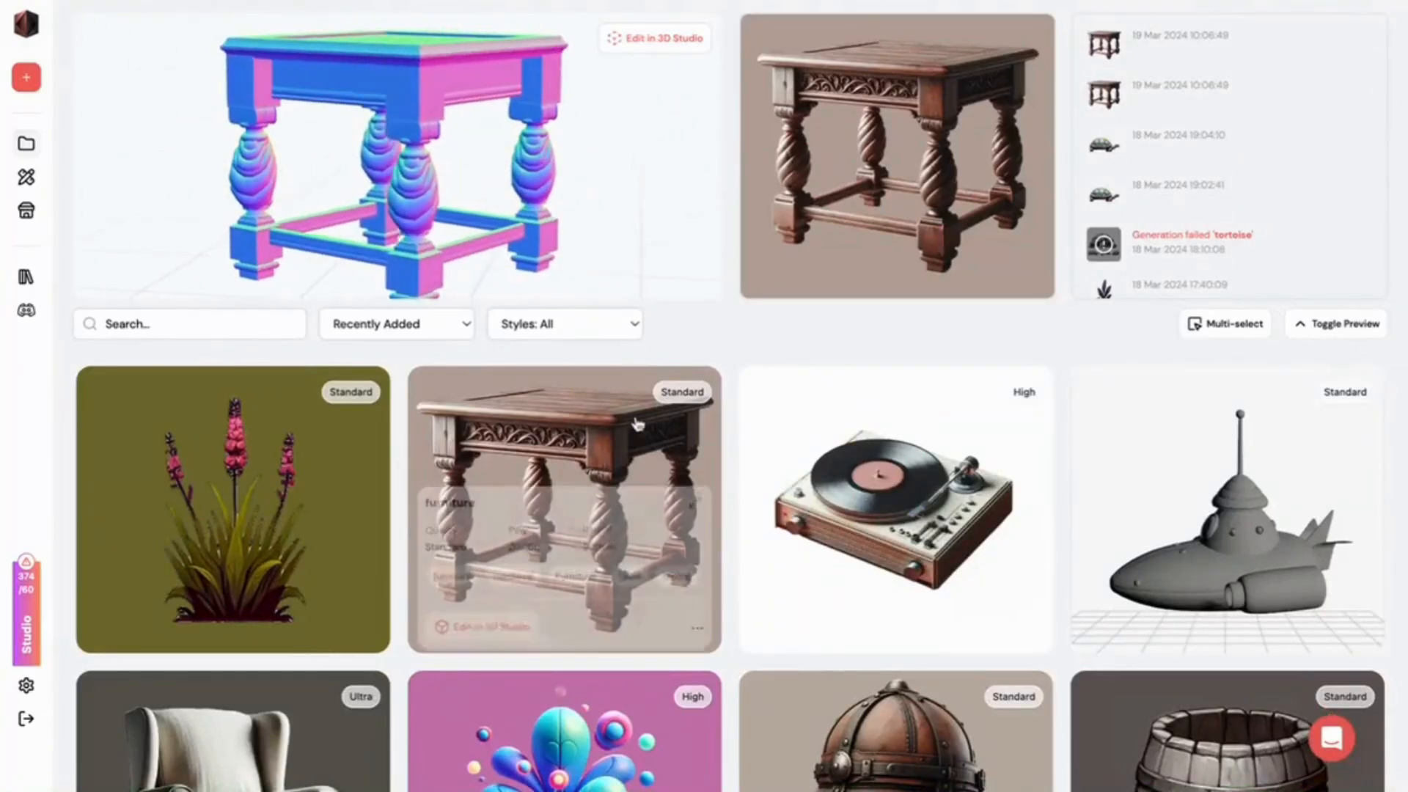
click(563, 508)
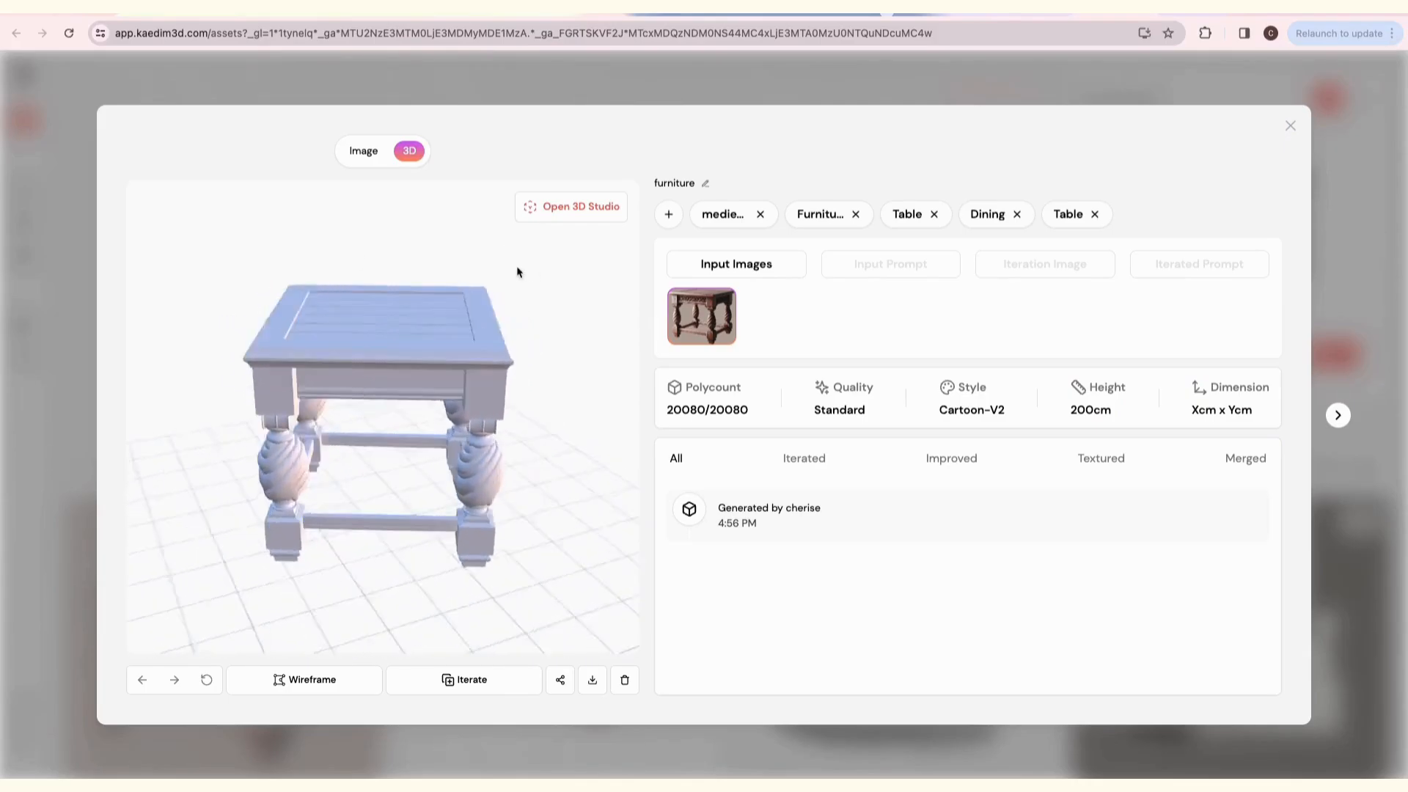
click(571, 207)
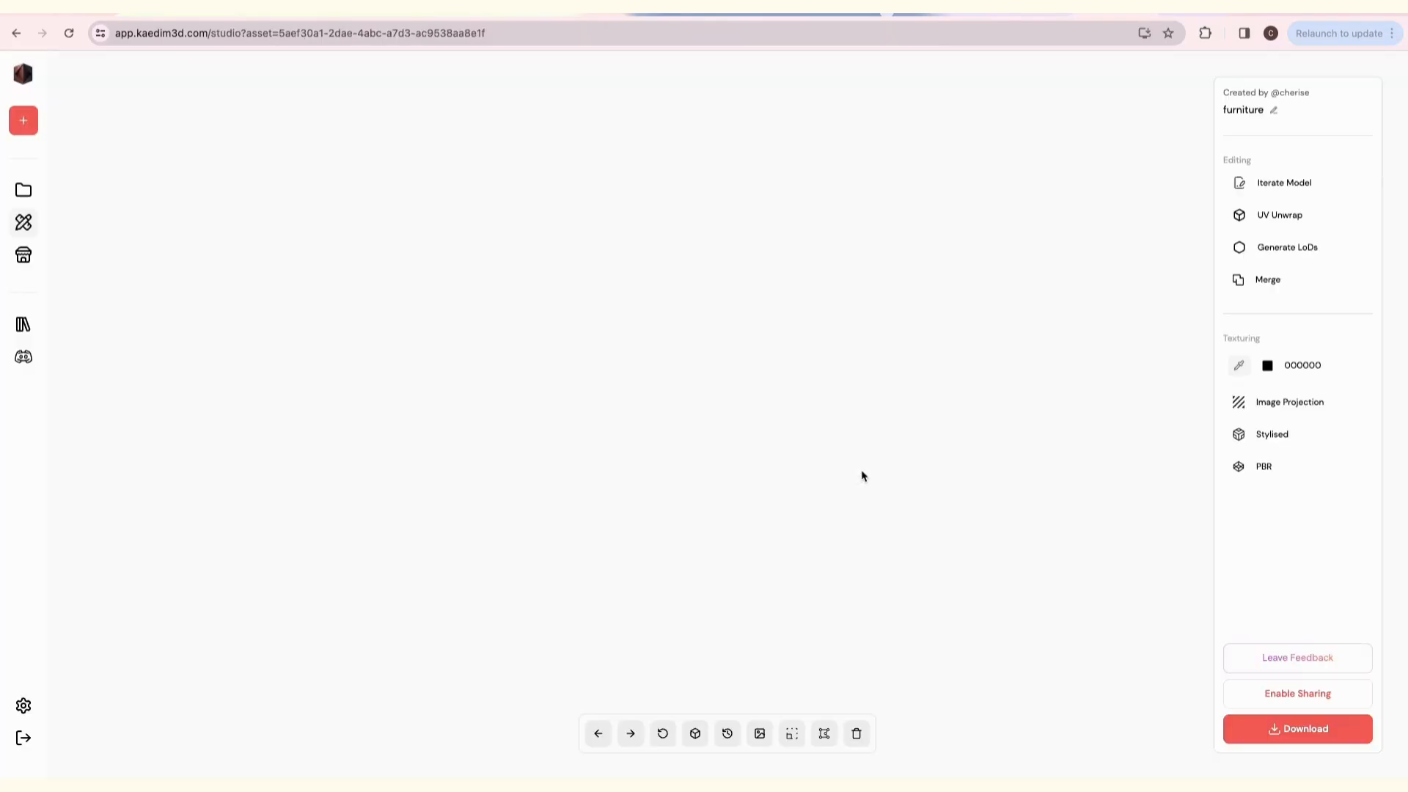
click(823, 733)
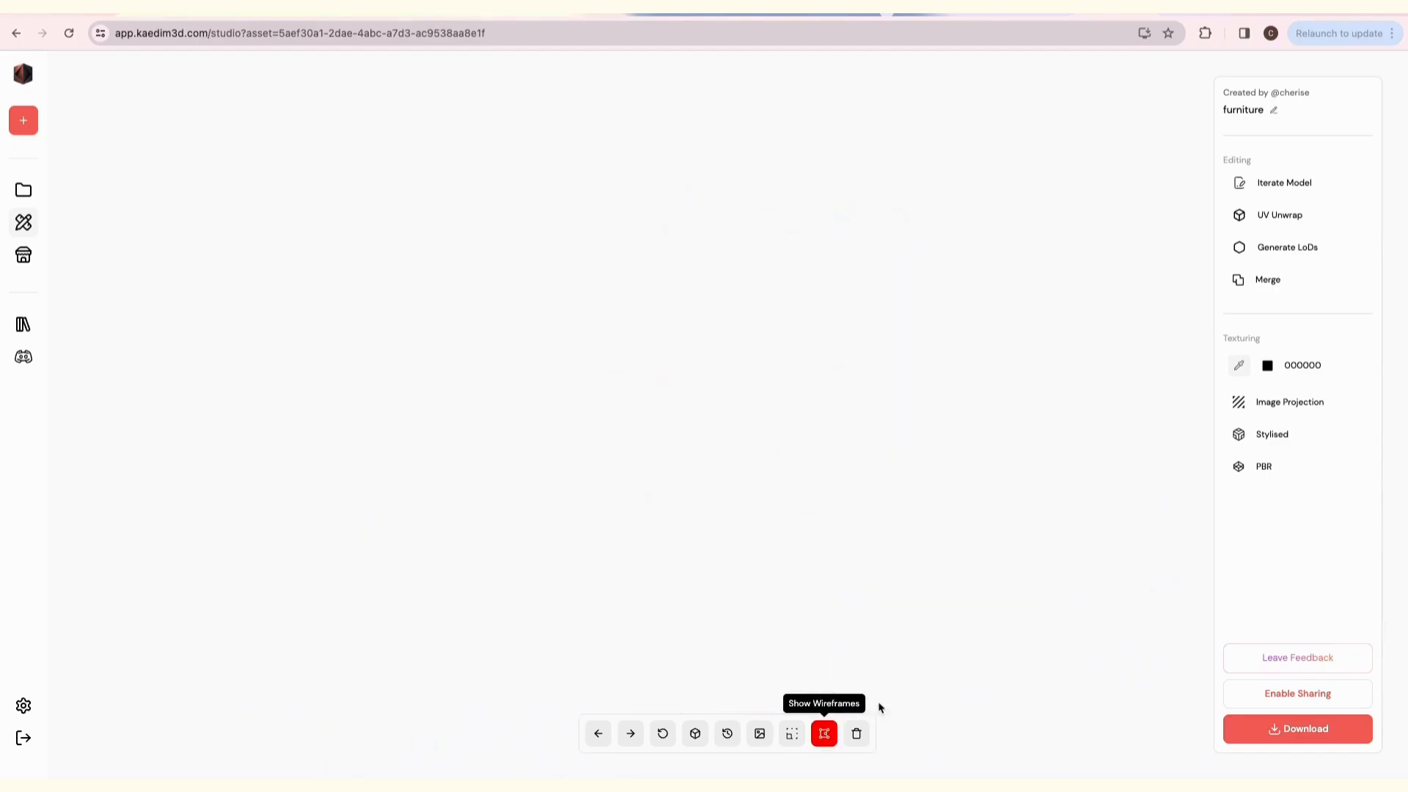
click(823, 732)
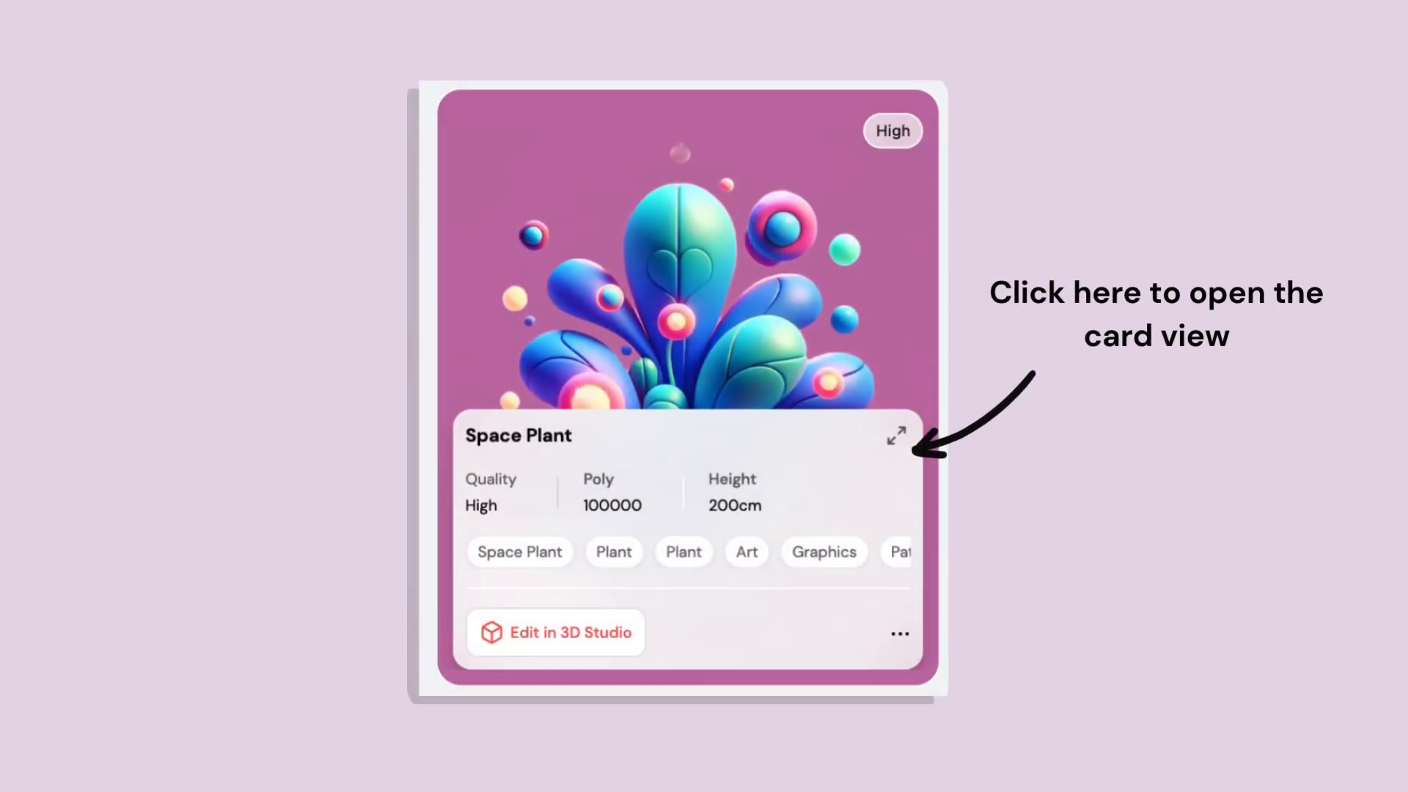
Step from Space plant through Spaceship to the table card, show wireframe, and reopen 3D Studio.
click(893, 436)
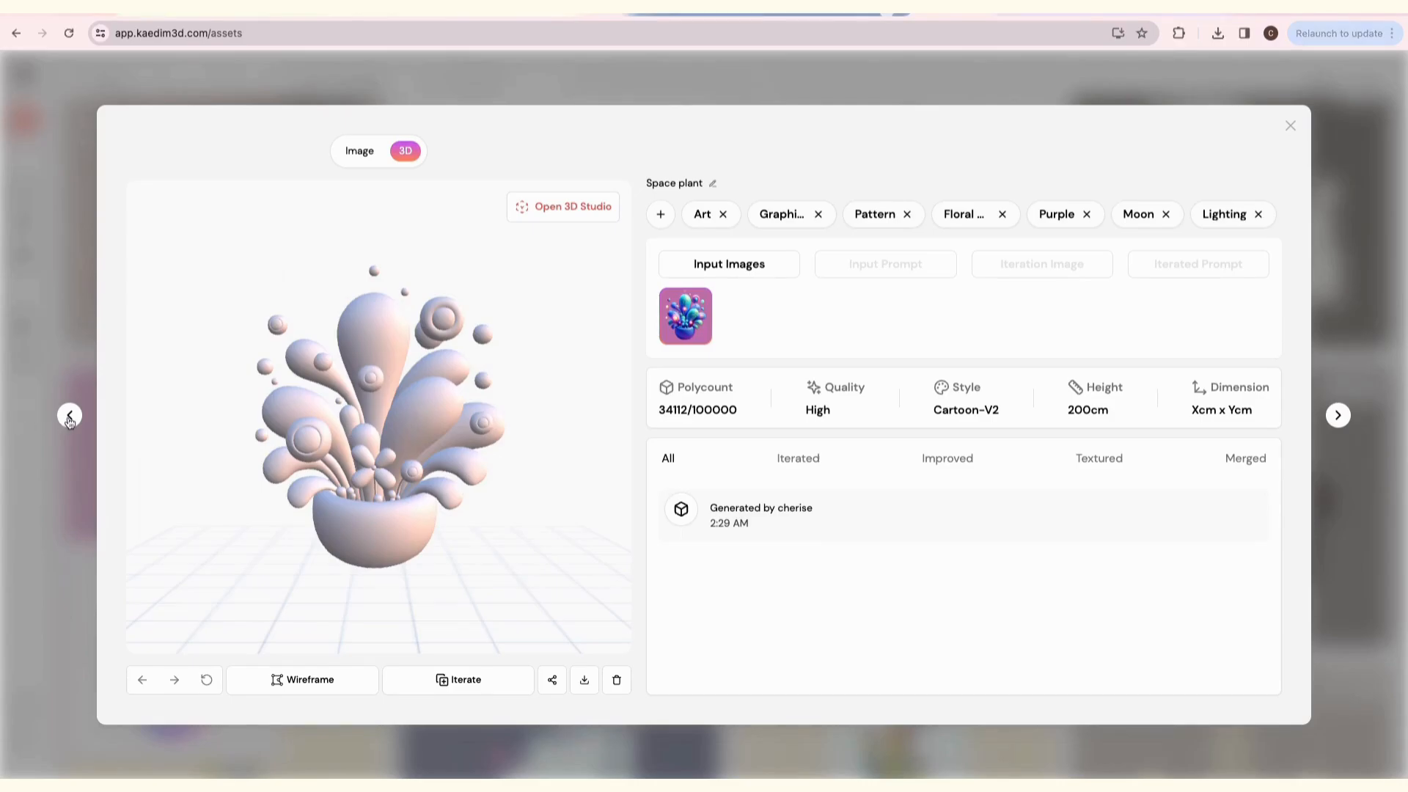
click(69, 413)
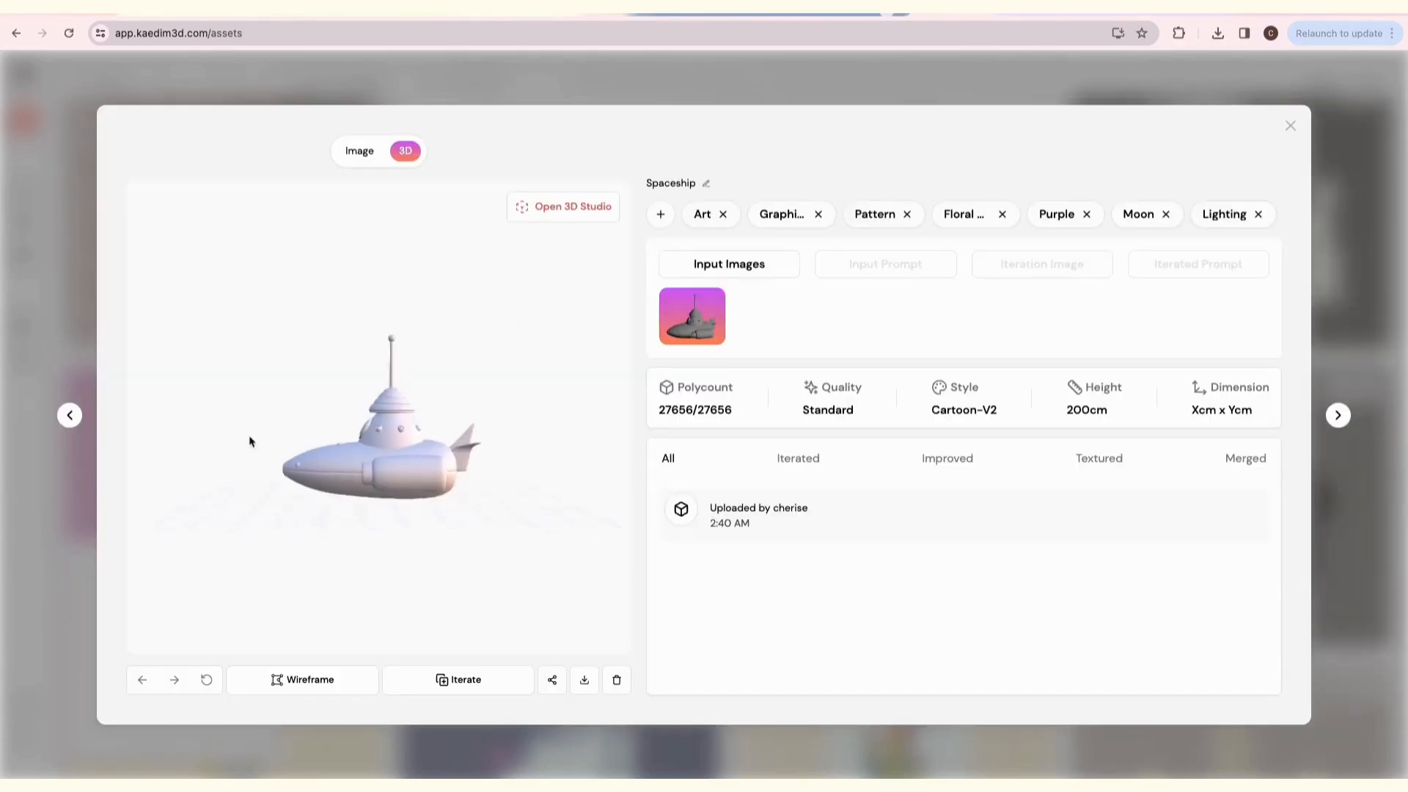
click(1337, 413)
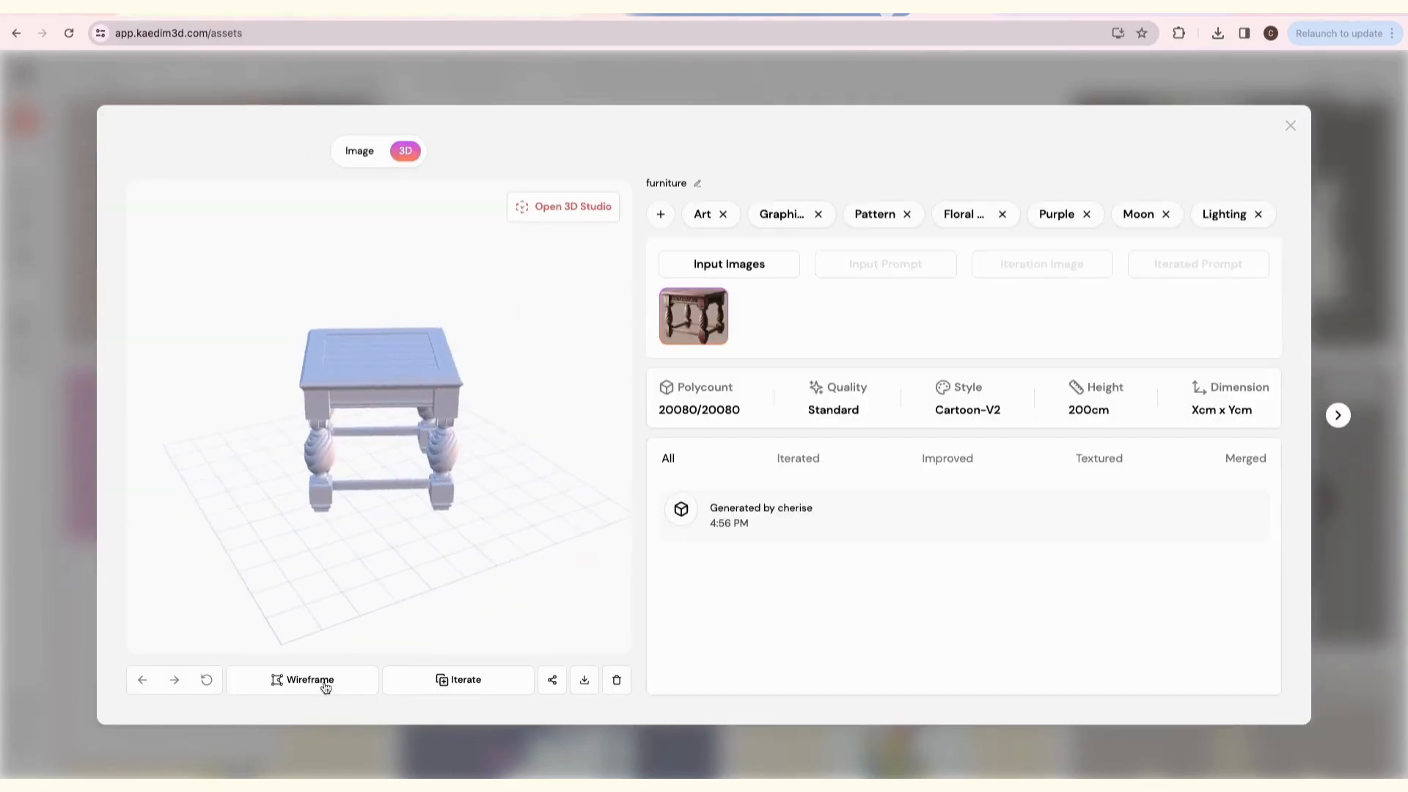
click(309, 679)
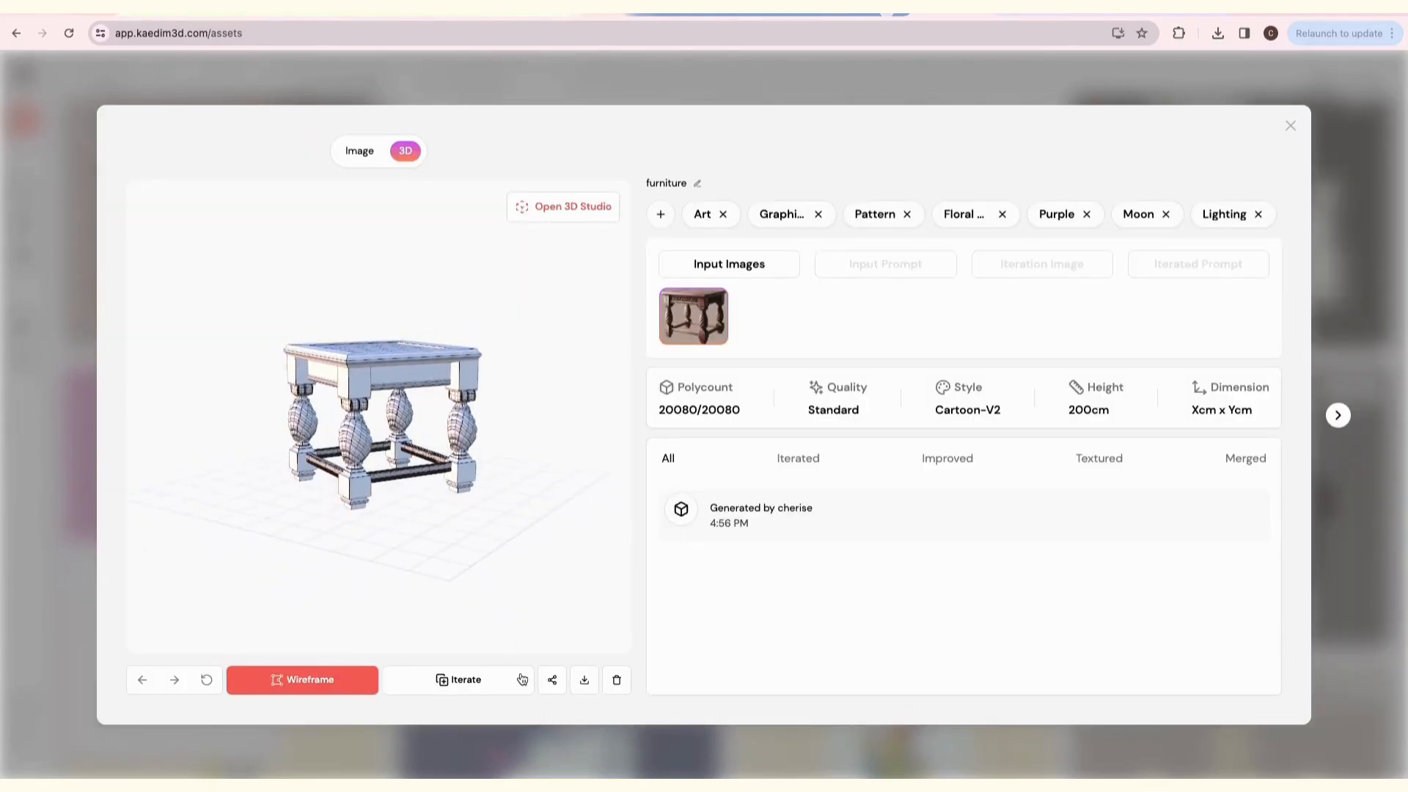
click(551, 680)
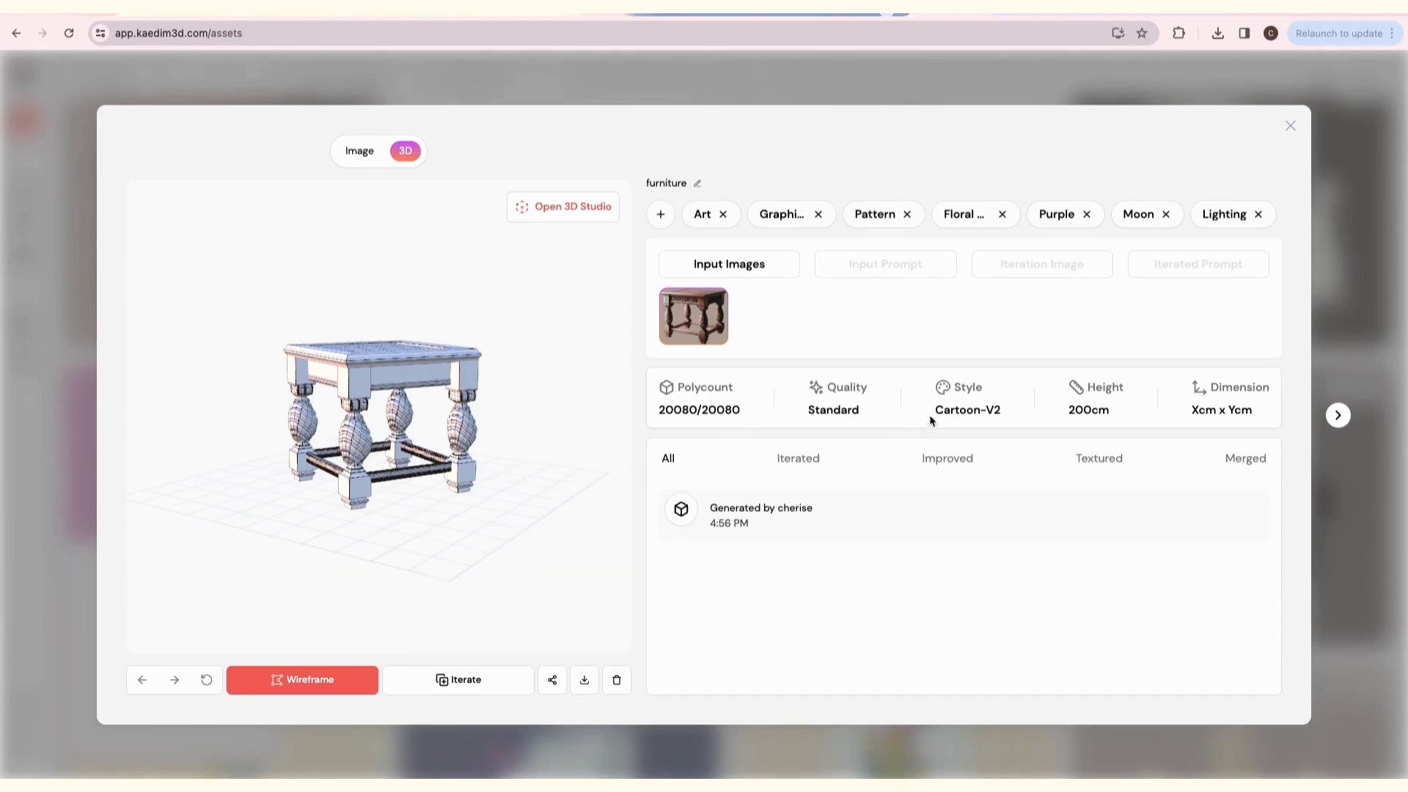
click(564, 206)
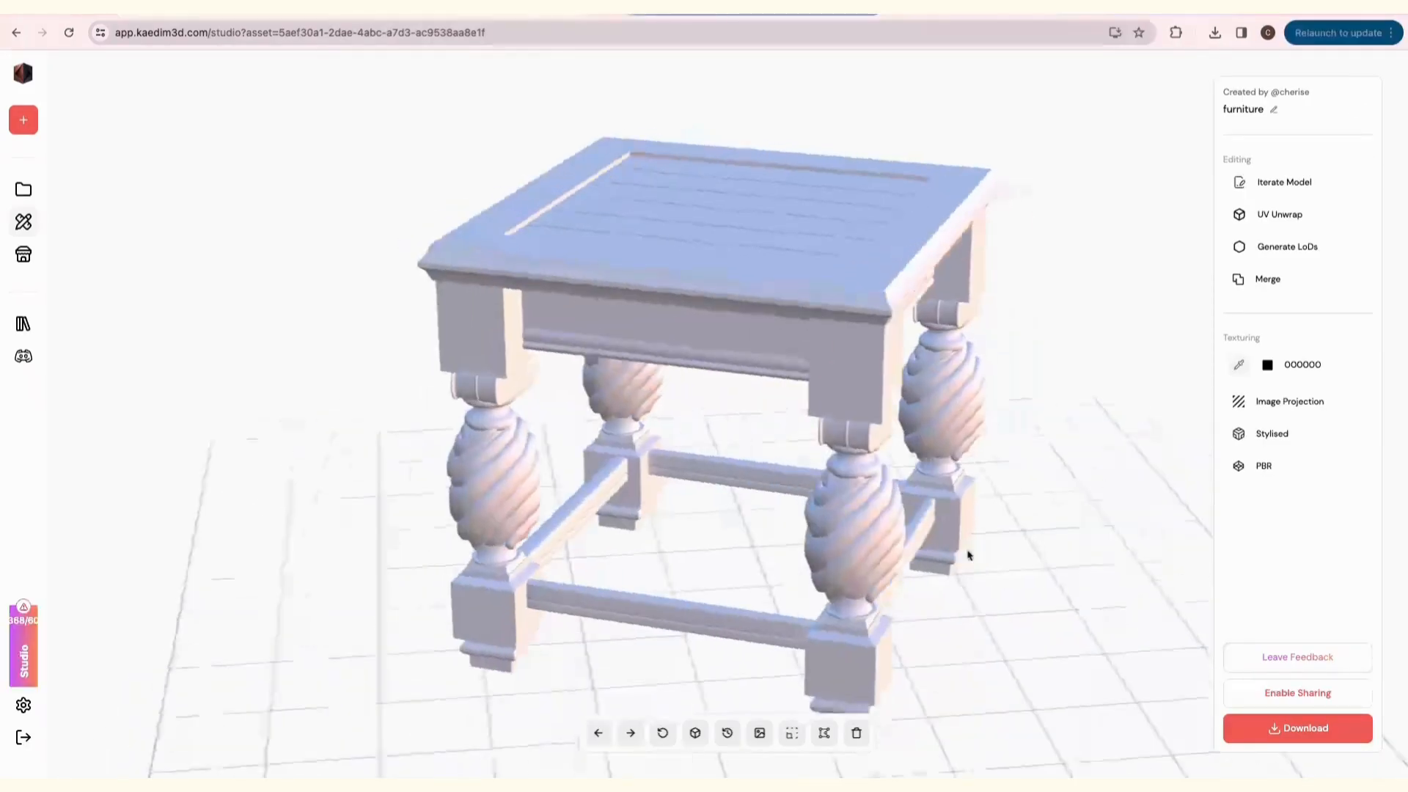
Open the table in 3D Studio and display your asset list beside it.
click(629, 733)
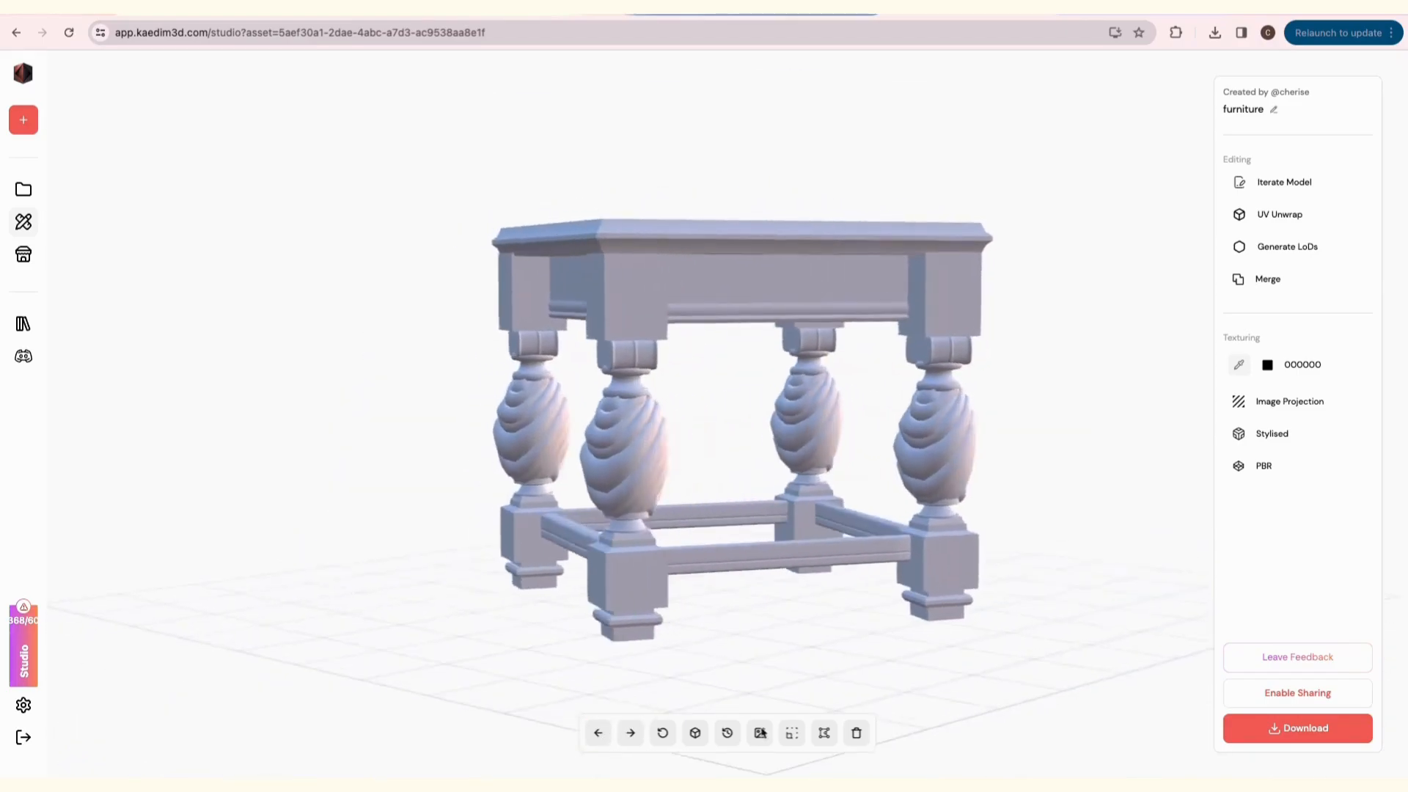
click(663, 733)
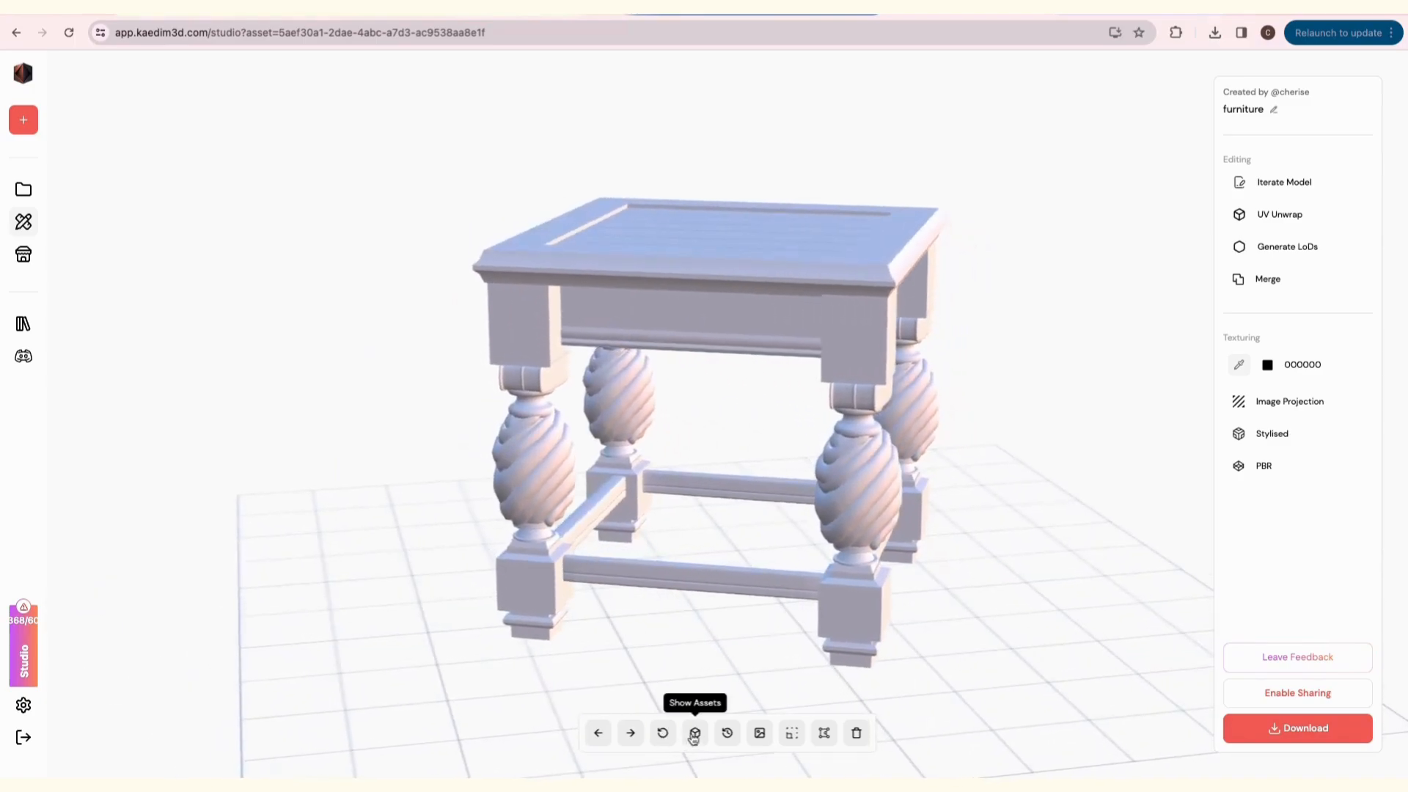
click(695, 732)
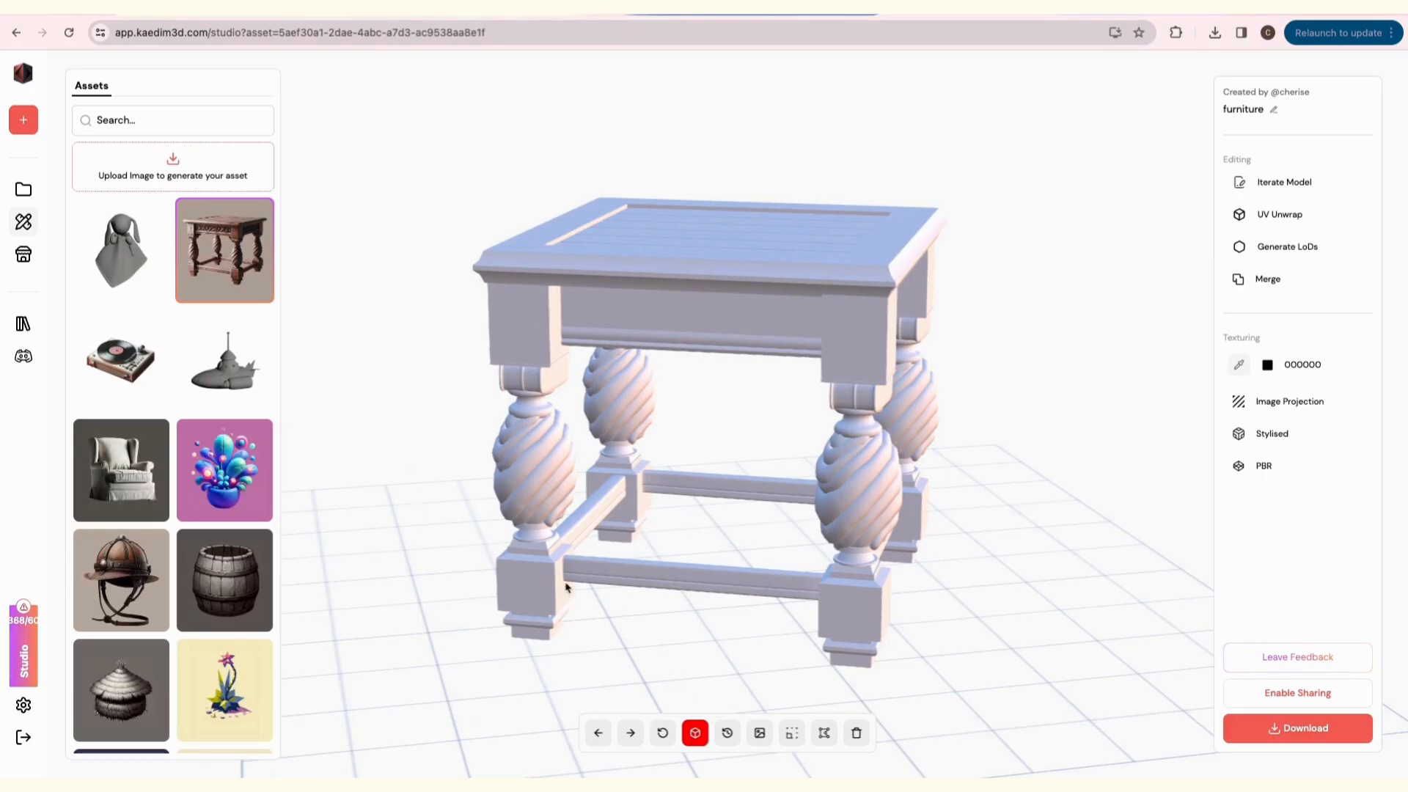
mouse_move(361, 449)
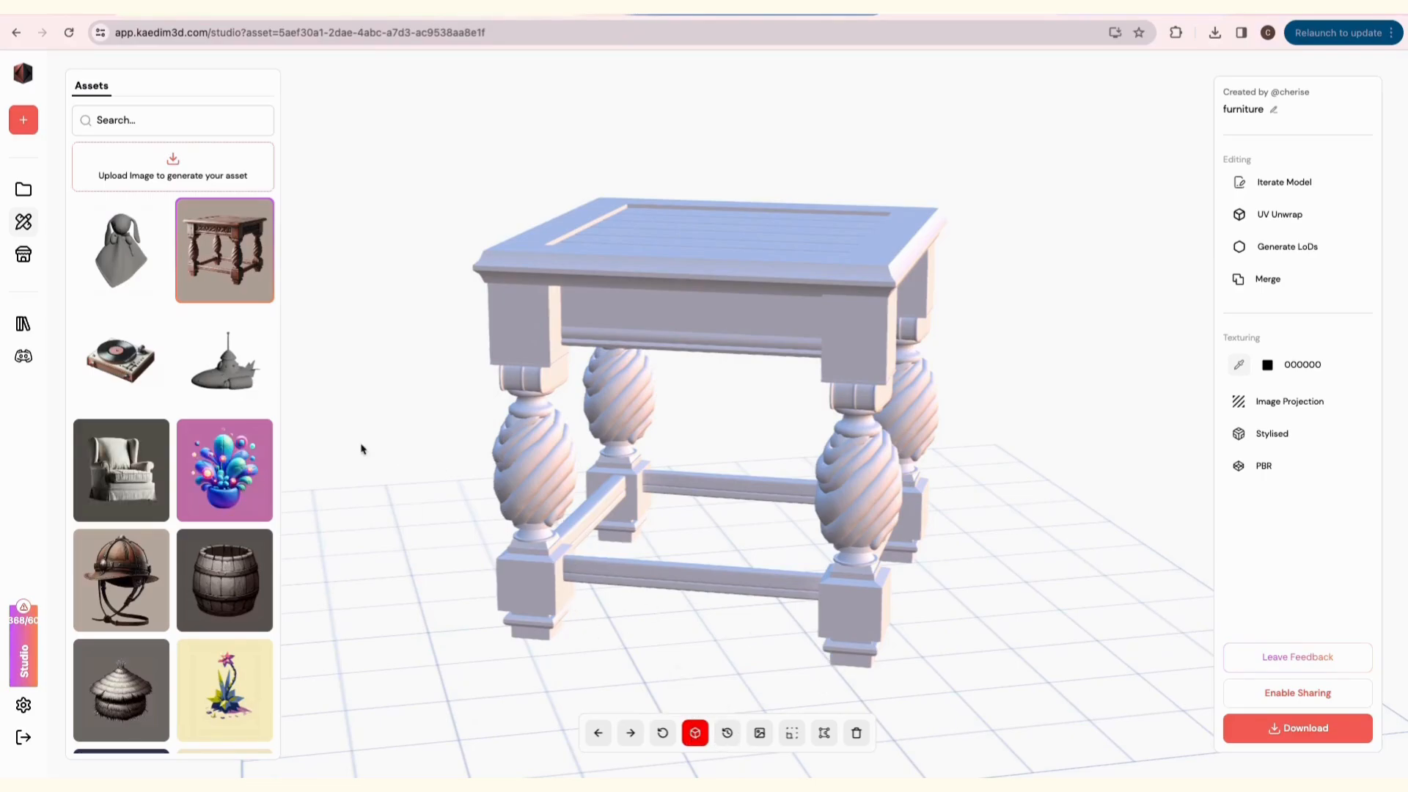
Load the Vintage Record Player and compare its uncoloured and coloured history versions.
click(120, 360)
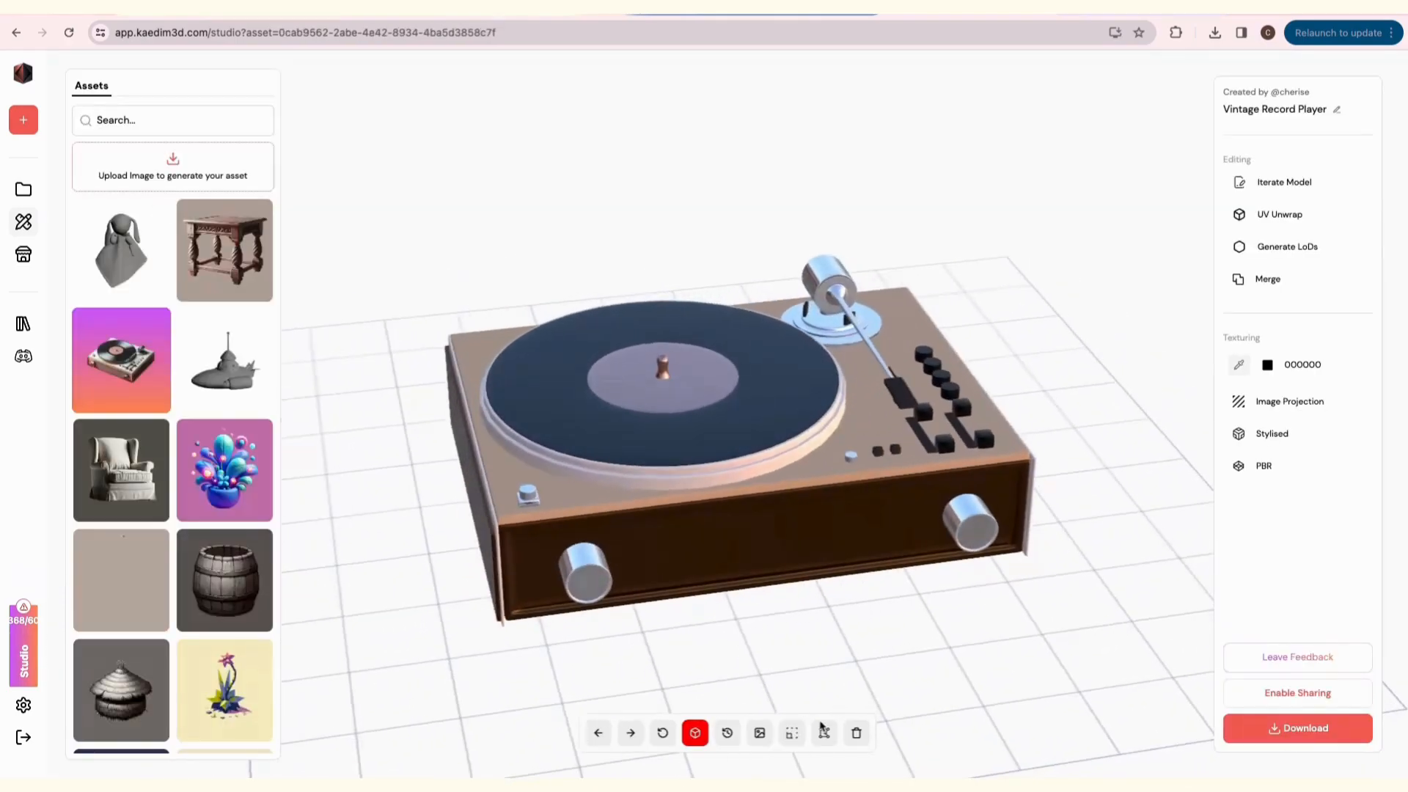
click(727, 732)
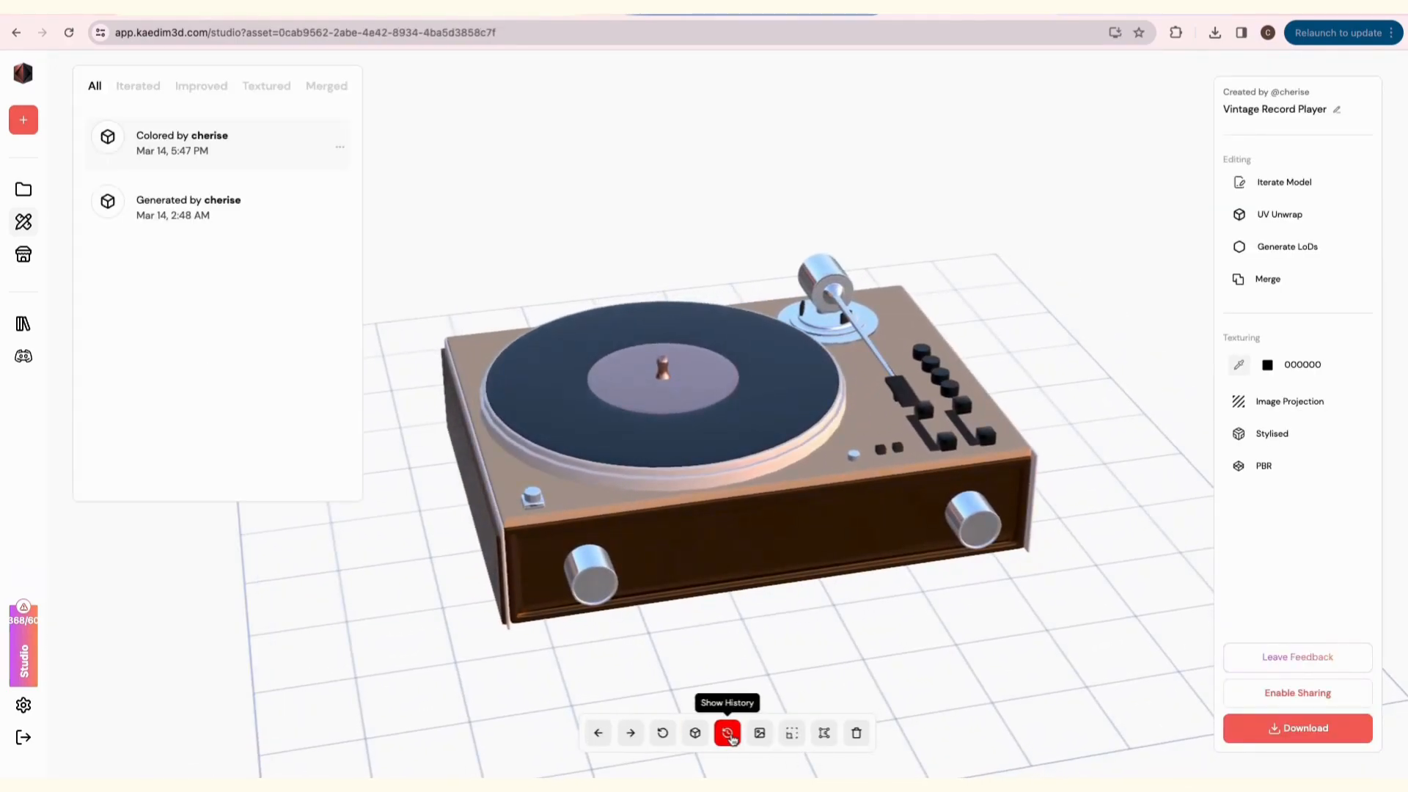
click(727, 733)
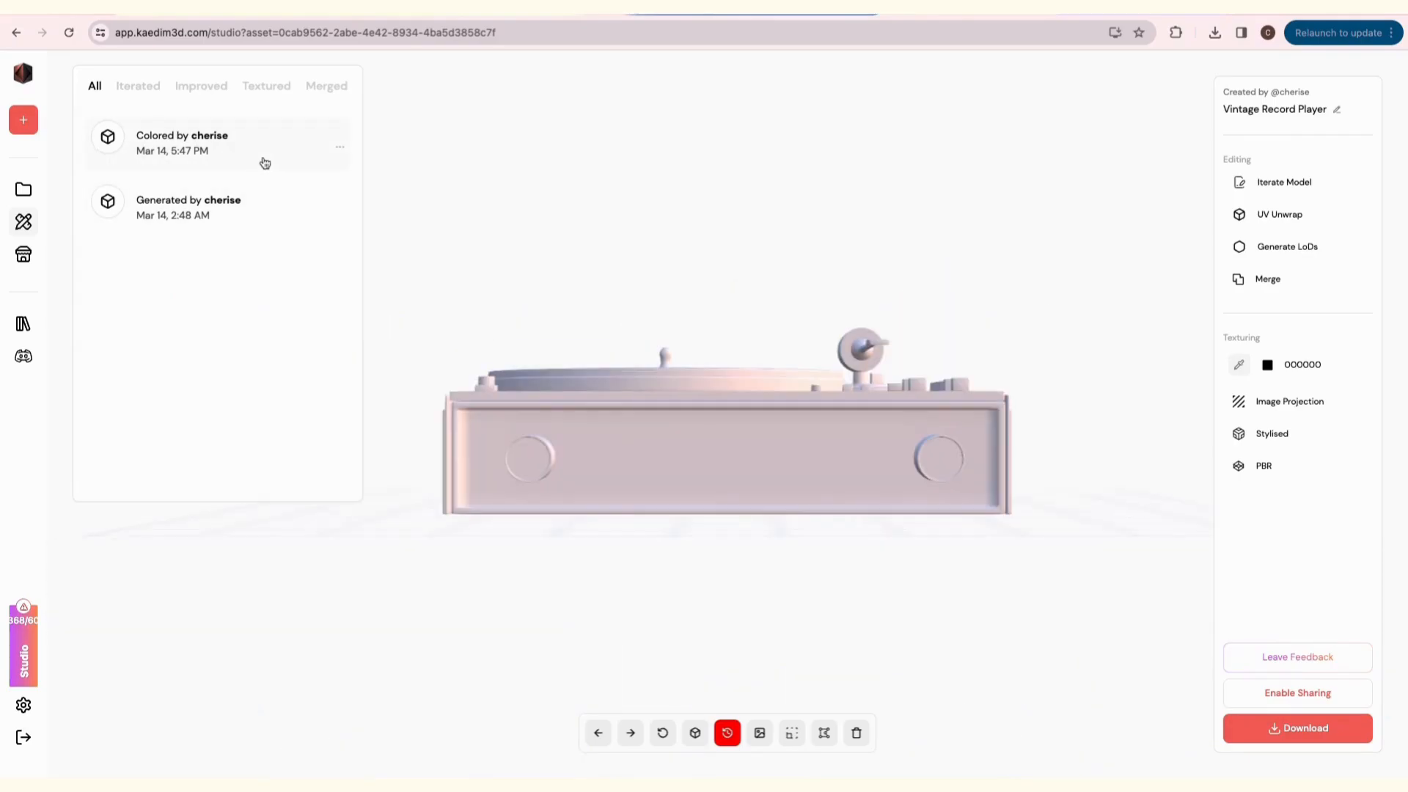
click(759, 733)
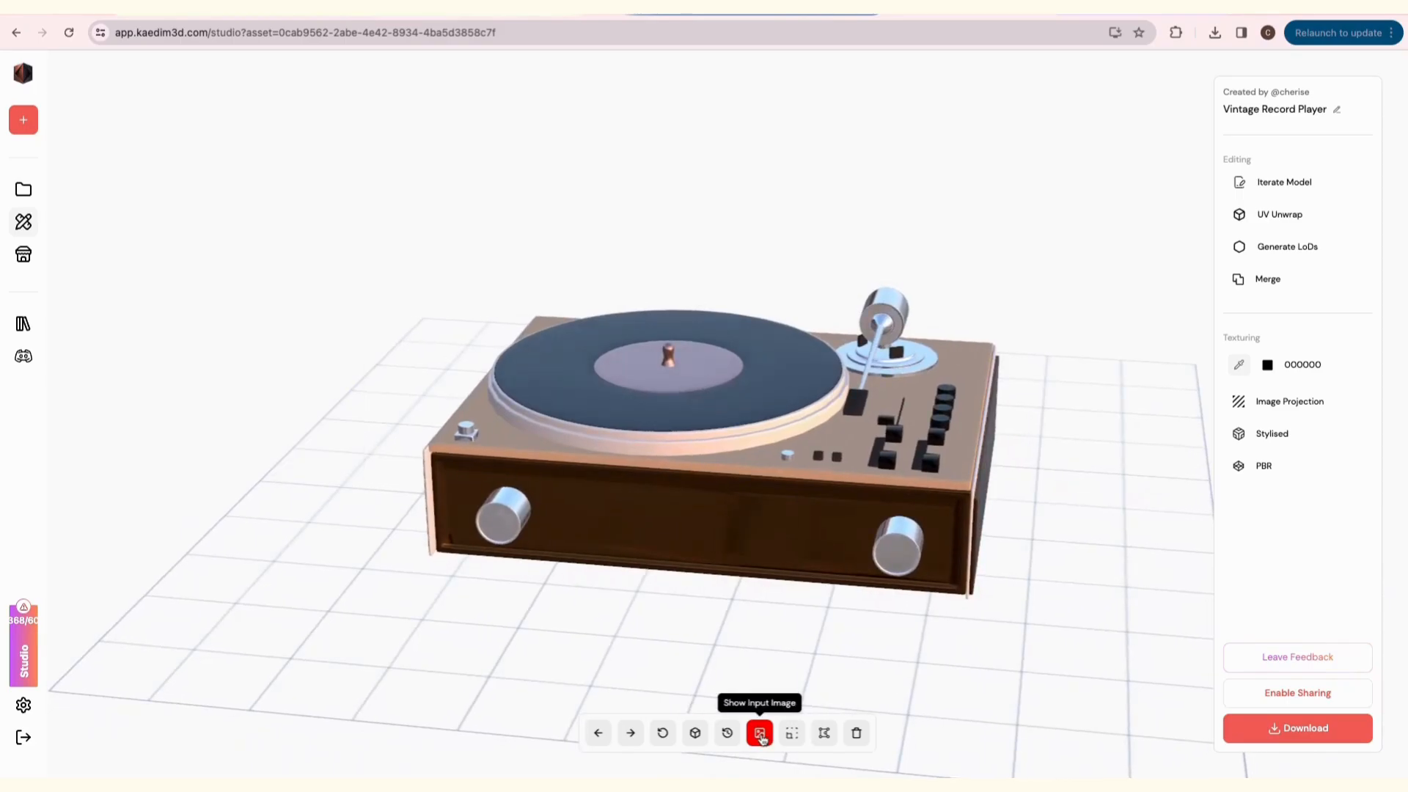
Show the record player's reference image and its 566.32 × 455.73 × 200.00 cm dimensions.
click(759, 732)
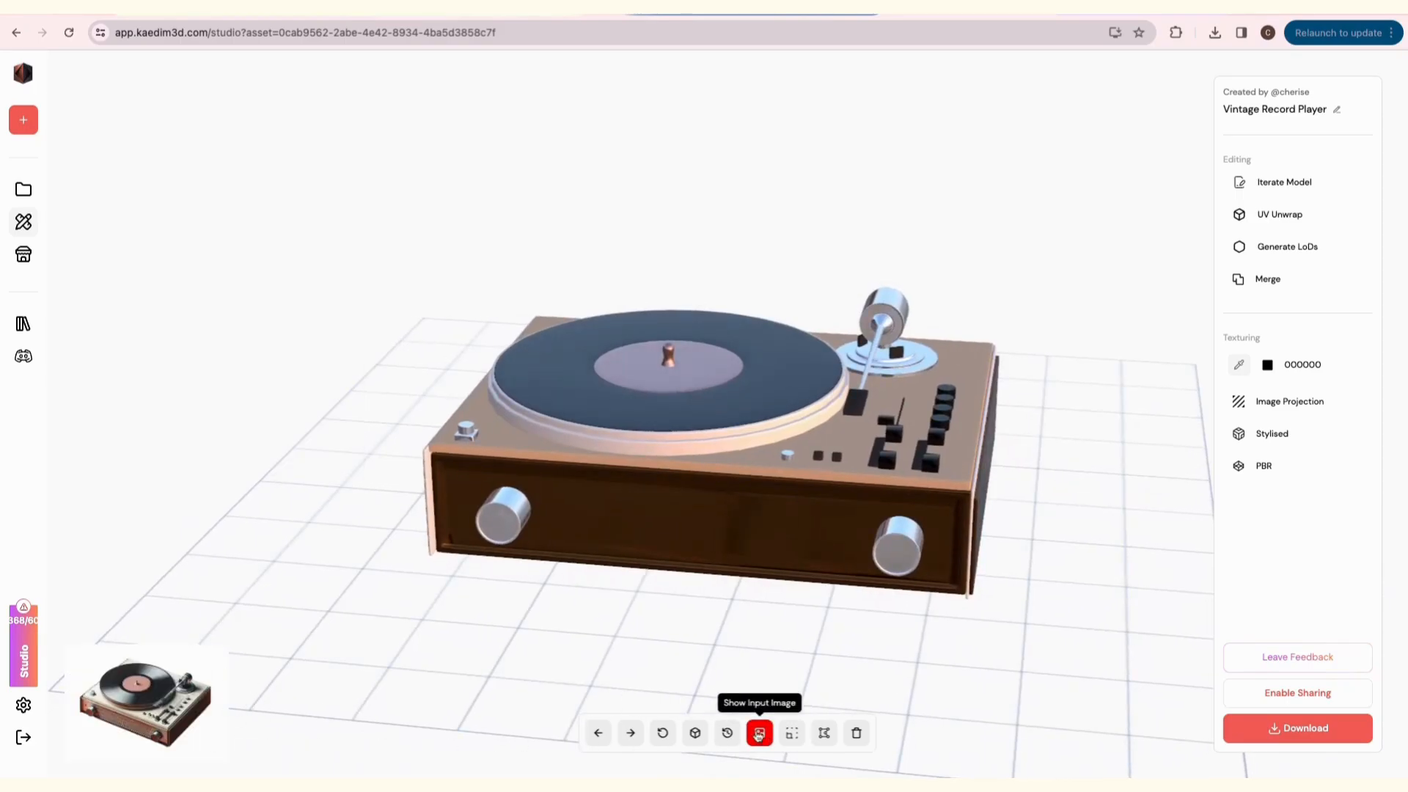
click(791, 733)
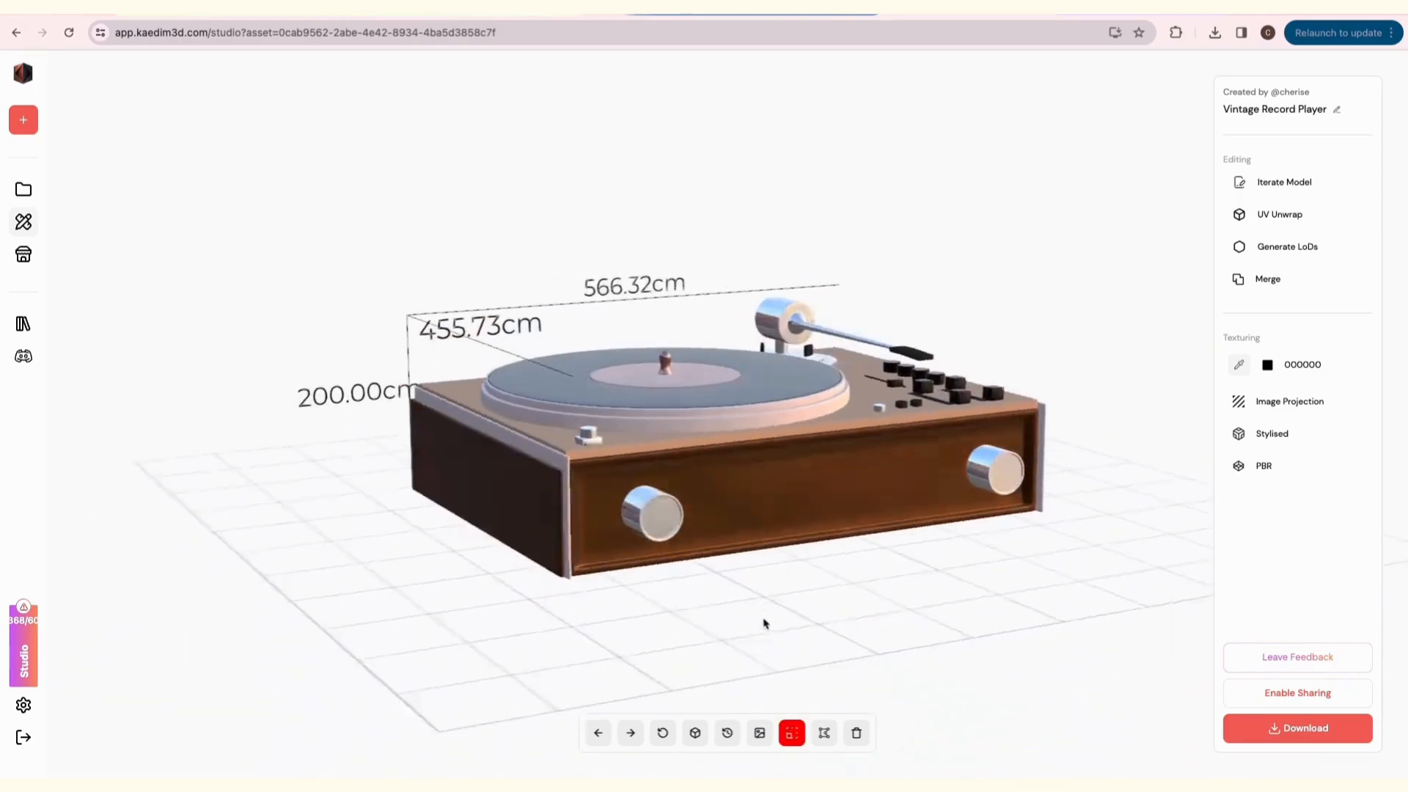
click(823, 733)
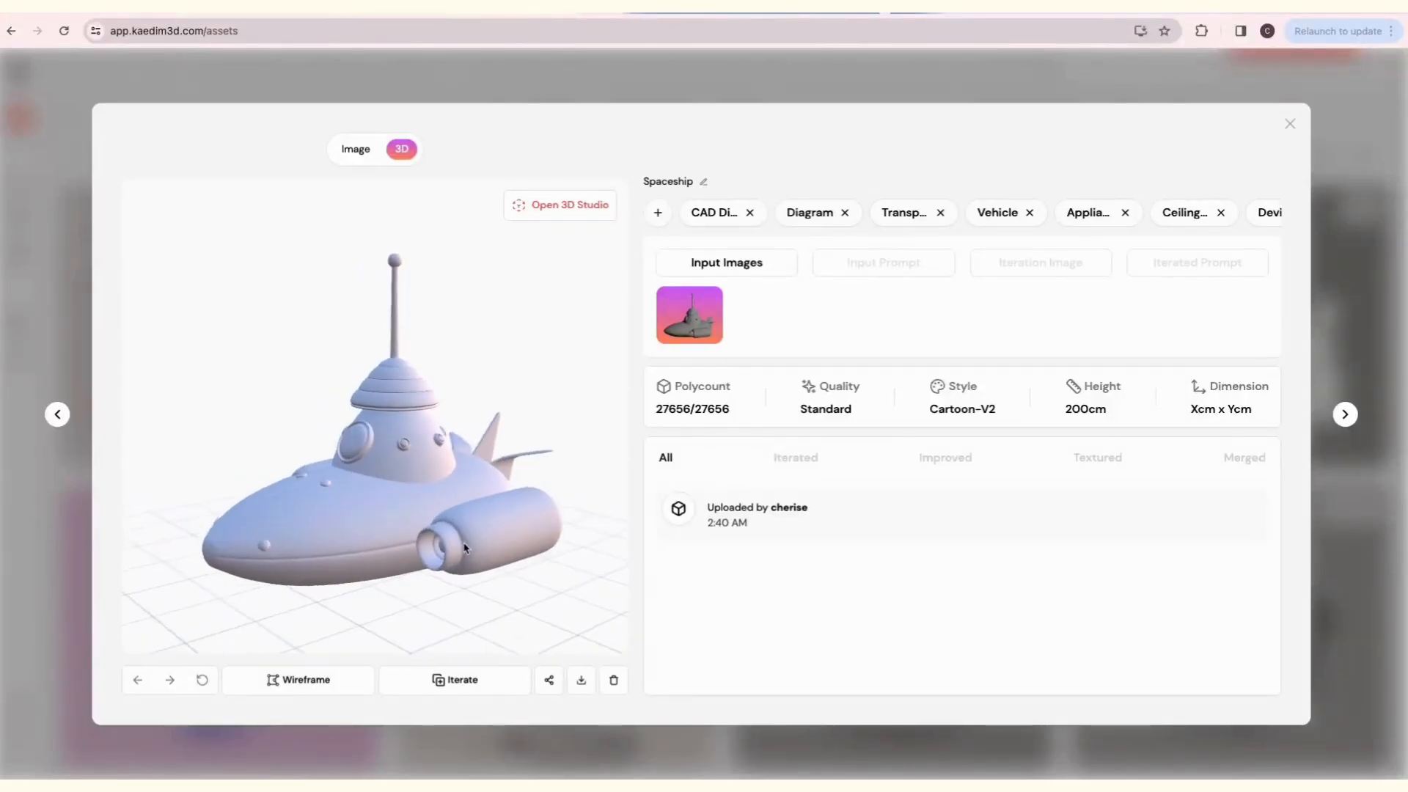
Start an iteration of the Spaceship model from its asset details using Iterate.
click(455, 679)
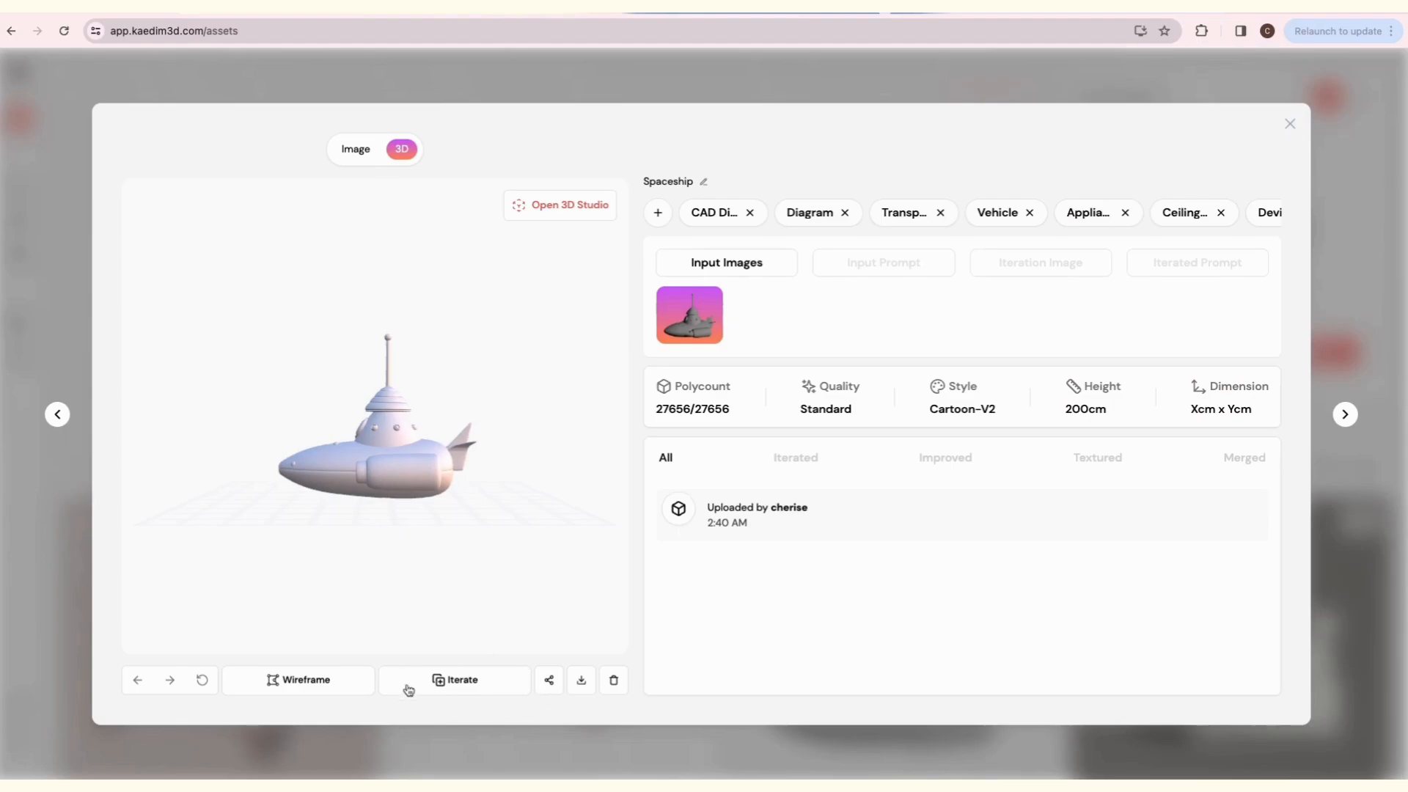
click(455, 680)
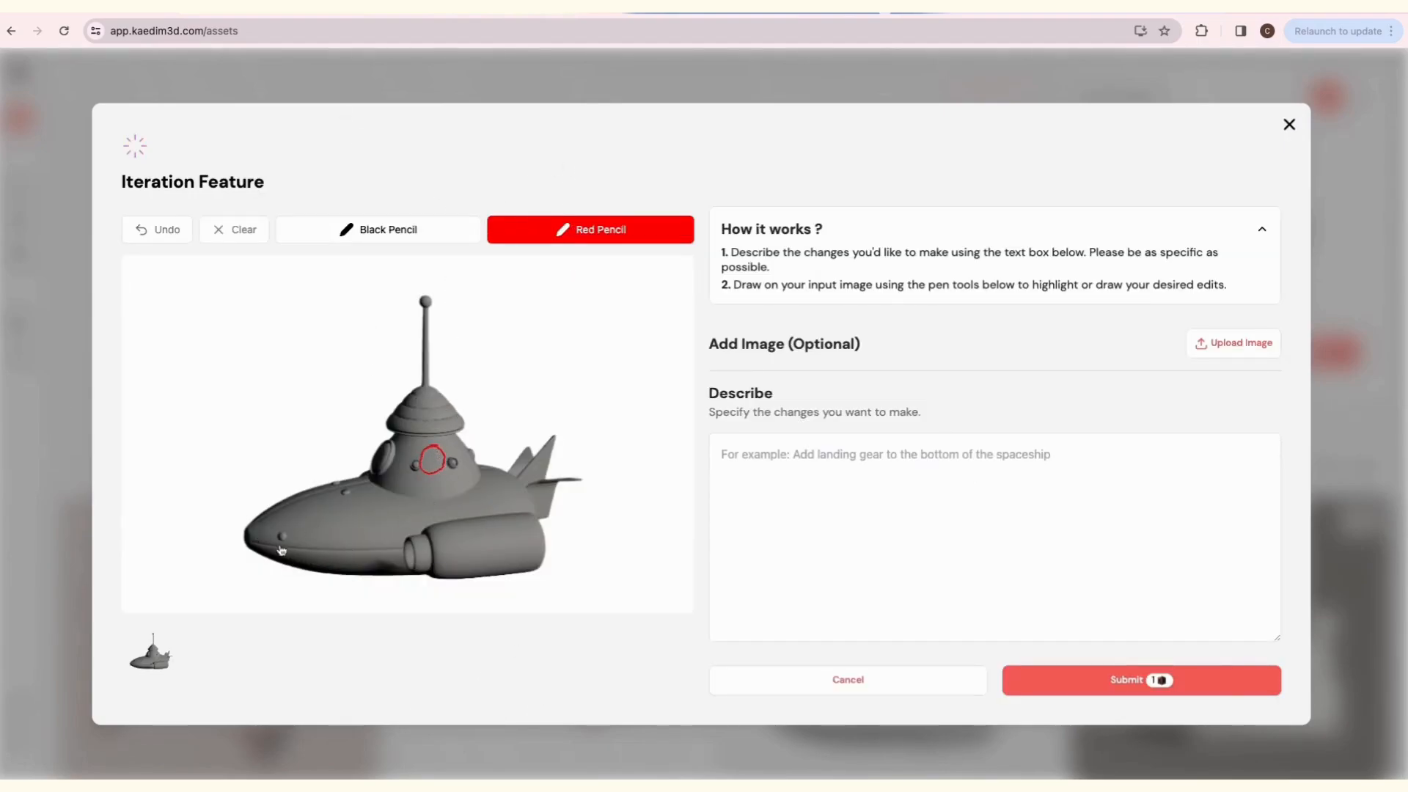
Submit a Spaceship revision: a dome window and an alien emblem on the black-circled hull.
click(1232, 343)
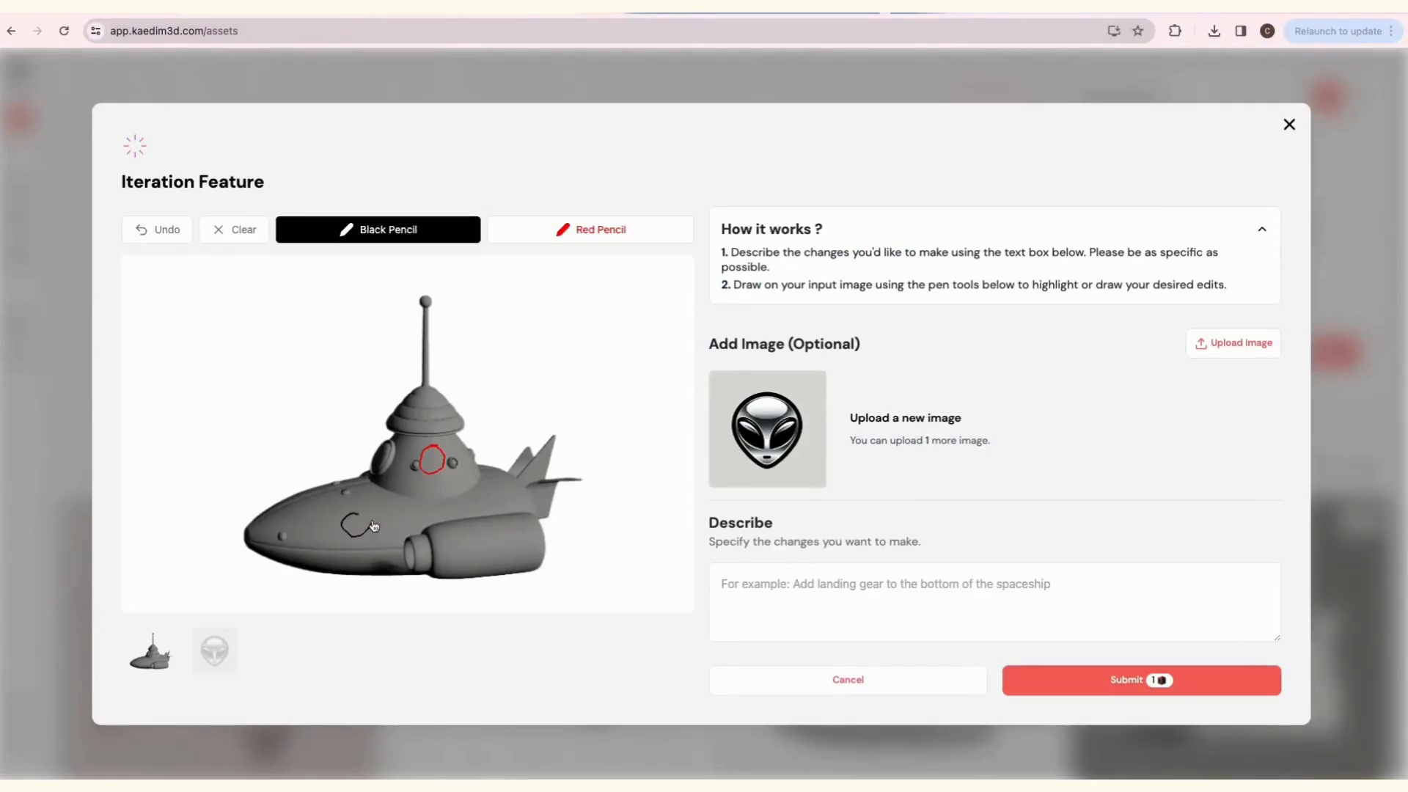
text(A)
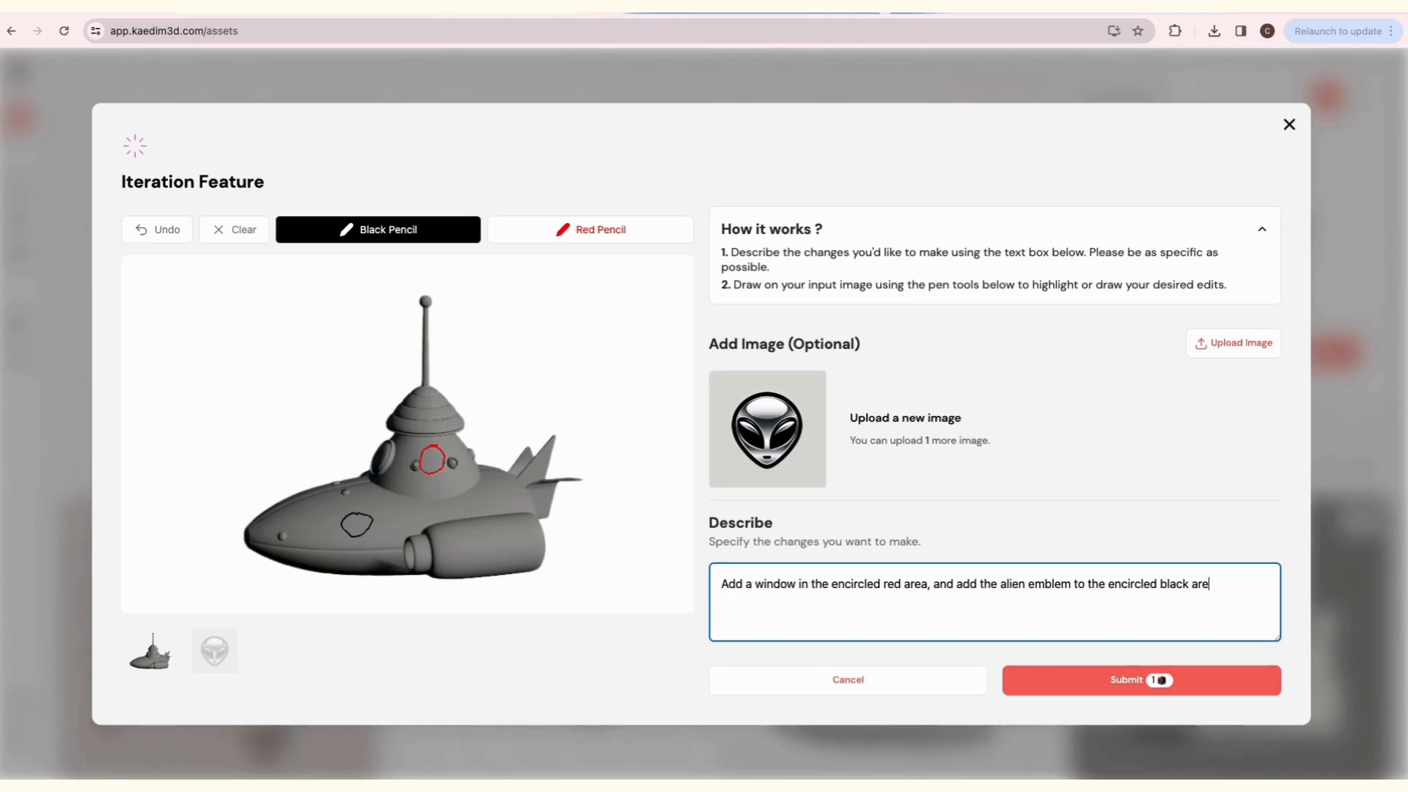
click(1141, 680)
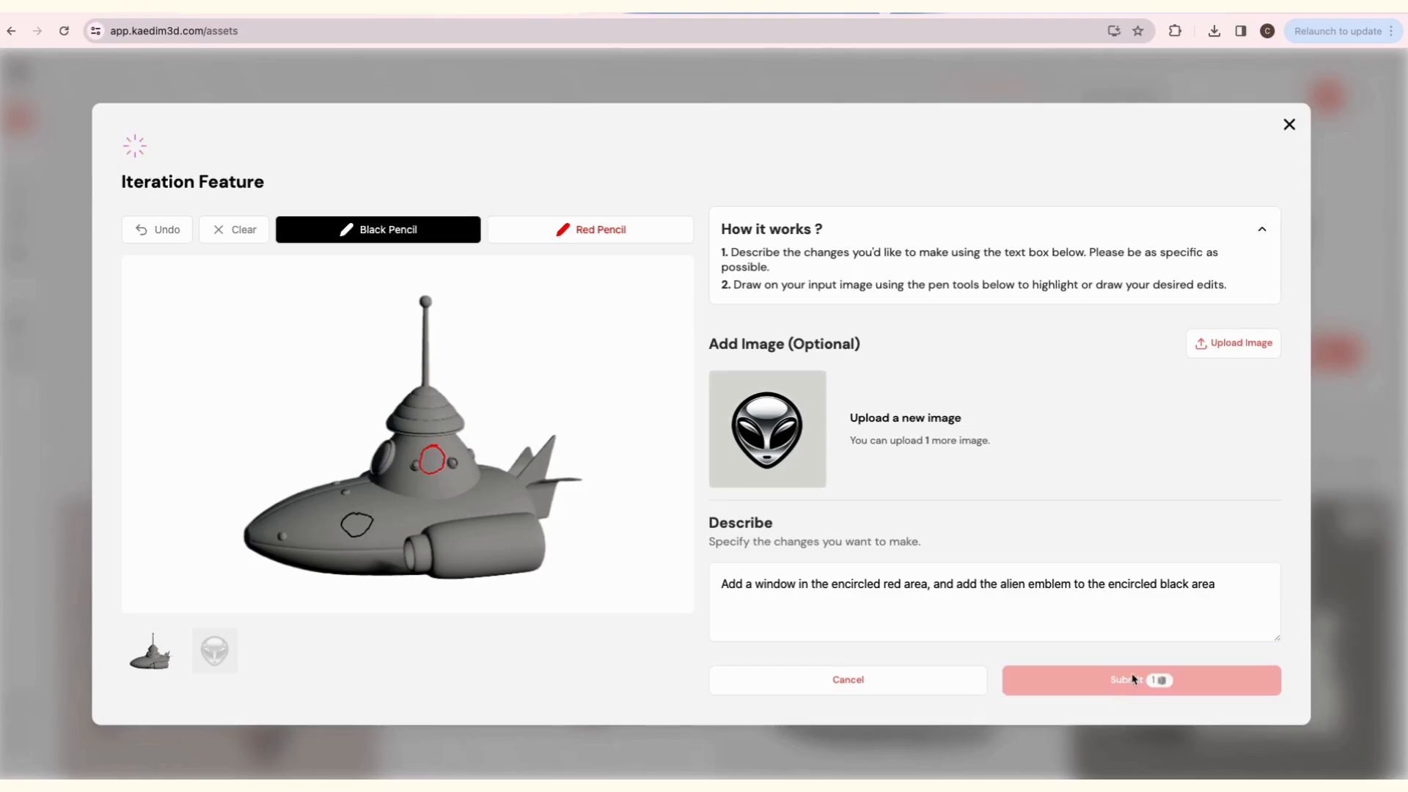
click(1141, 680)
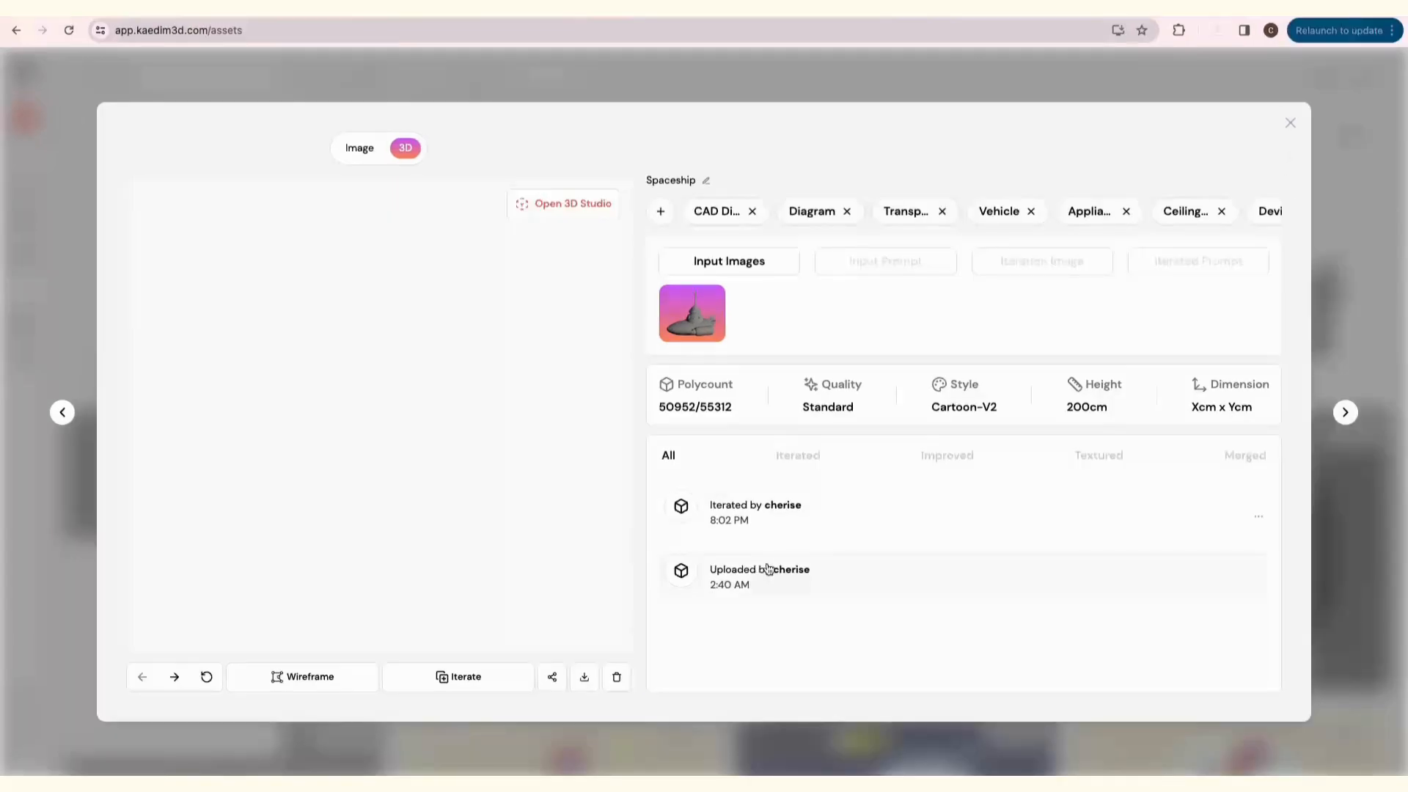
View the alien-emblem Spaceship in 3D Studio, then bring up the Armchair as wireframe.
click(564, 204)
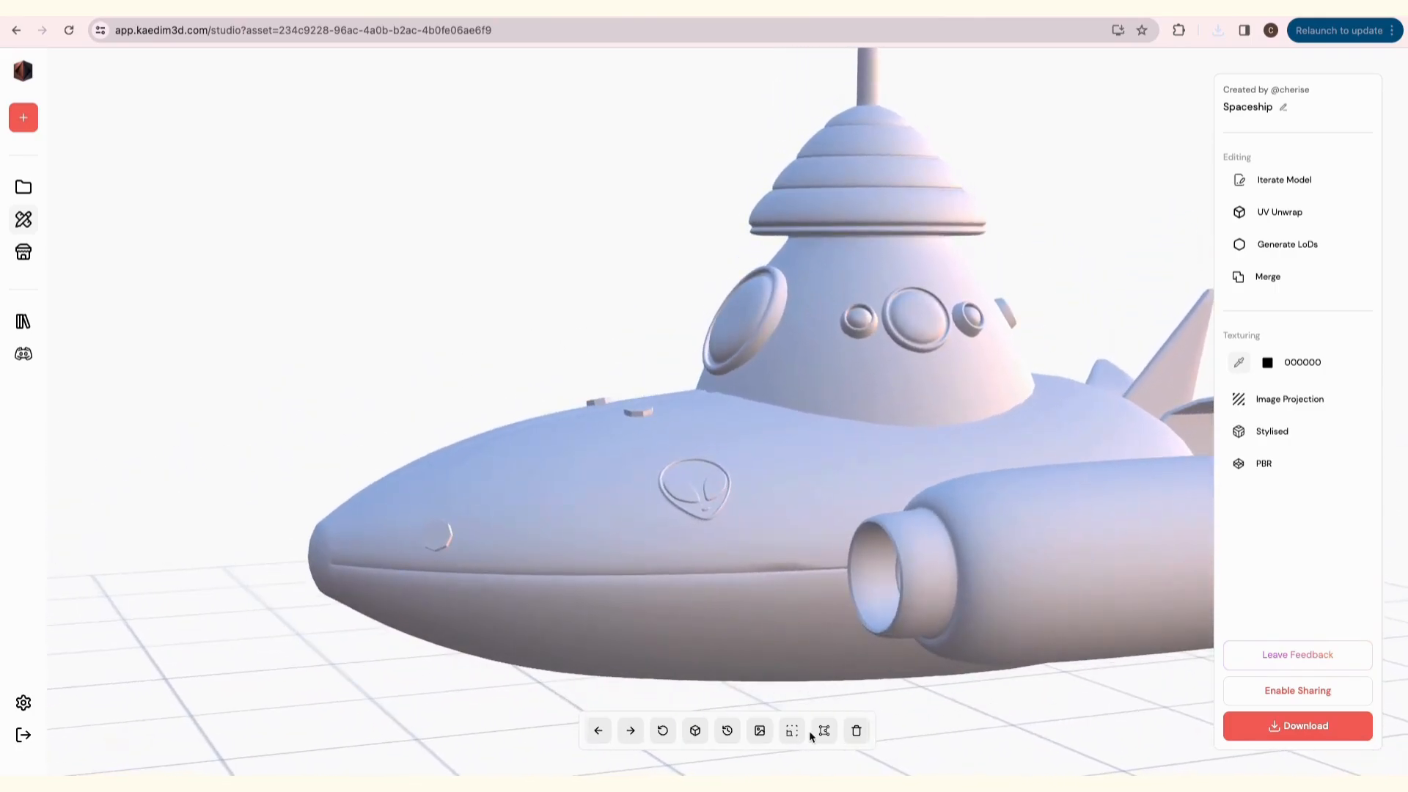
click(823, 730)
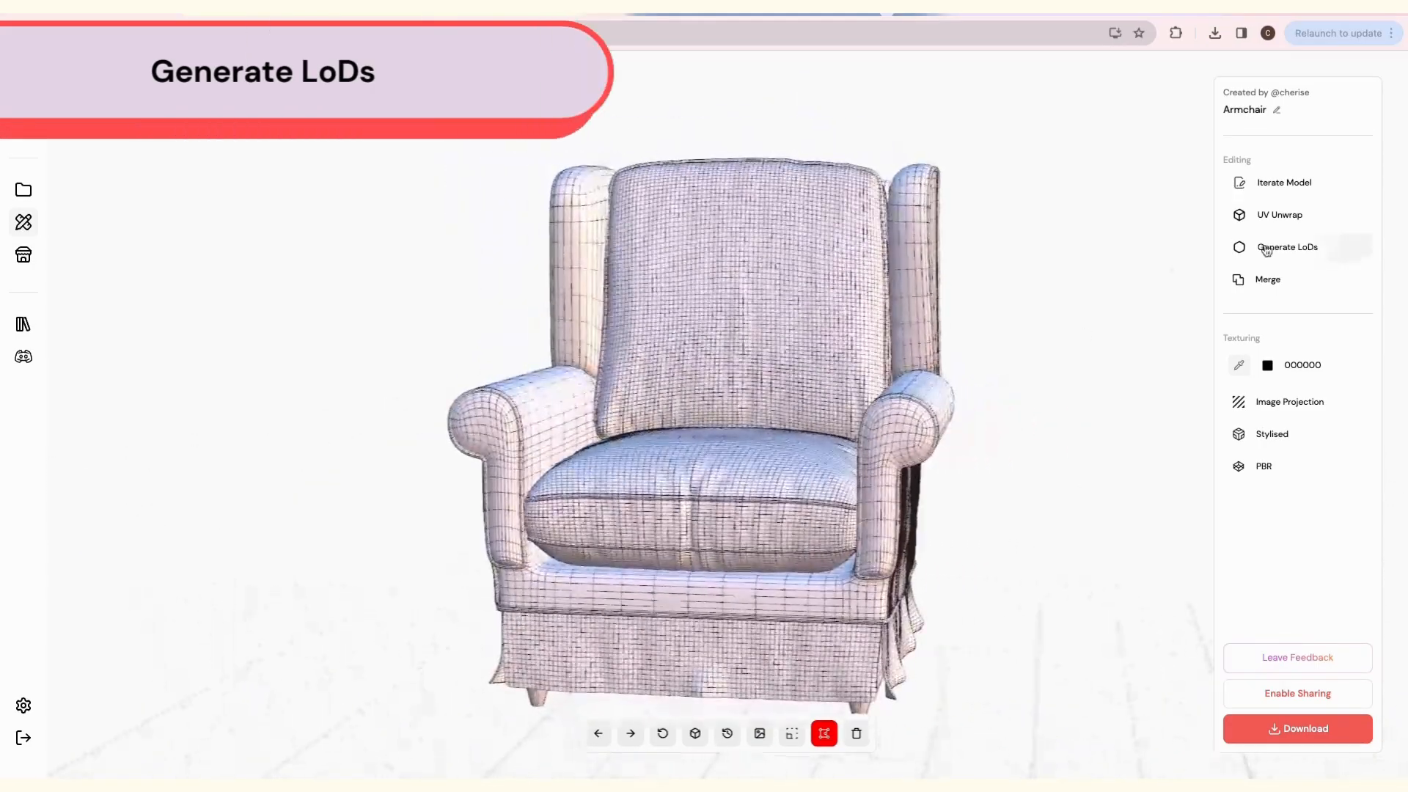
Generate Armchair LoDs at 50% and 80000 triangles, then view a lower-poly version.
click(1286, 247)
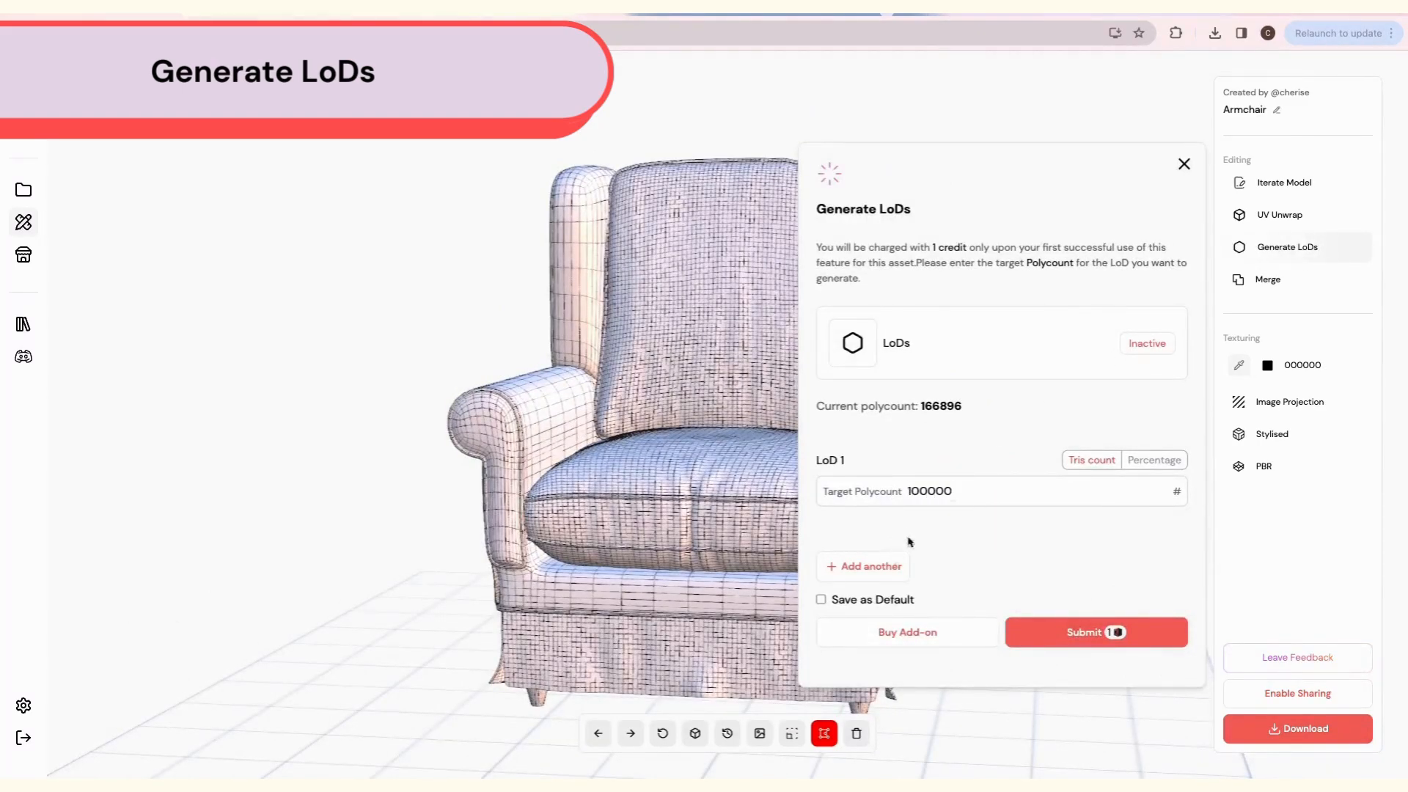
click(868, 565)
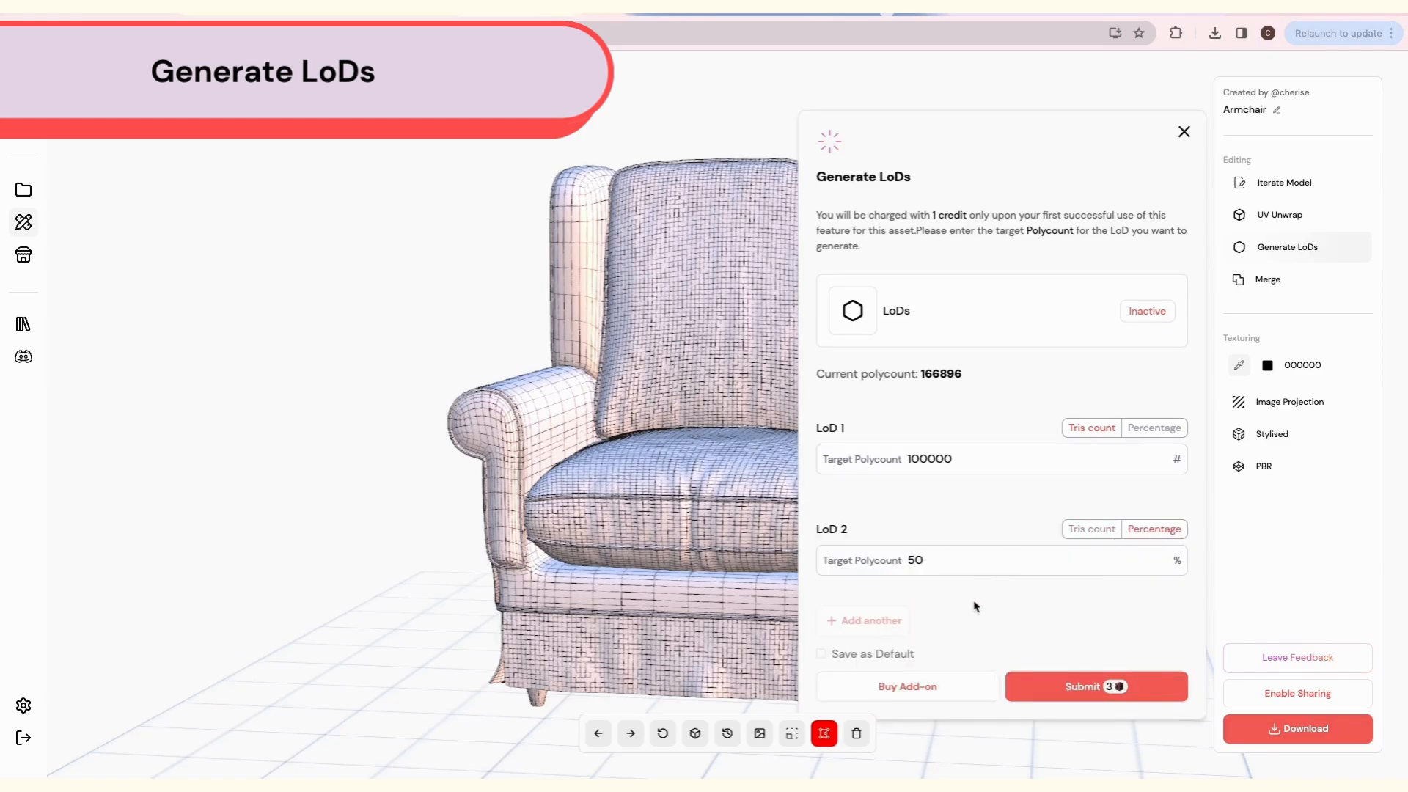
click(863, 620)
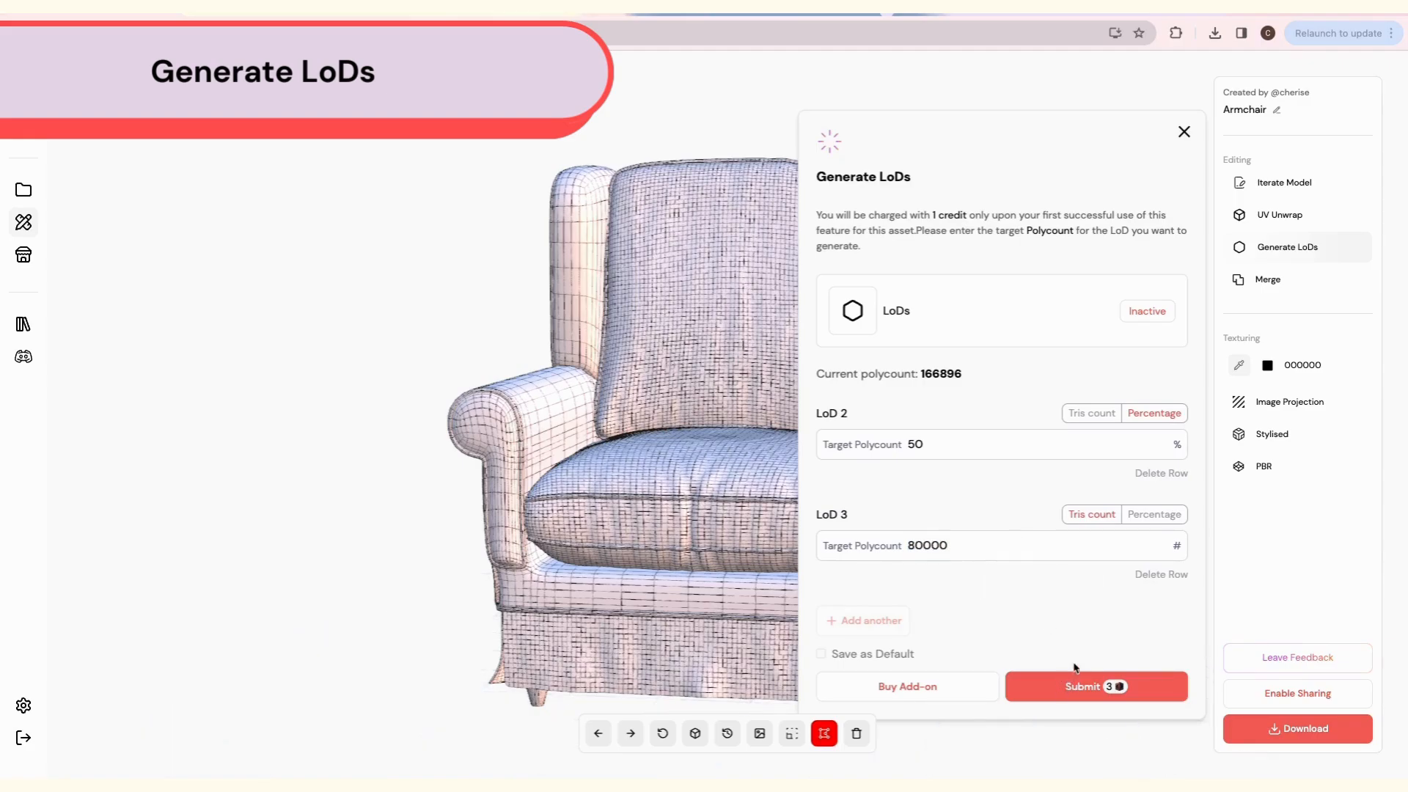
click(1095, 686)
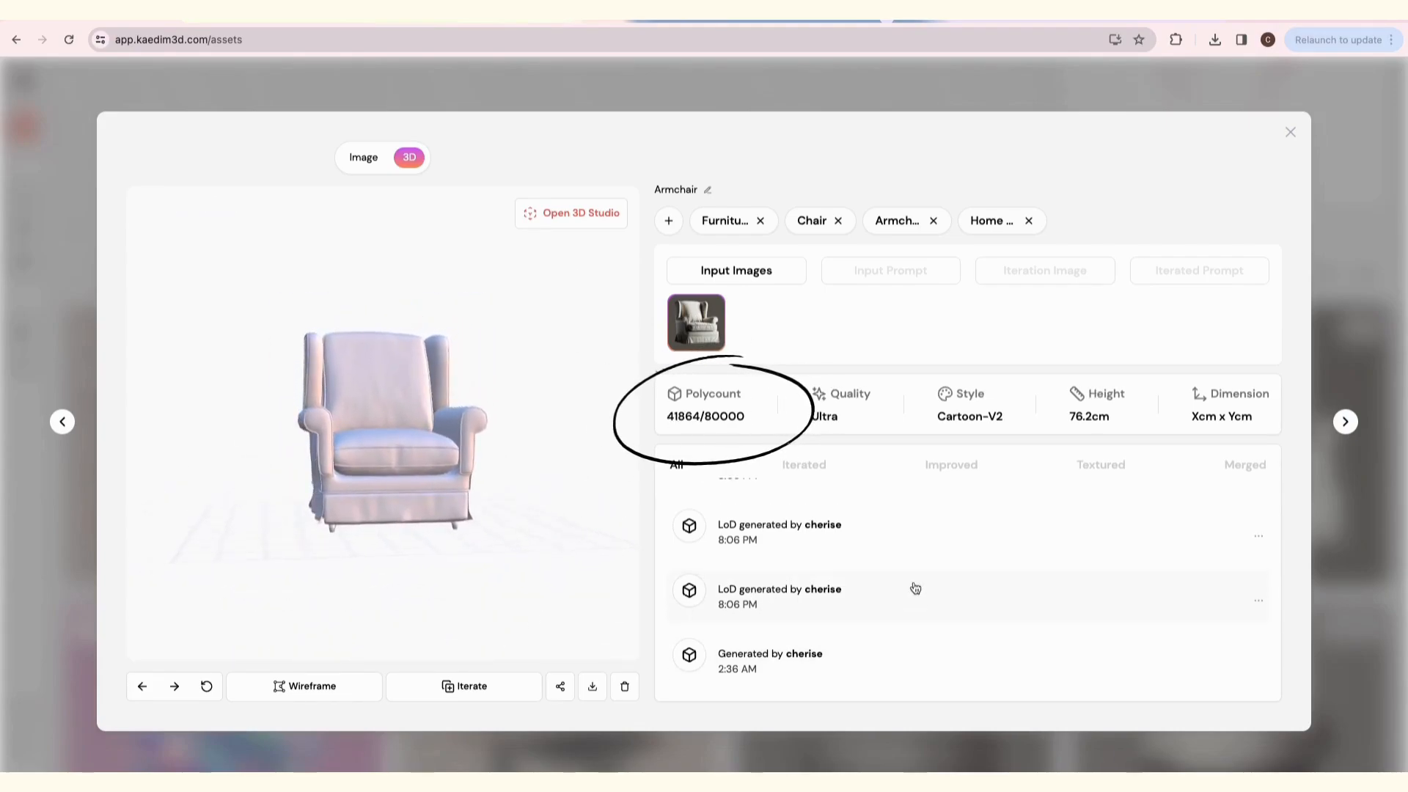
click(571, 212)
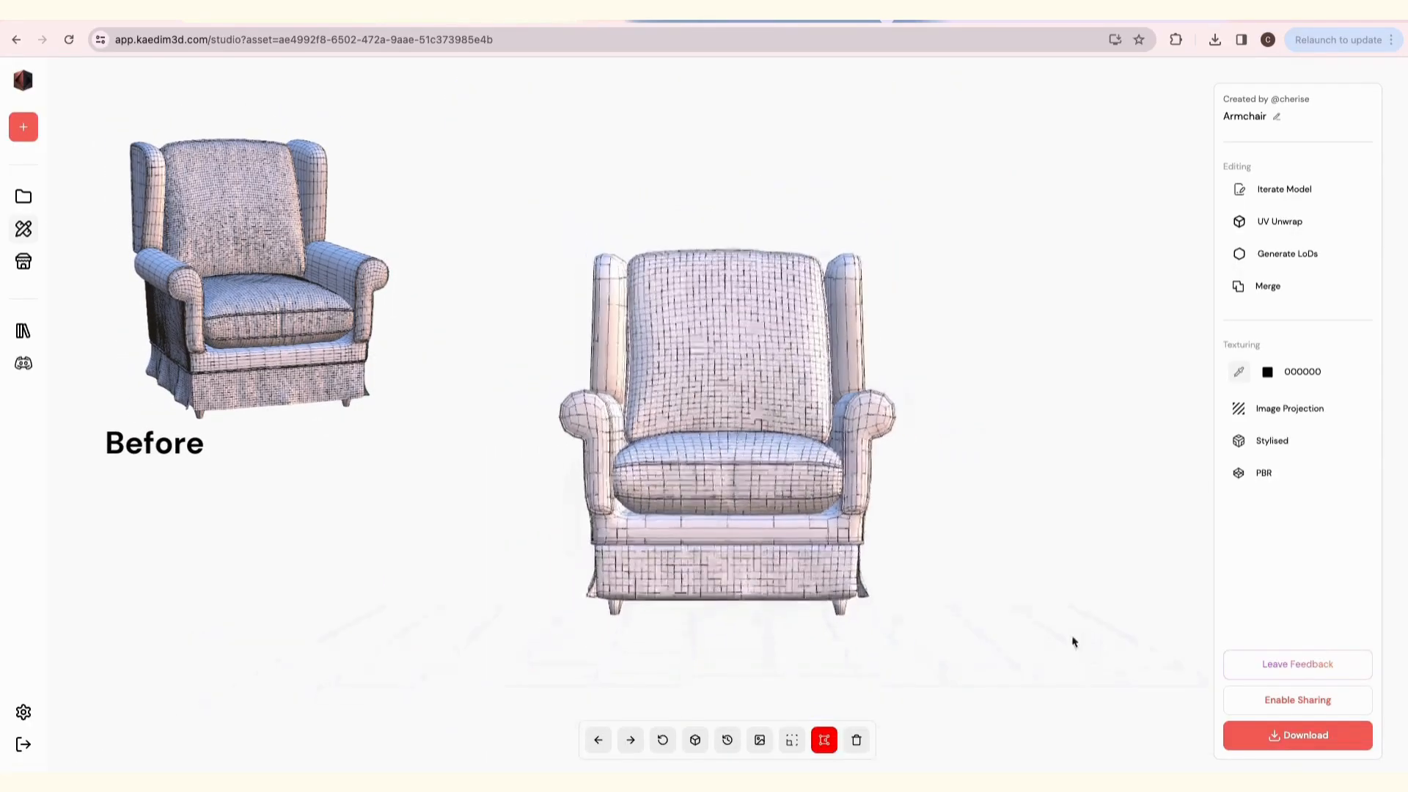
click(24, 712)
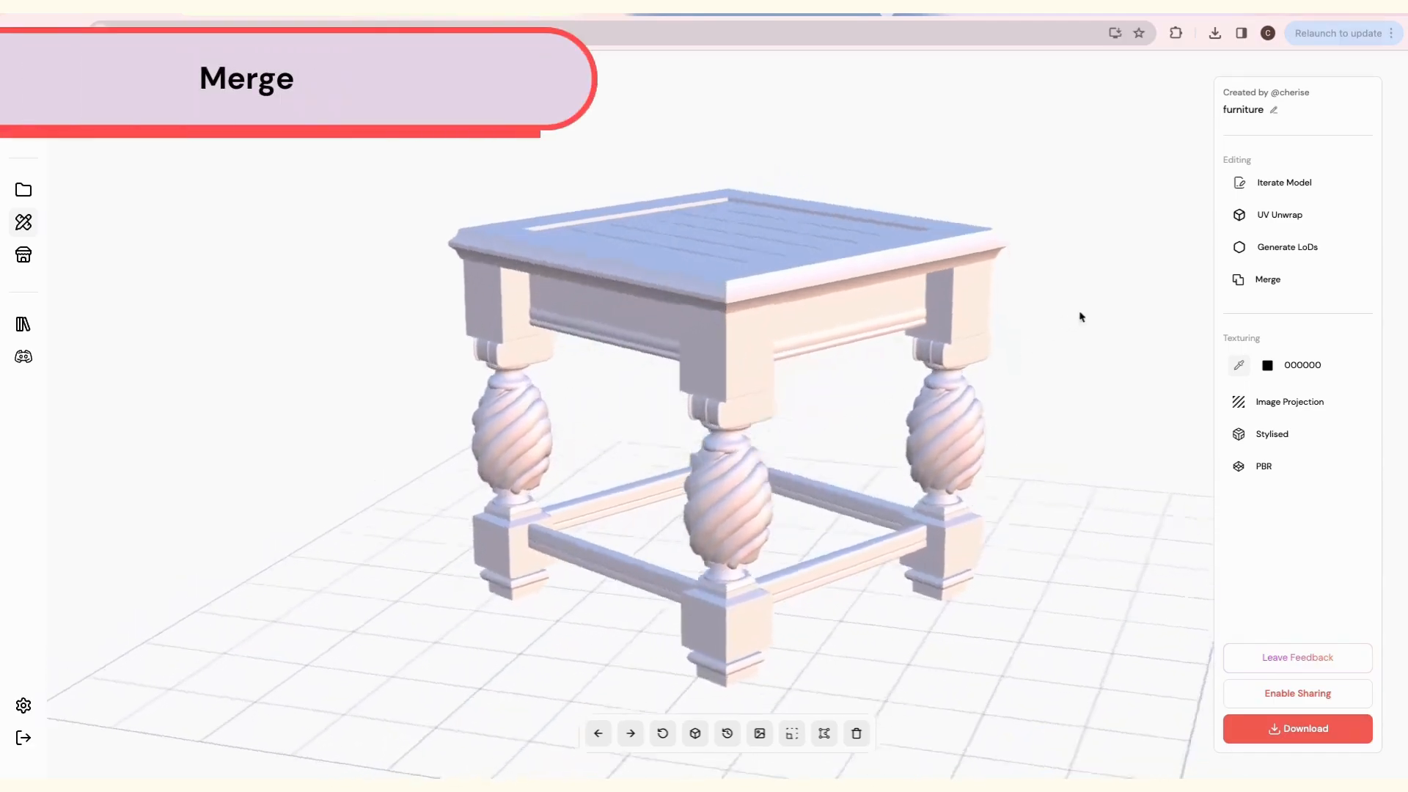
Merge all of the furniture table's meshes into one and view the result in 3D Studio.
click(1267, 280)
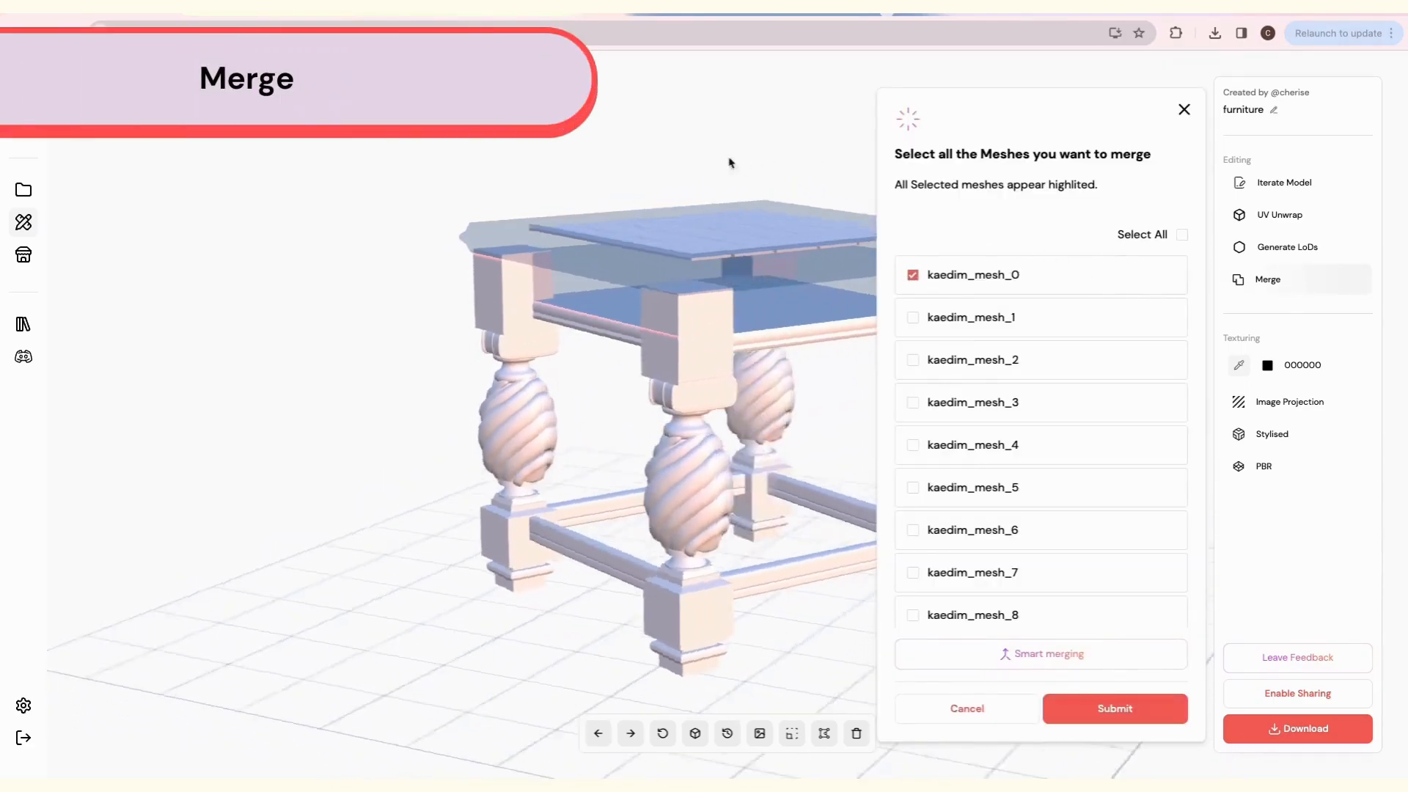
click(913, 487)
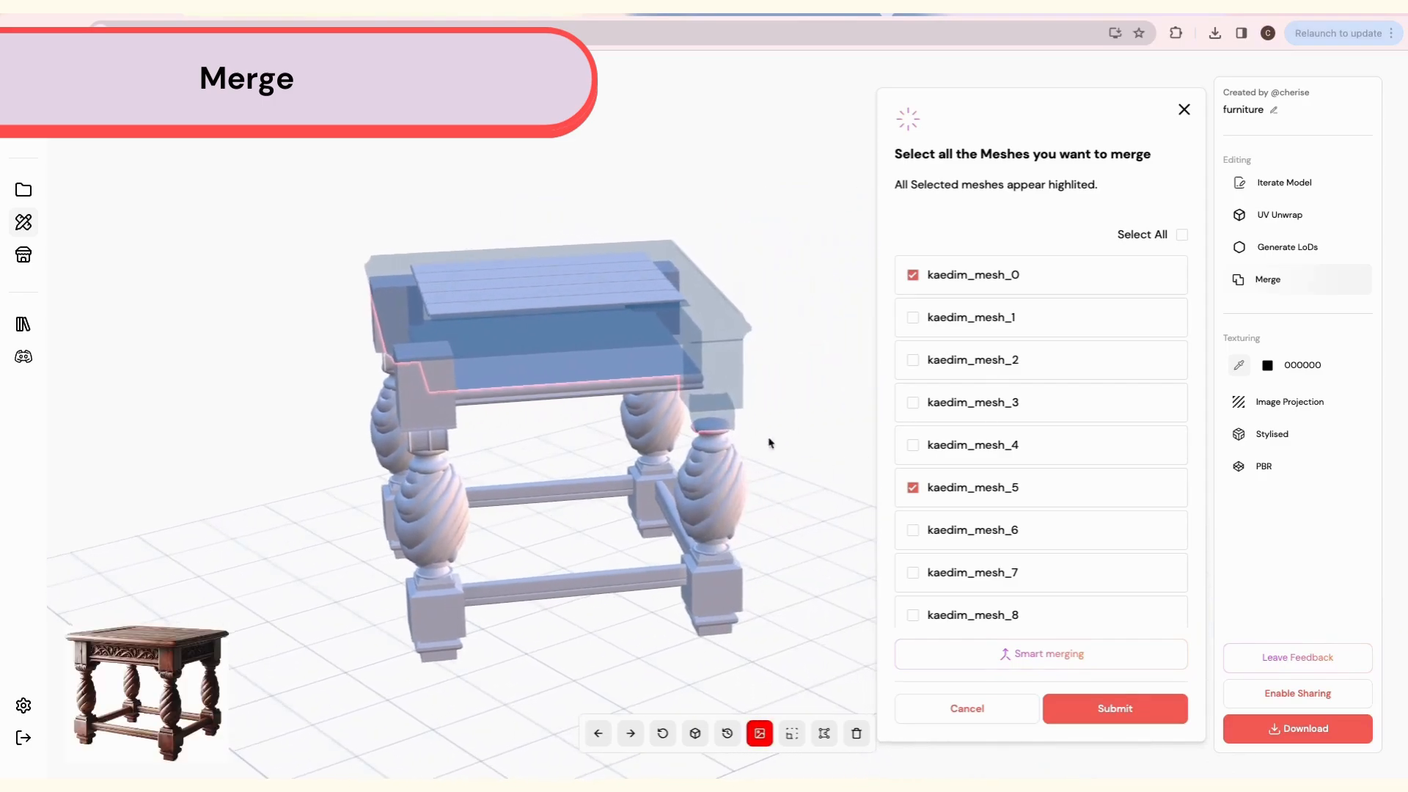
click(1181, 235)
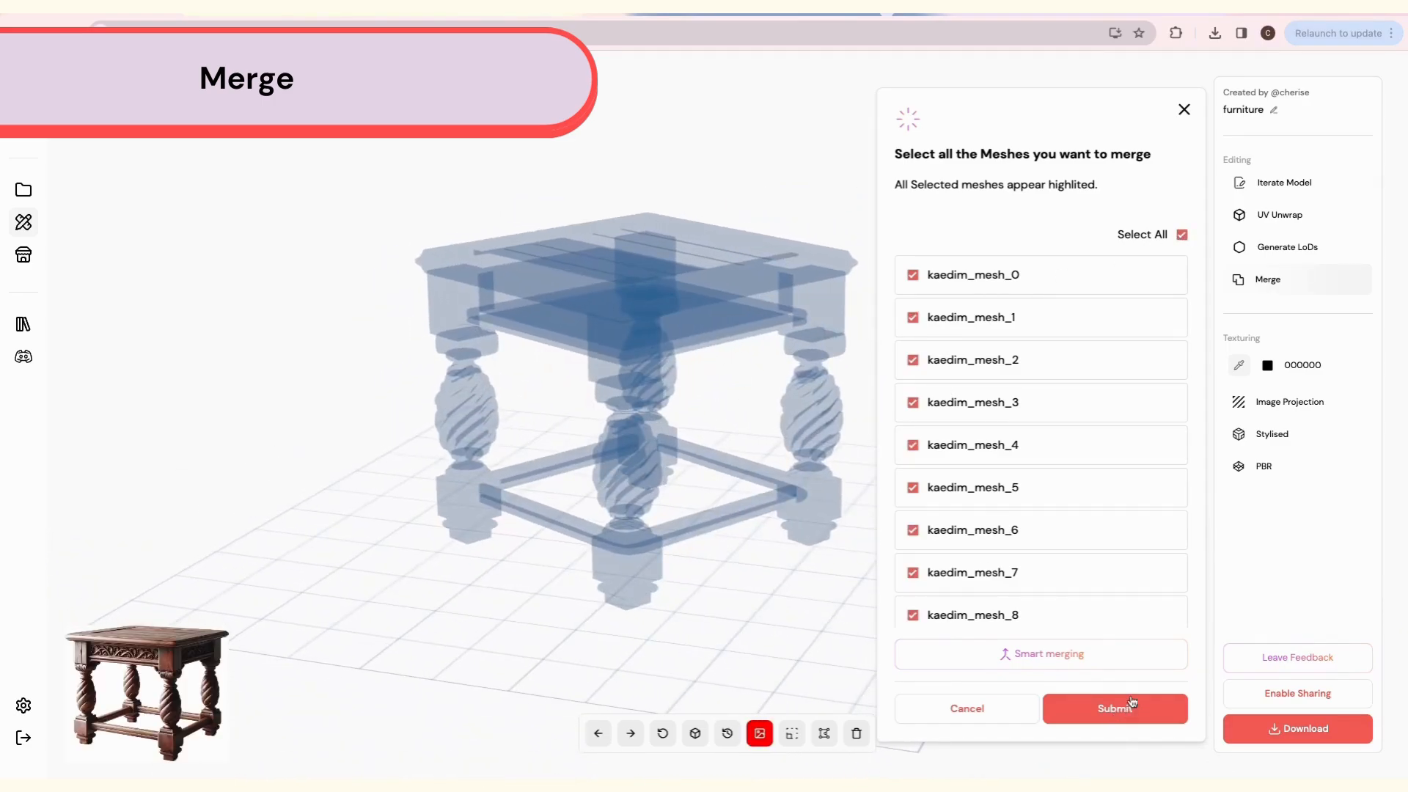
click(1114, 708)
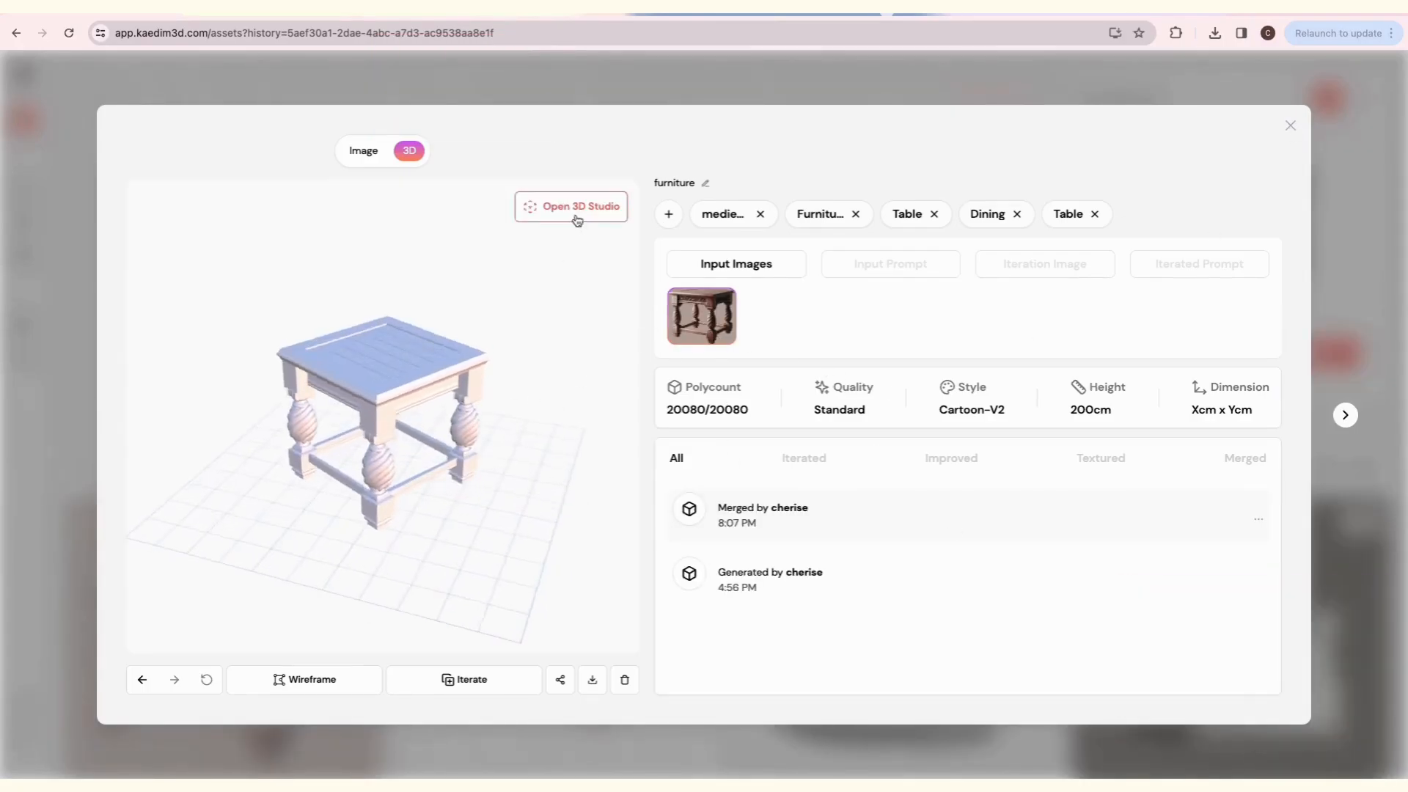
click(571, 206)
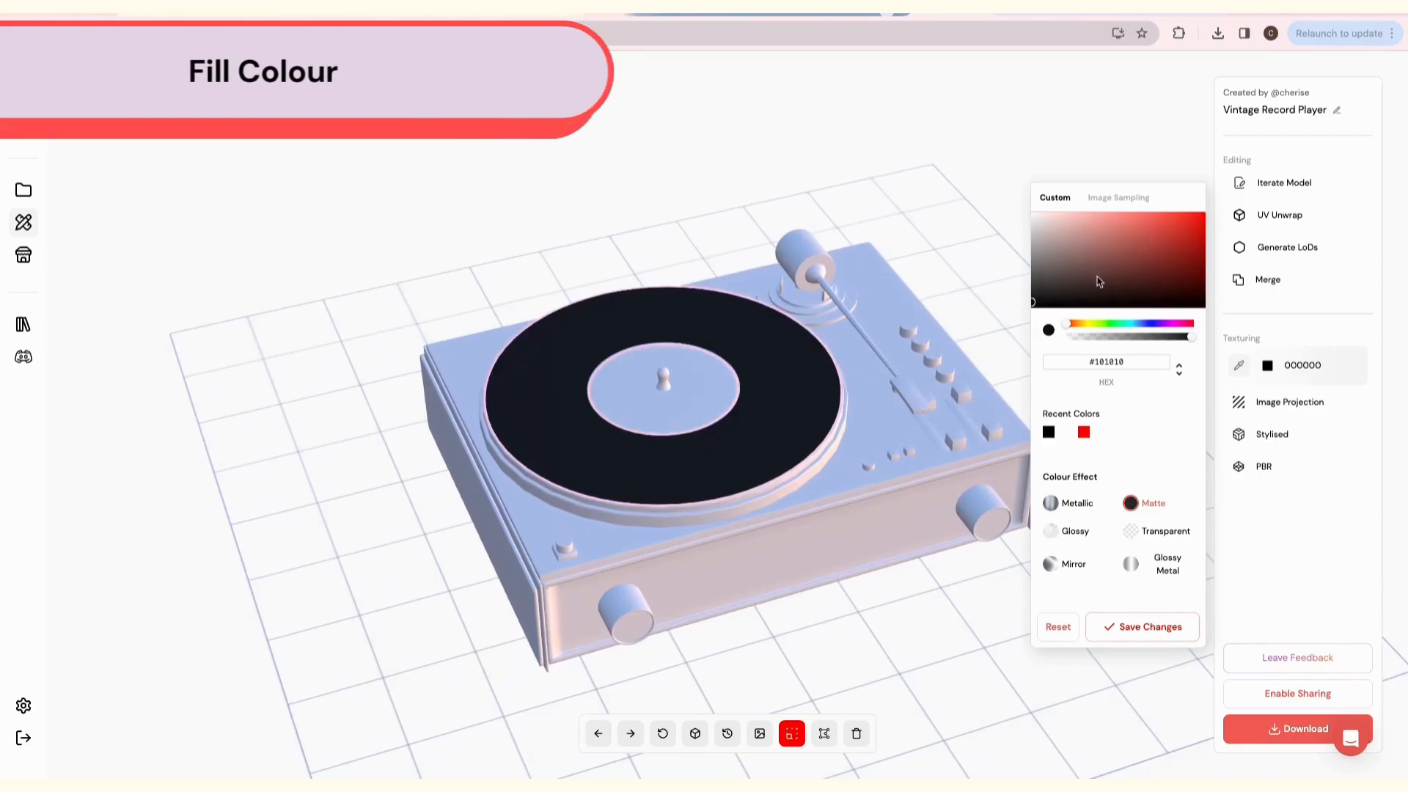
Fill the record player disc with colour #130d0d and a Glossy Metal effect.
click(1085, 300)
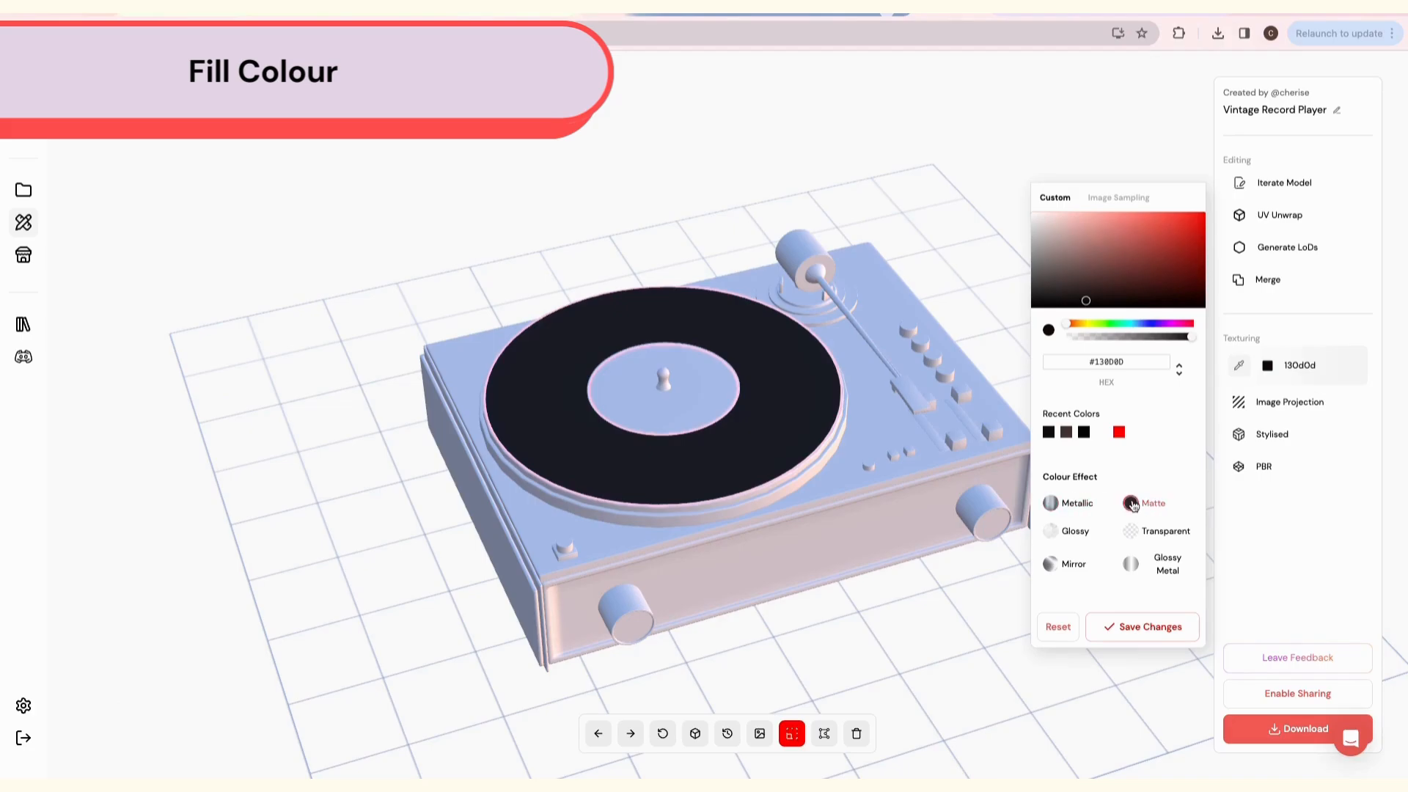
click(1049, 531)
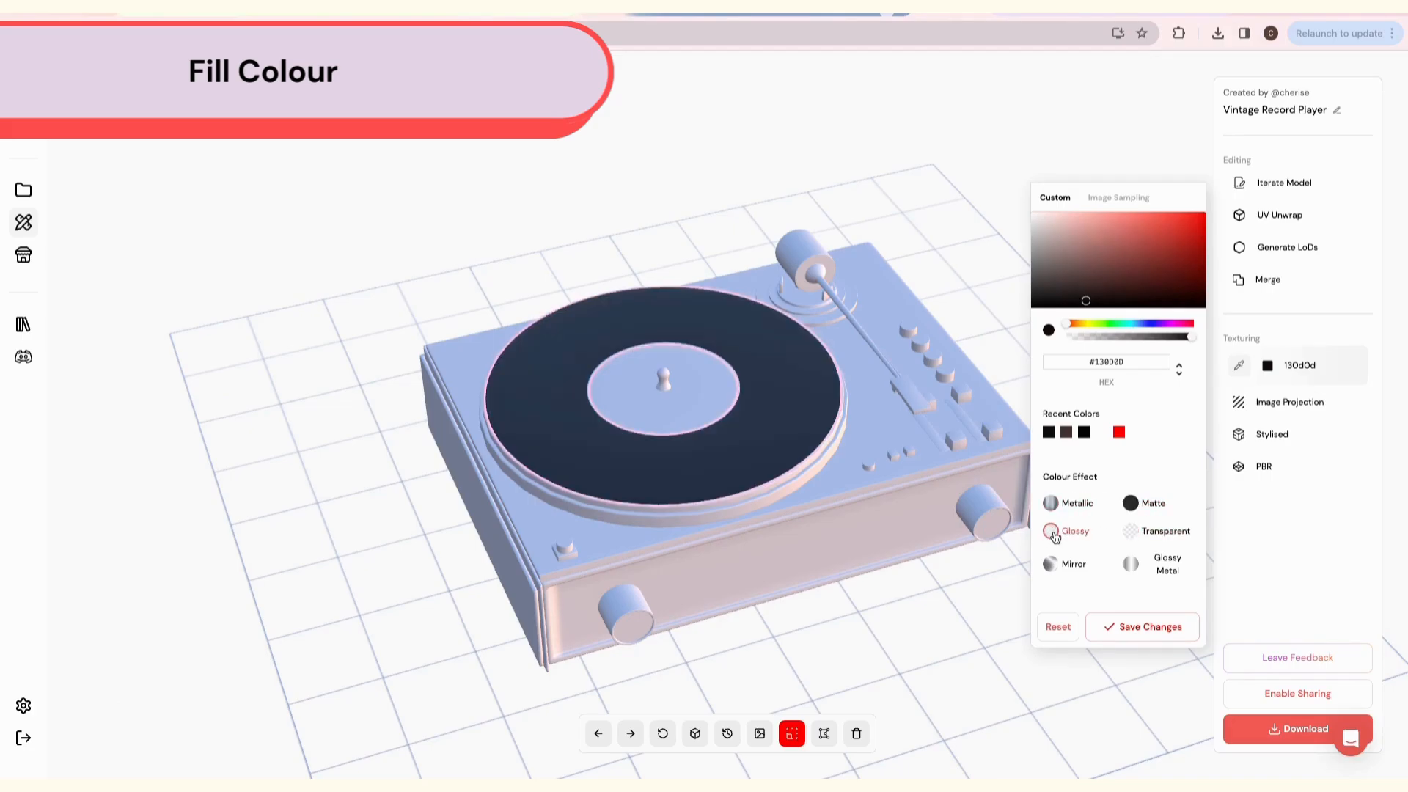
click(1051, 563)
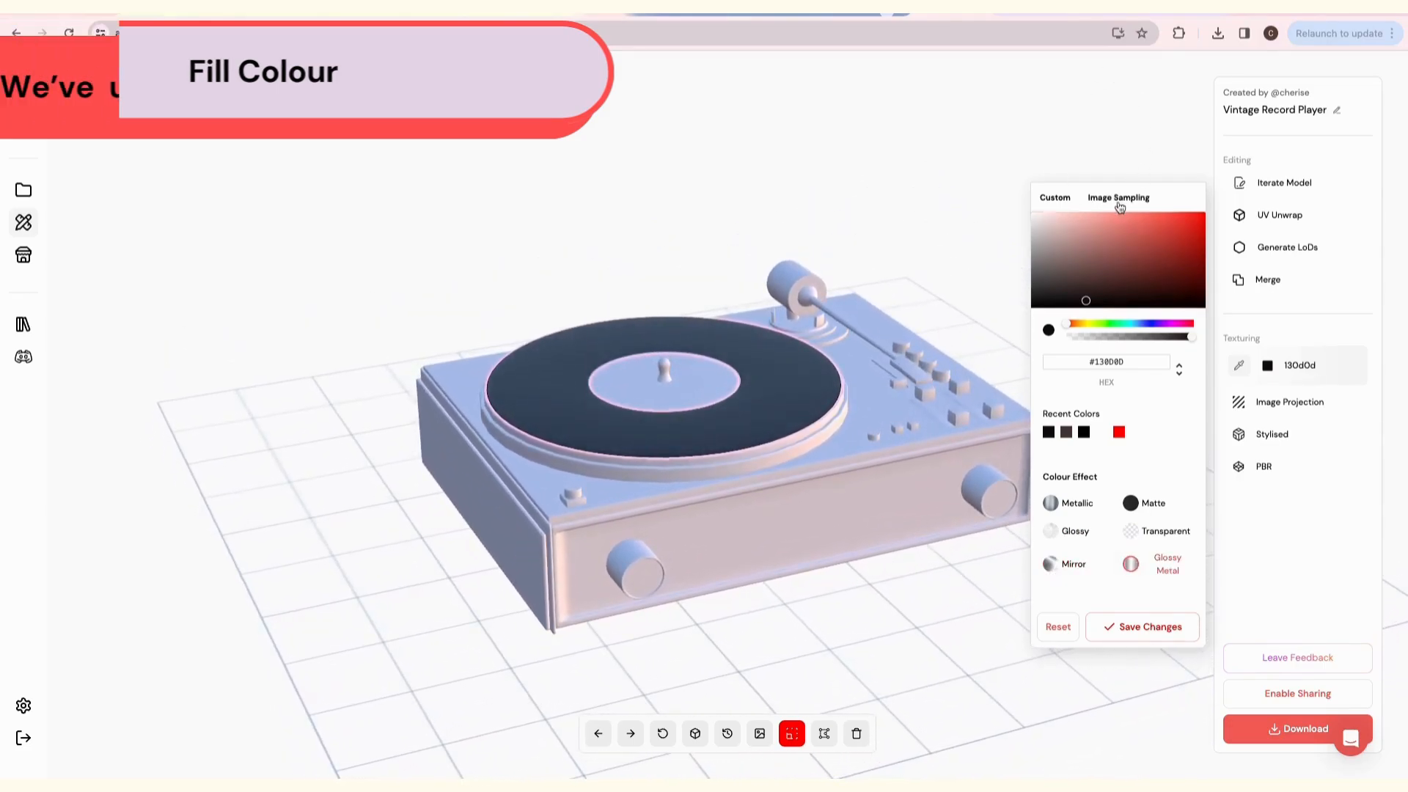
Sample the dark grey colour 2d2e30 from the record player's reference image.
click(1118, 198)
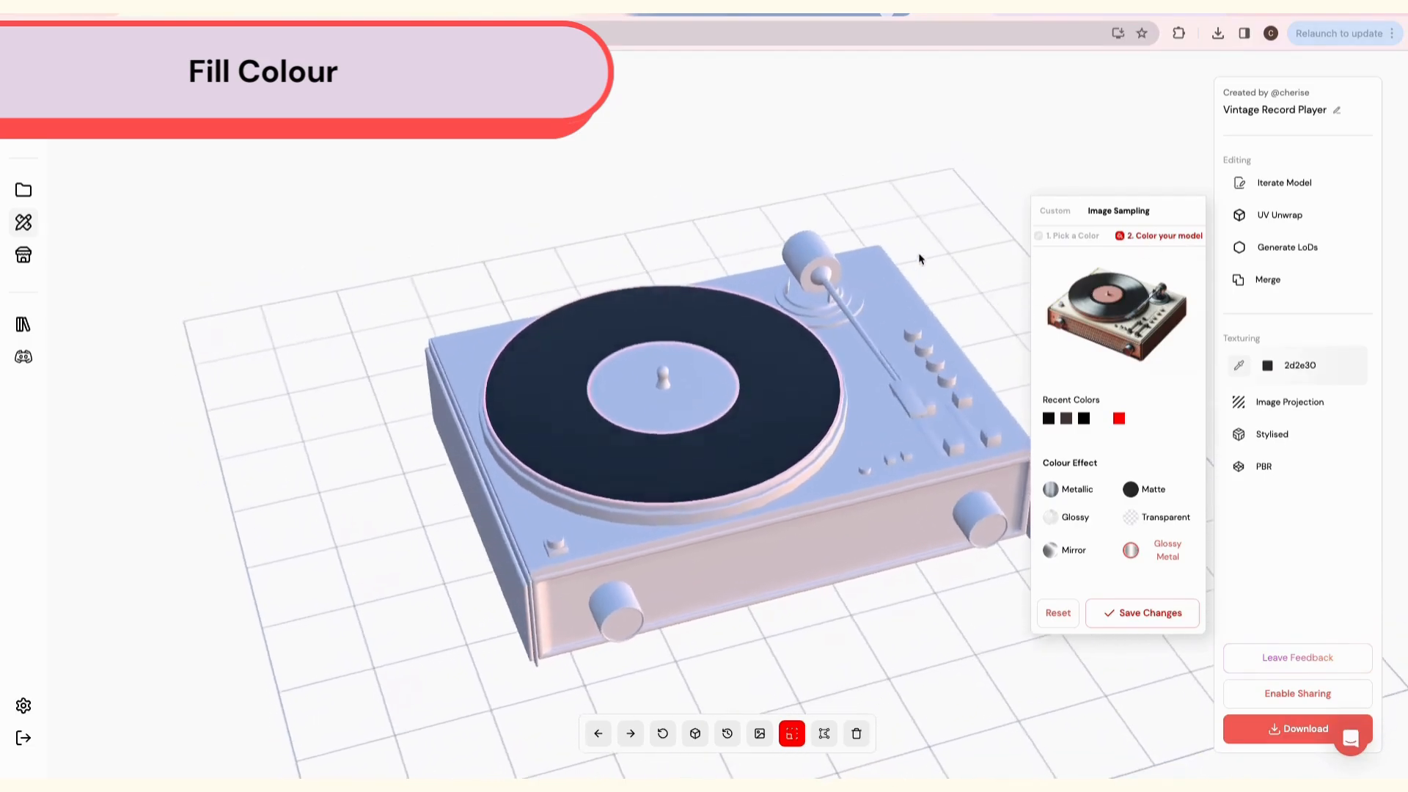
click(1073, 235)
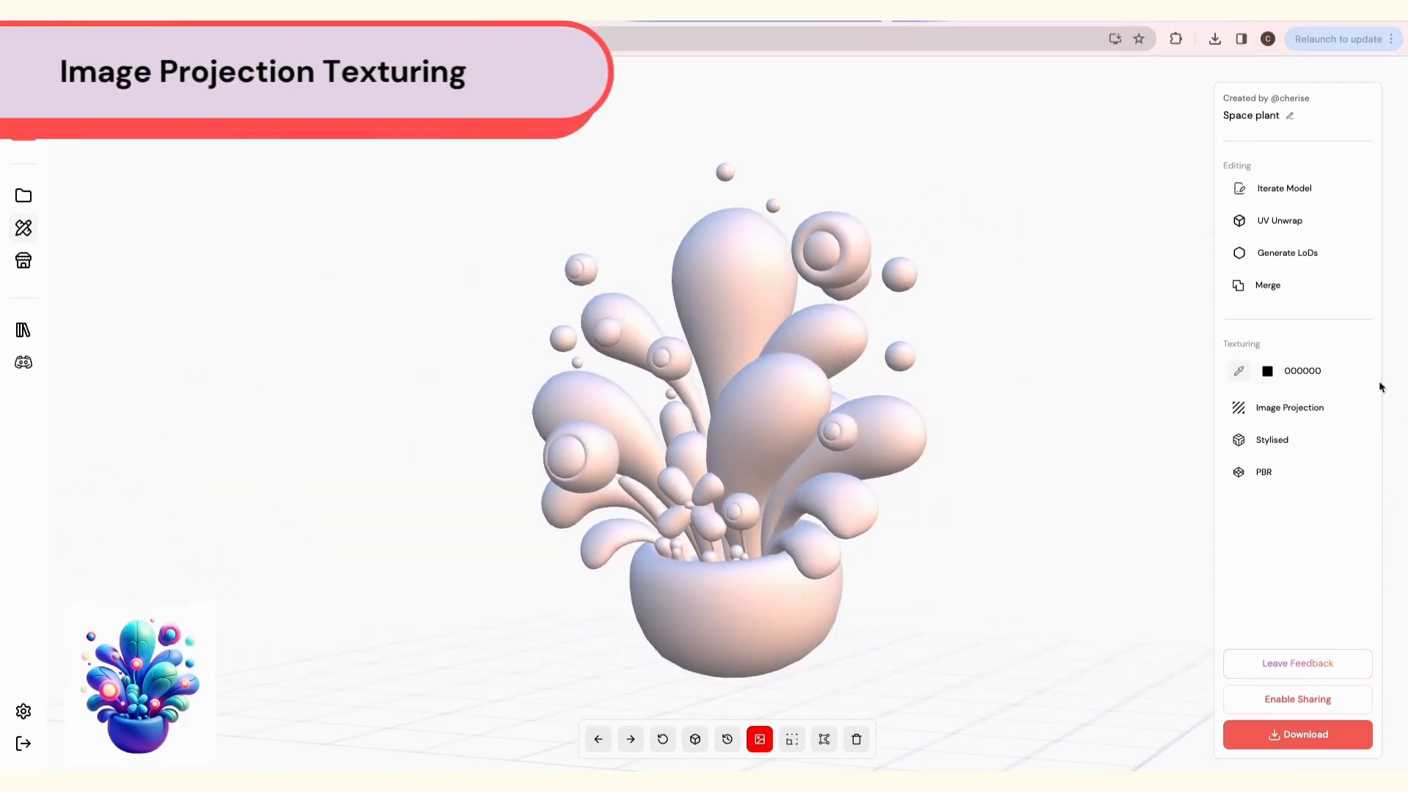
Apply an image projection texture to the Space plant, with the reference image on the Front view only.
click(1289, 407)
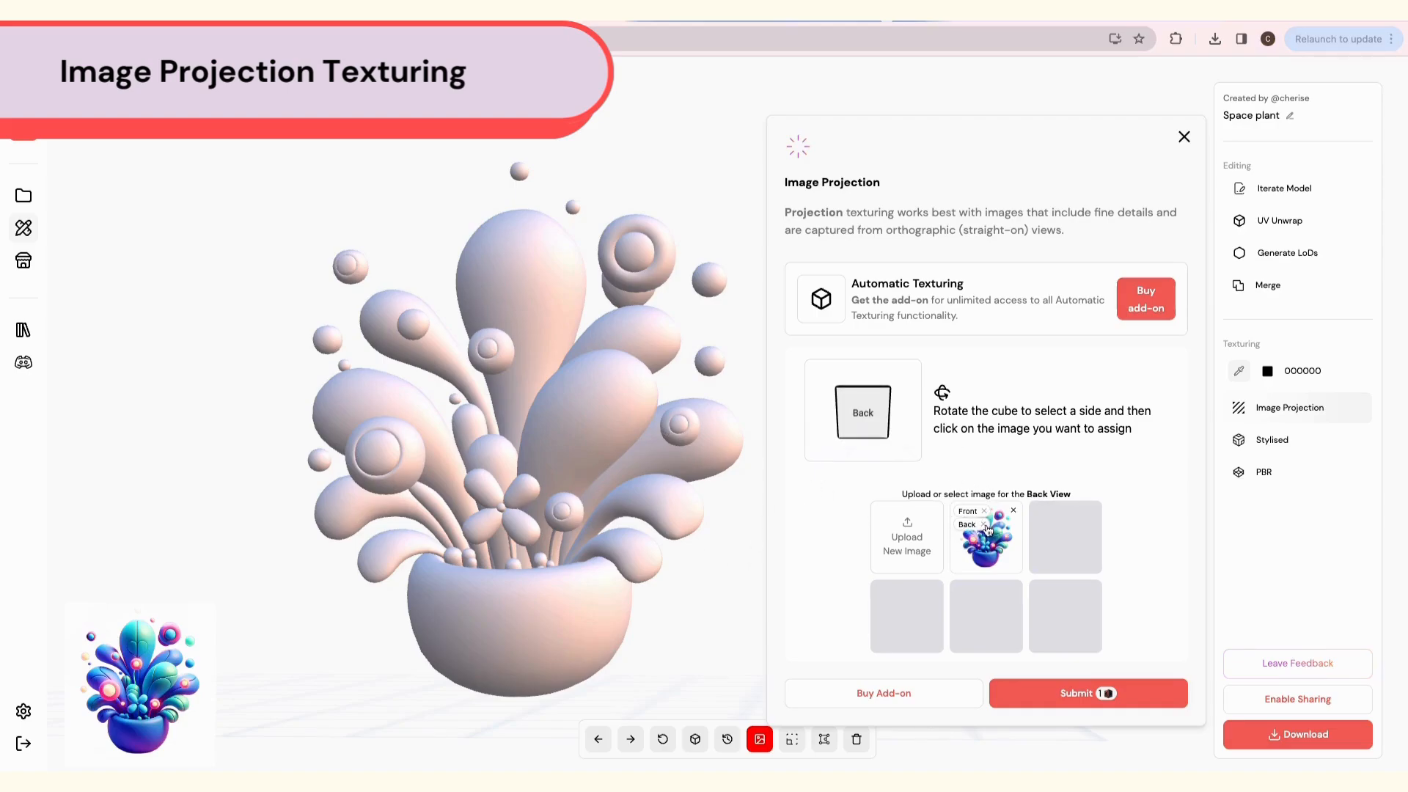
click(1013, 510)
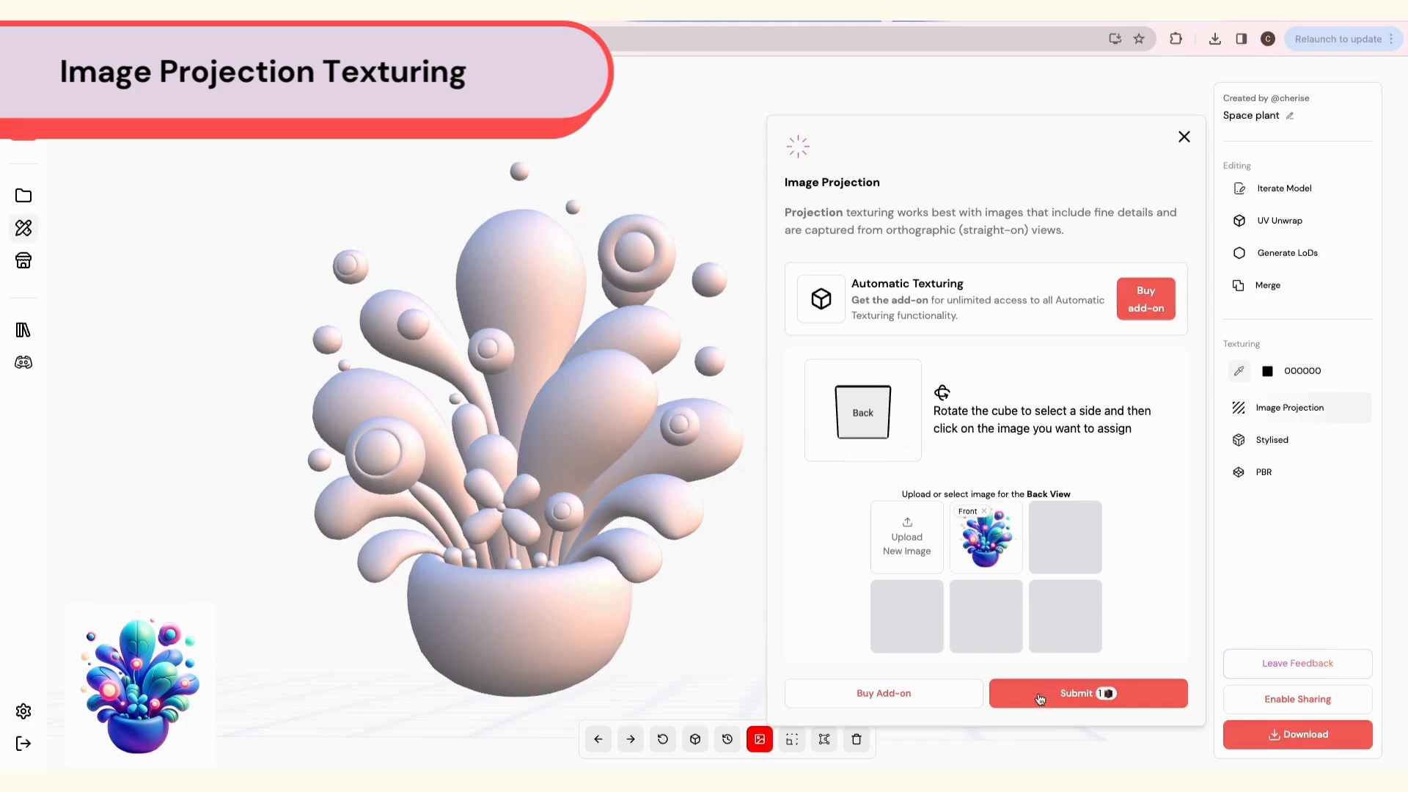
click(1088, 692)
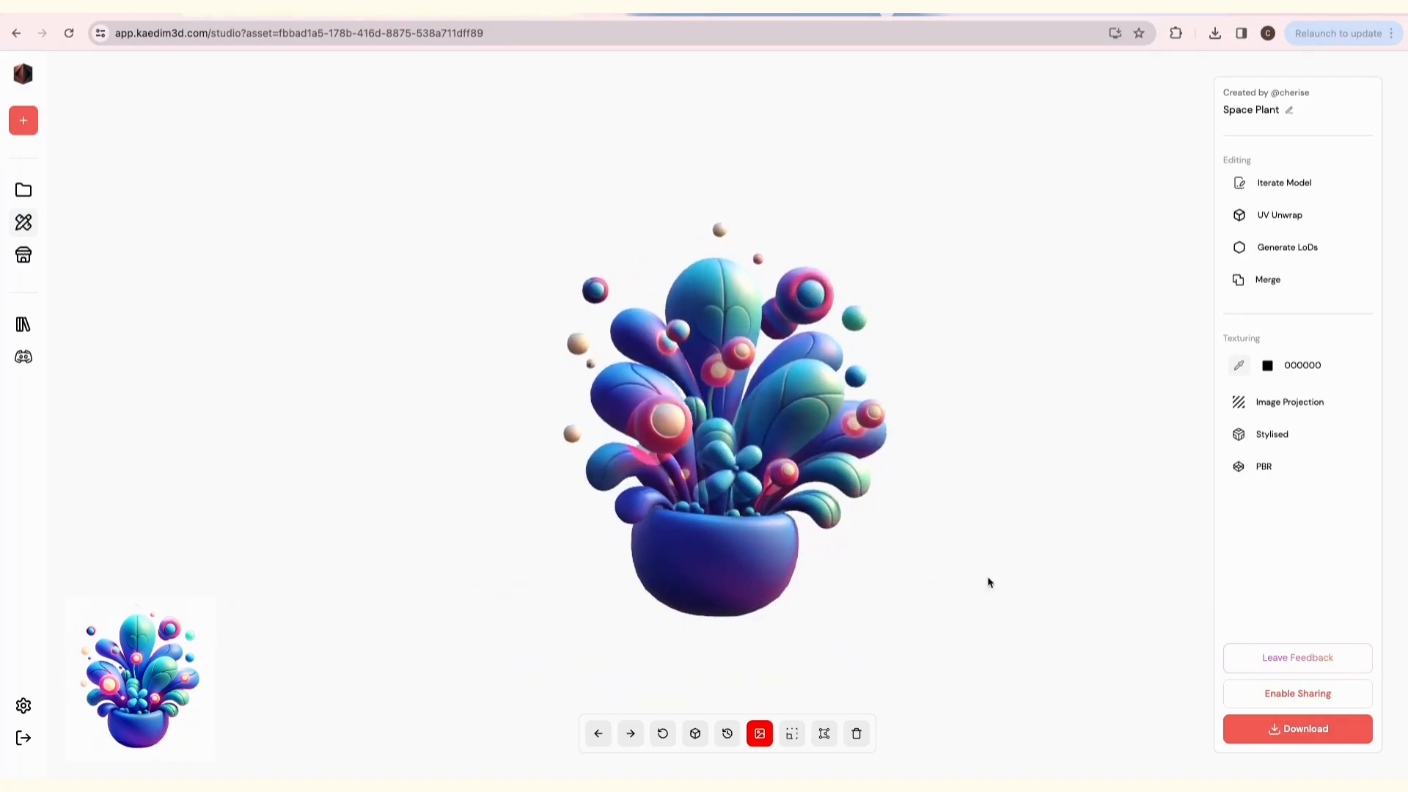
click(1297, 728)
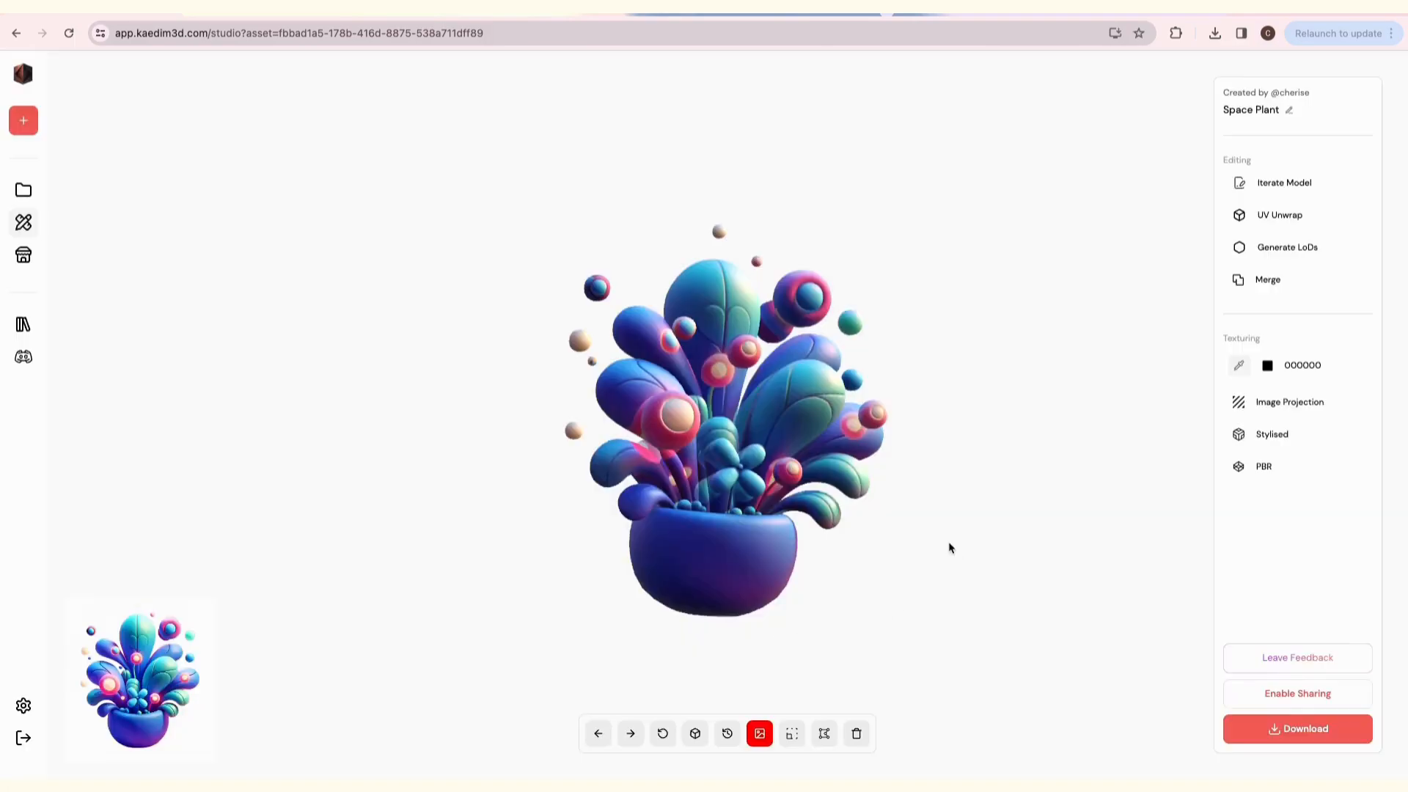
click(1214, 33)
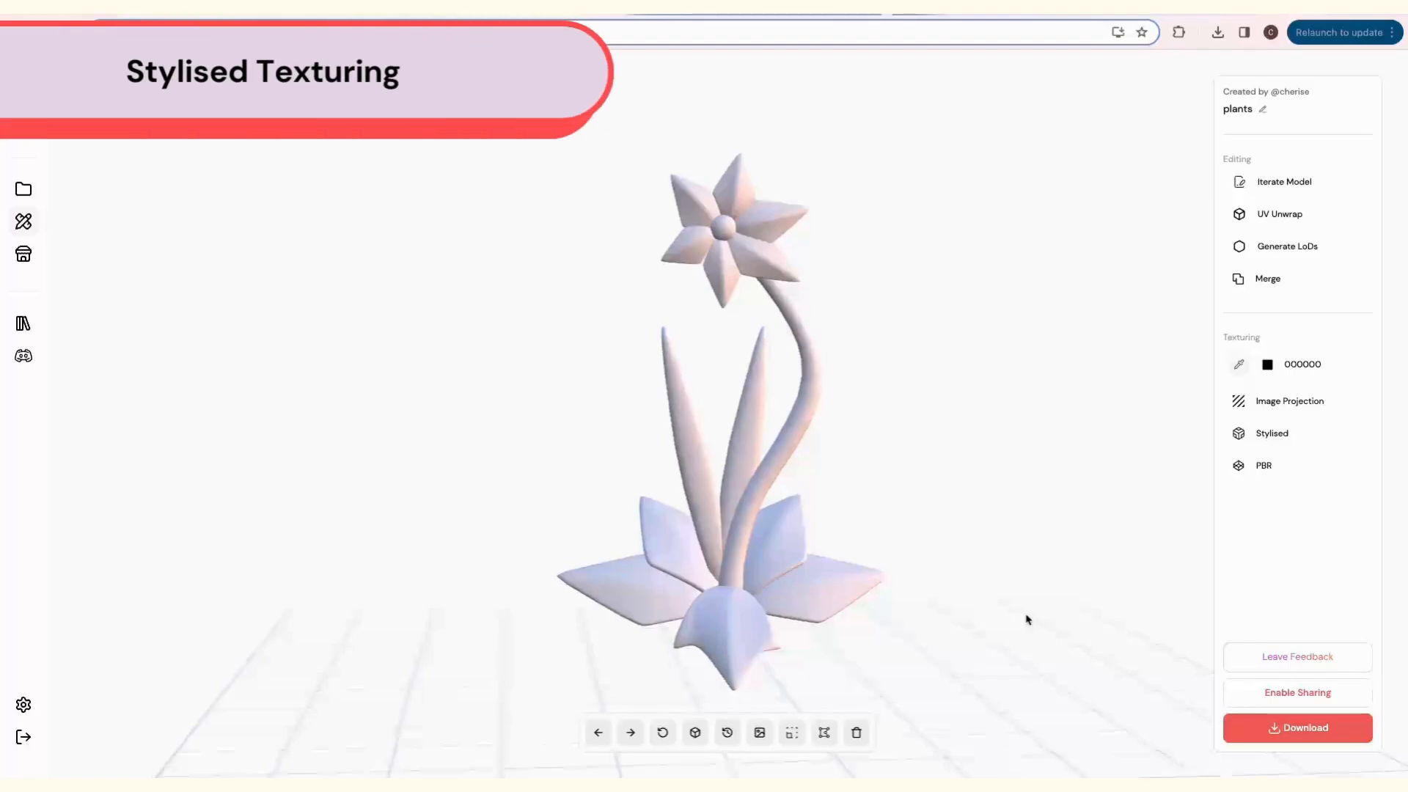
Apply stylised texturing to the plants flower from its front reference image.
click(1271, 433)
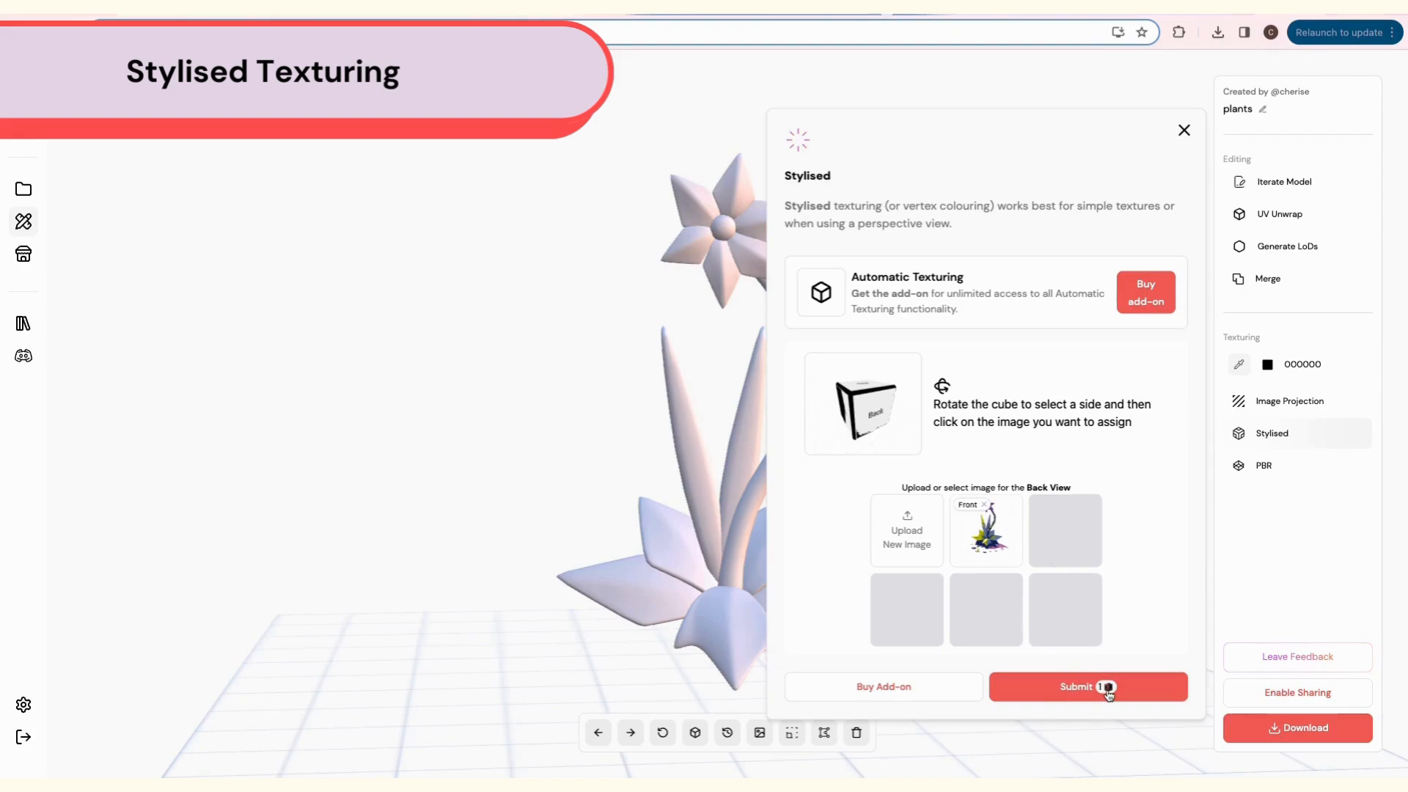
click(1087, 687)
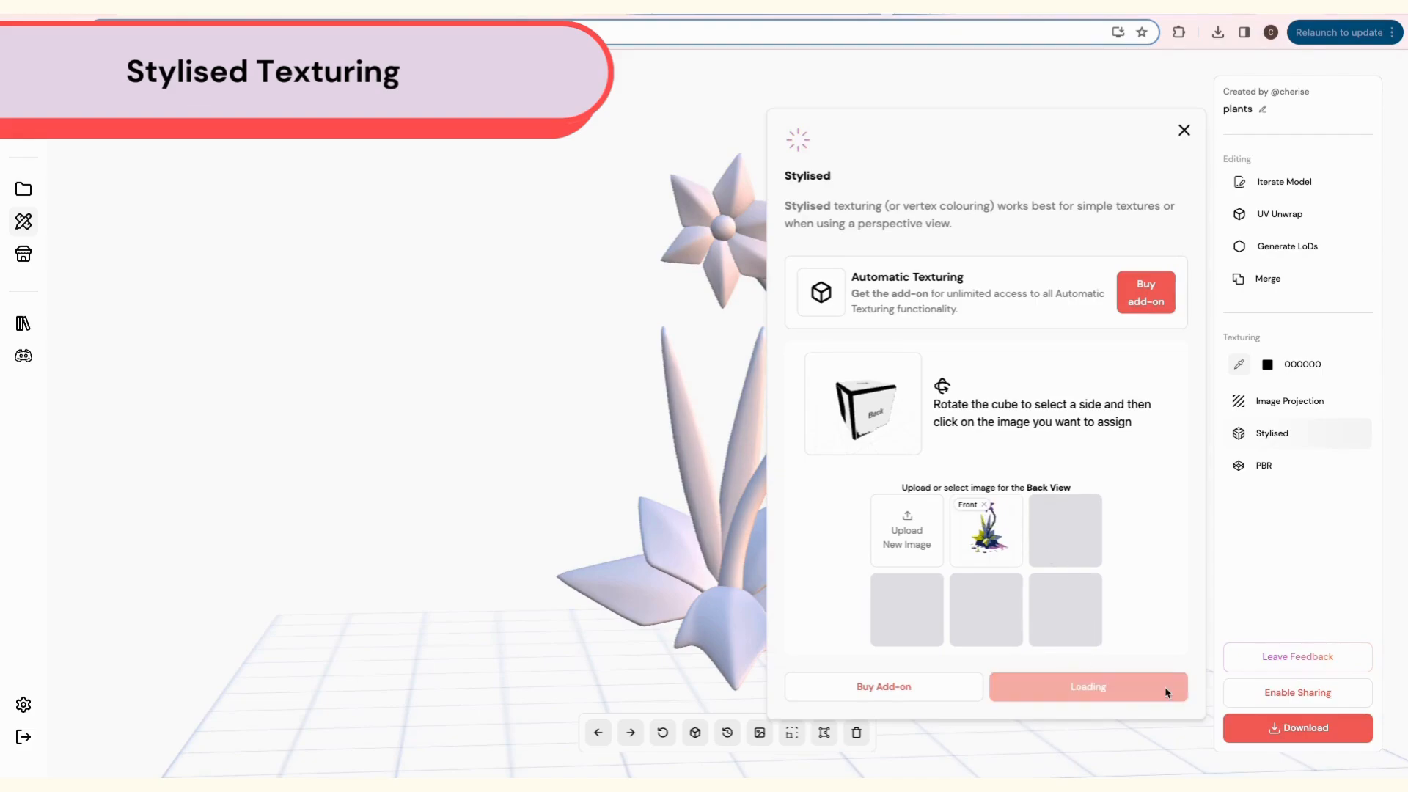
click(1184, 131)
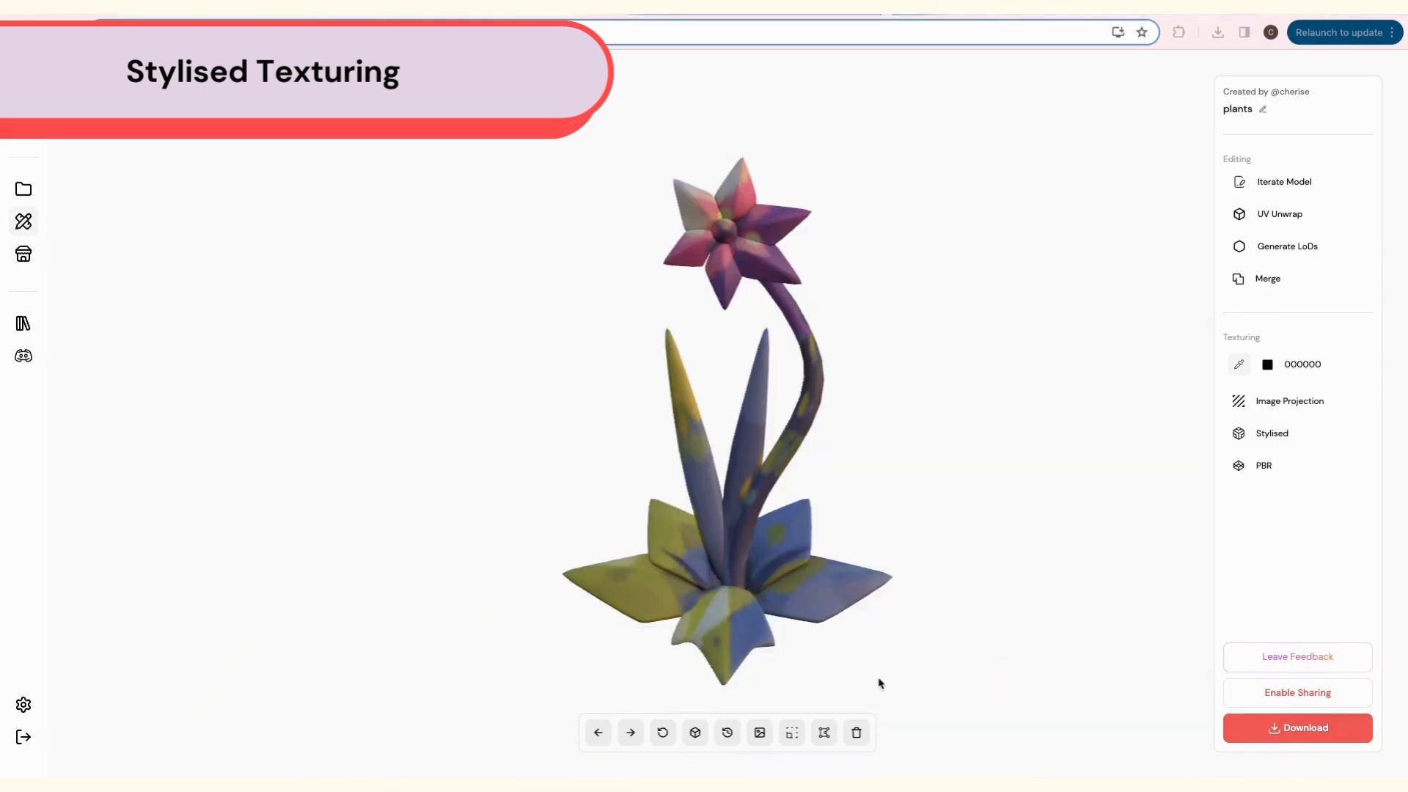
click(759, 731)
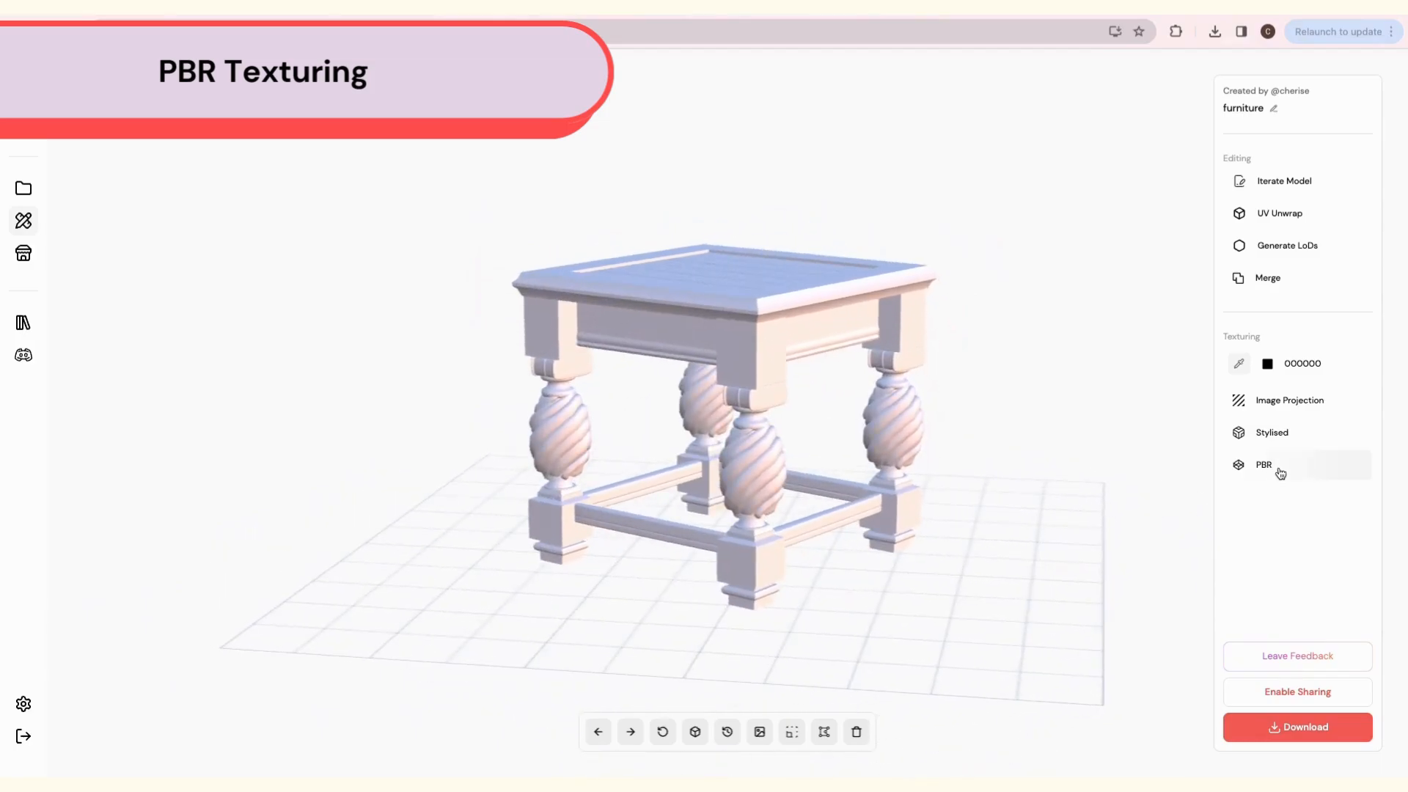
Submit PBR texturing for the furniture table using its front-view wooden table photo.
click(1263, 464)
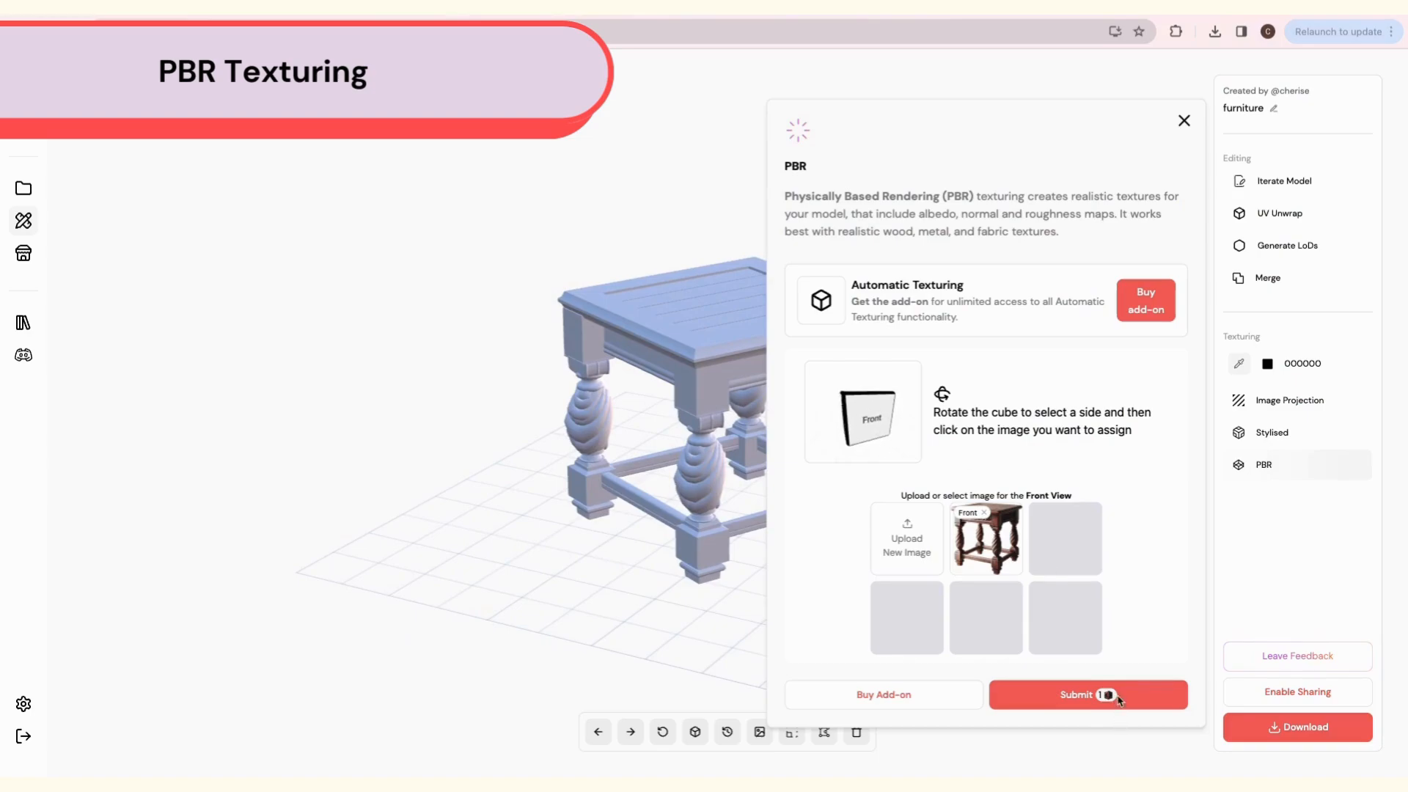
click(1087, 695)
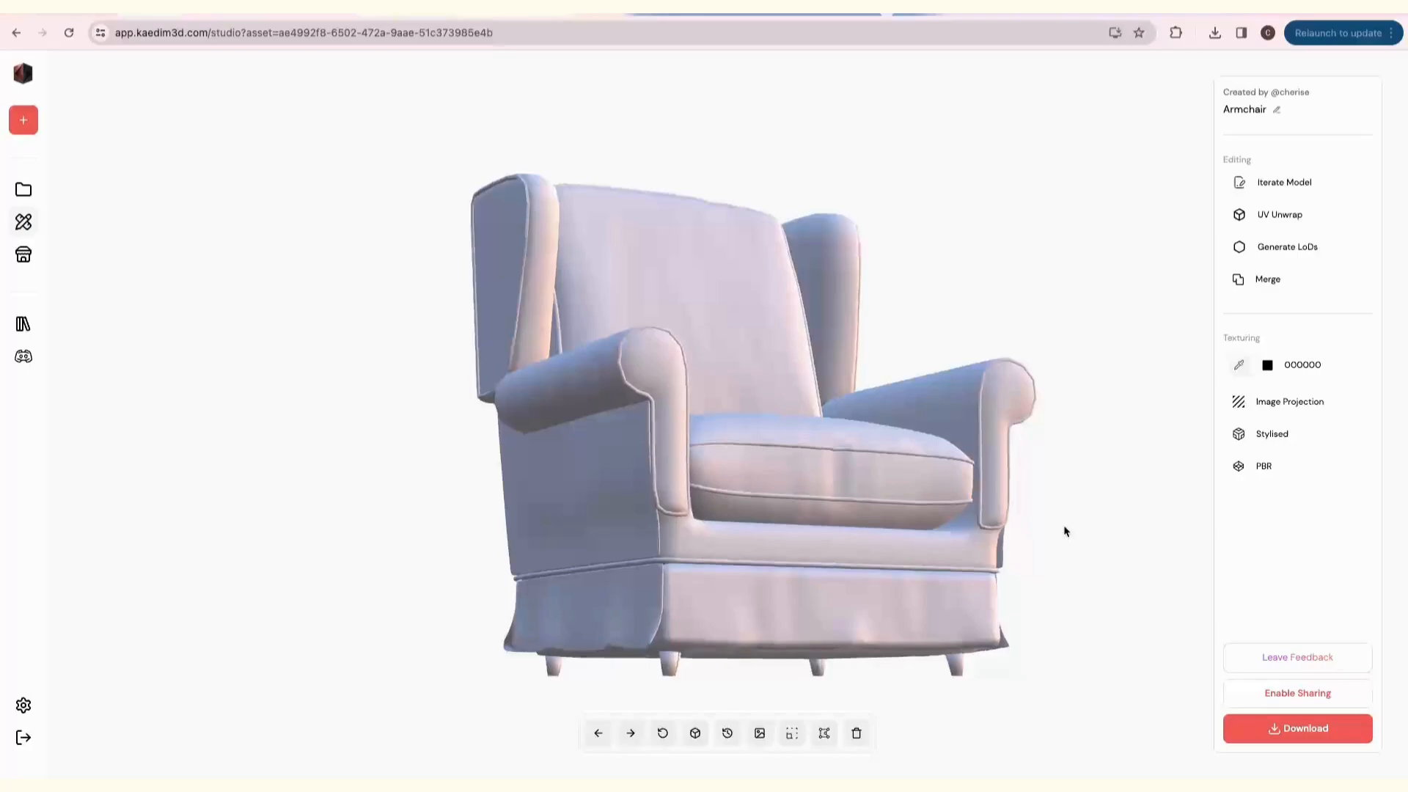
Submit the Armchair model for UV unwrapping.
click(1279, 213)
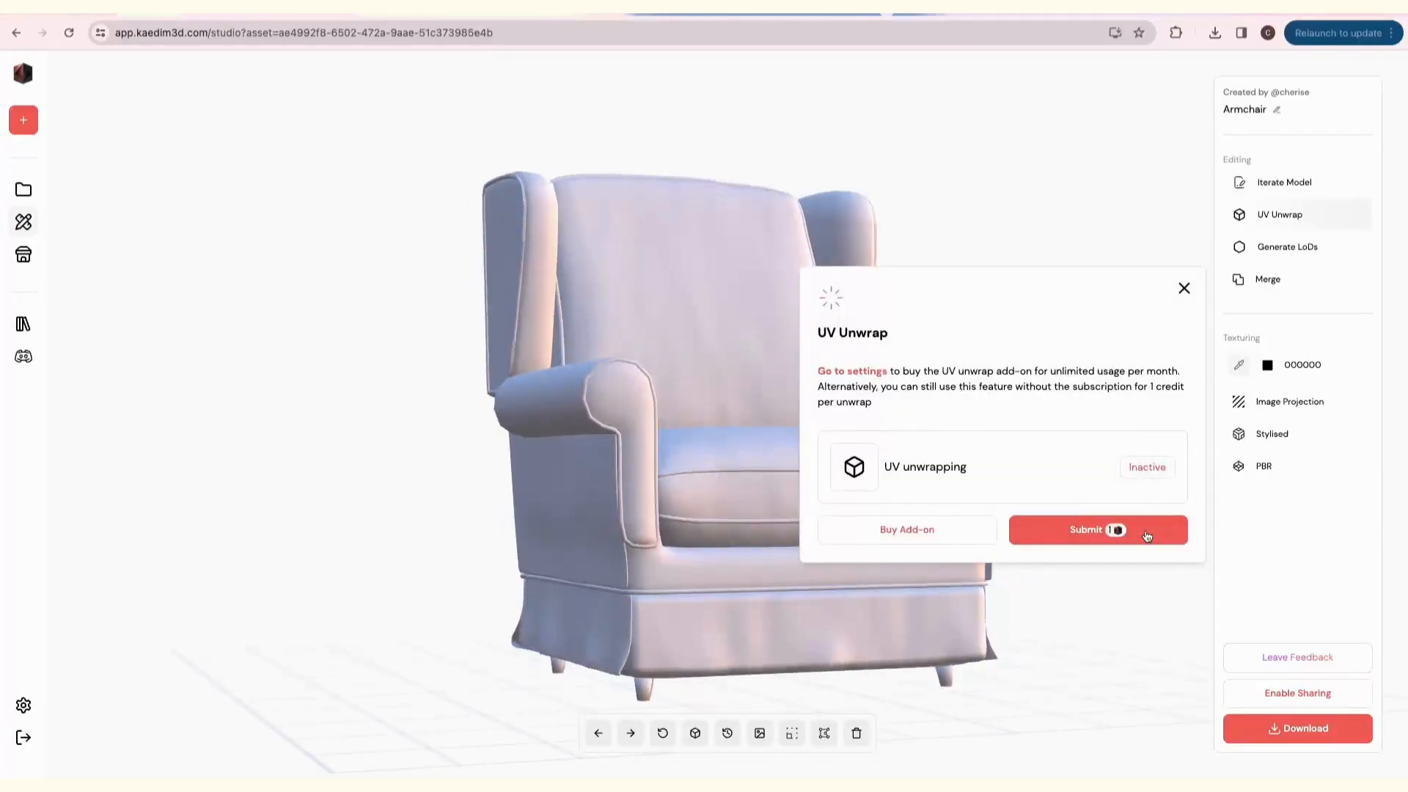
click(1087, 529)
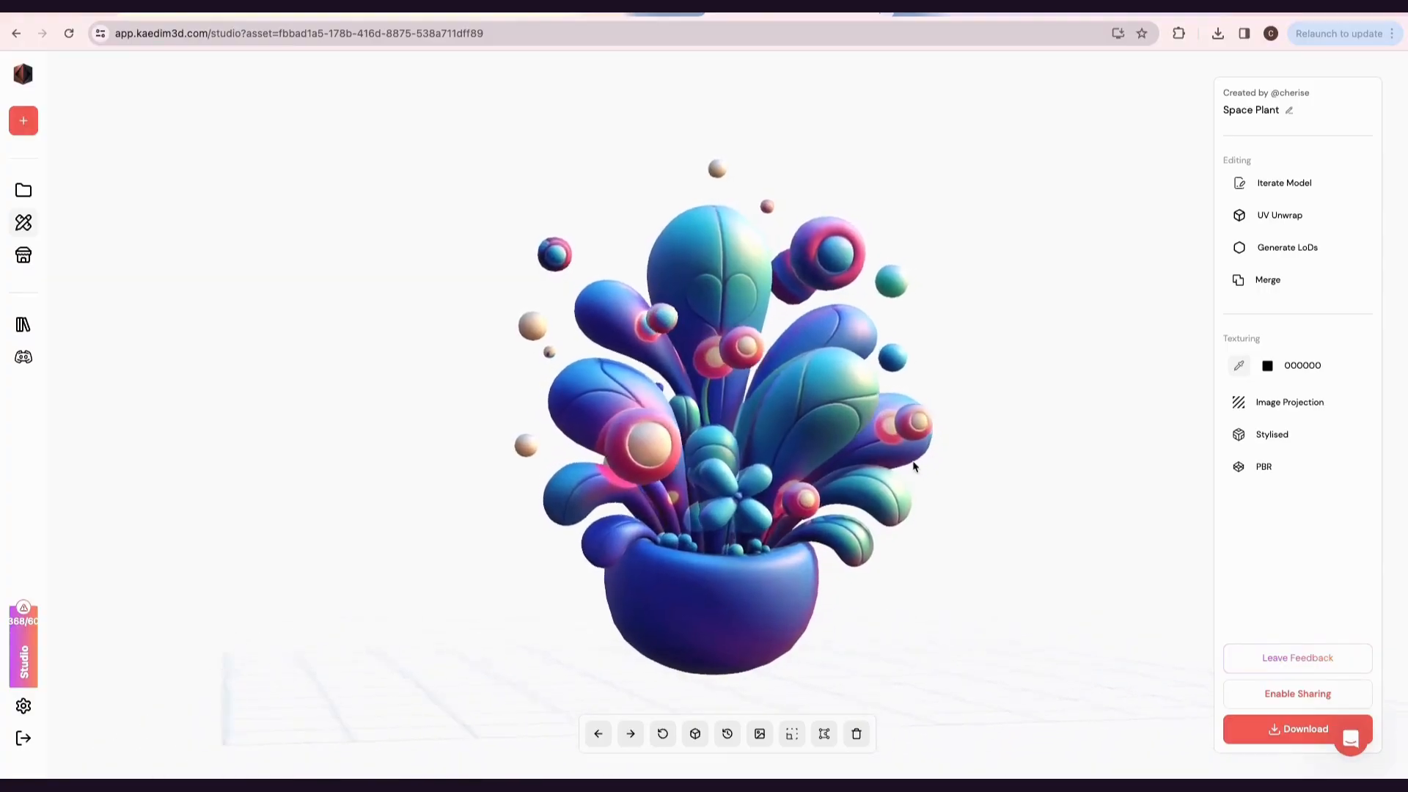
Rate the Space Plant five stars with the comment 'This model looks great!'.
click(1297, 657)
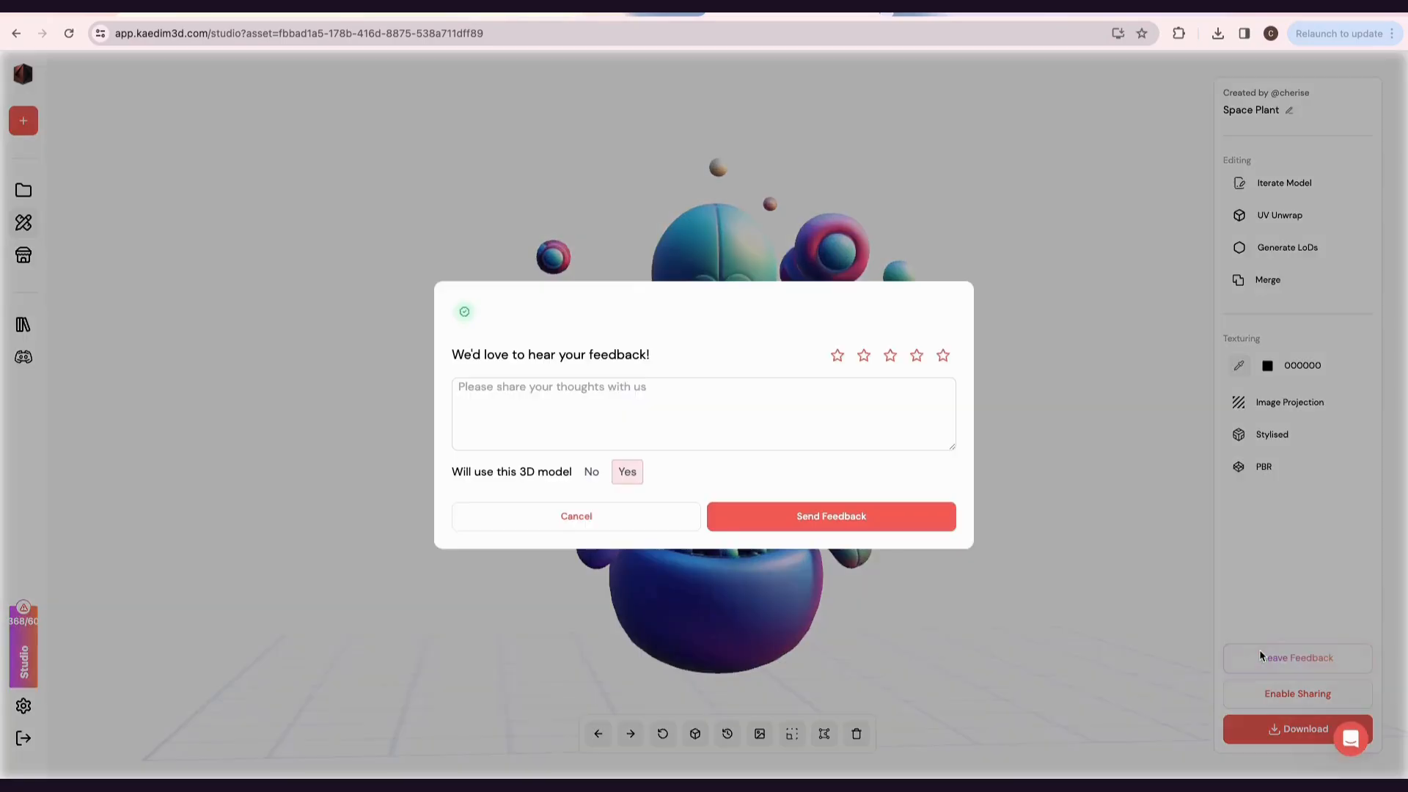
click(943, 355)
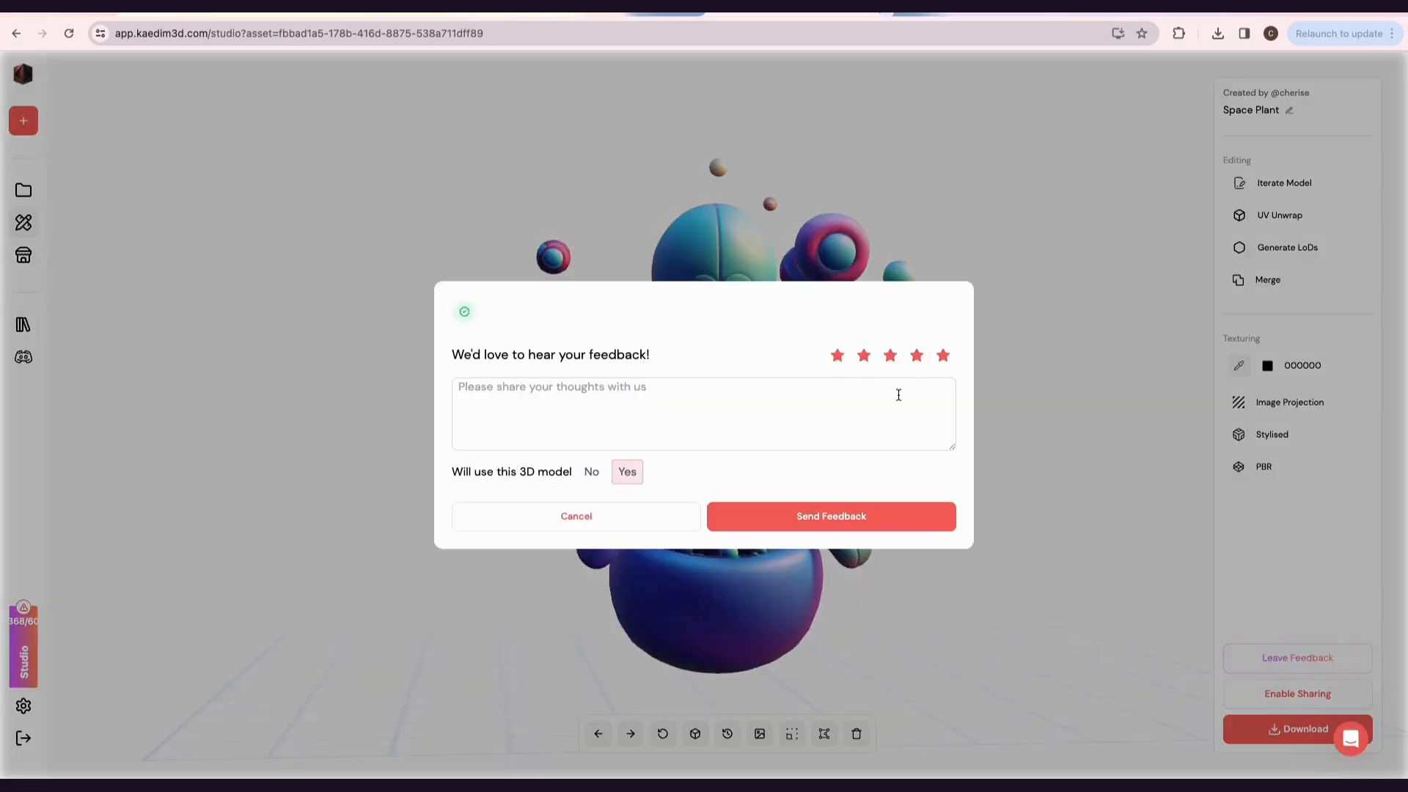
text(This lo)
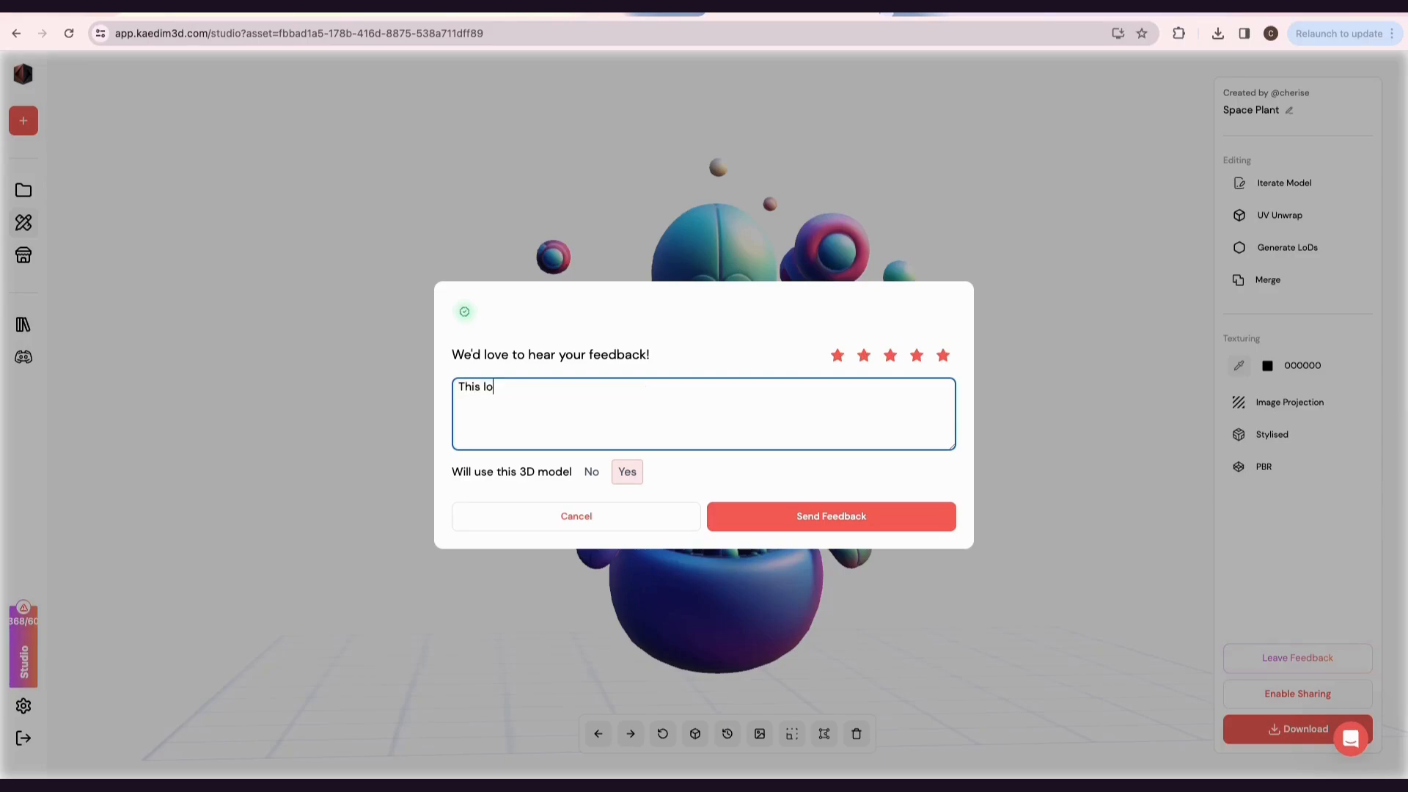
text(model)
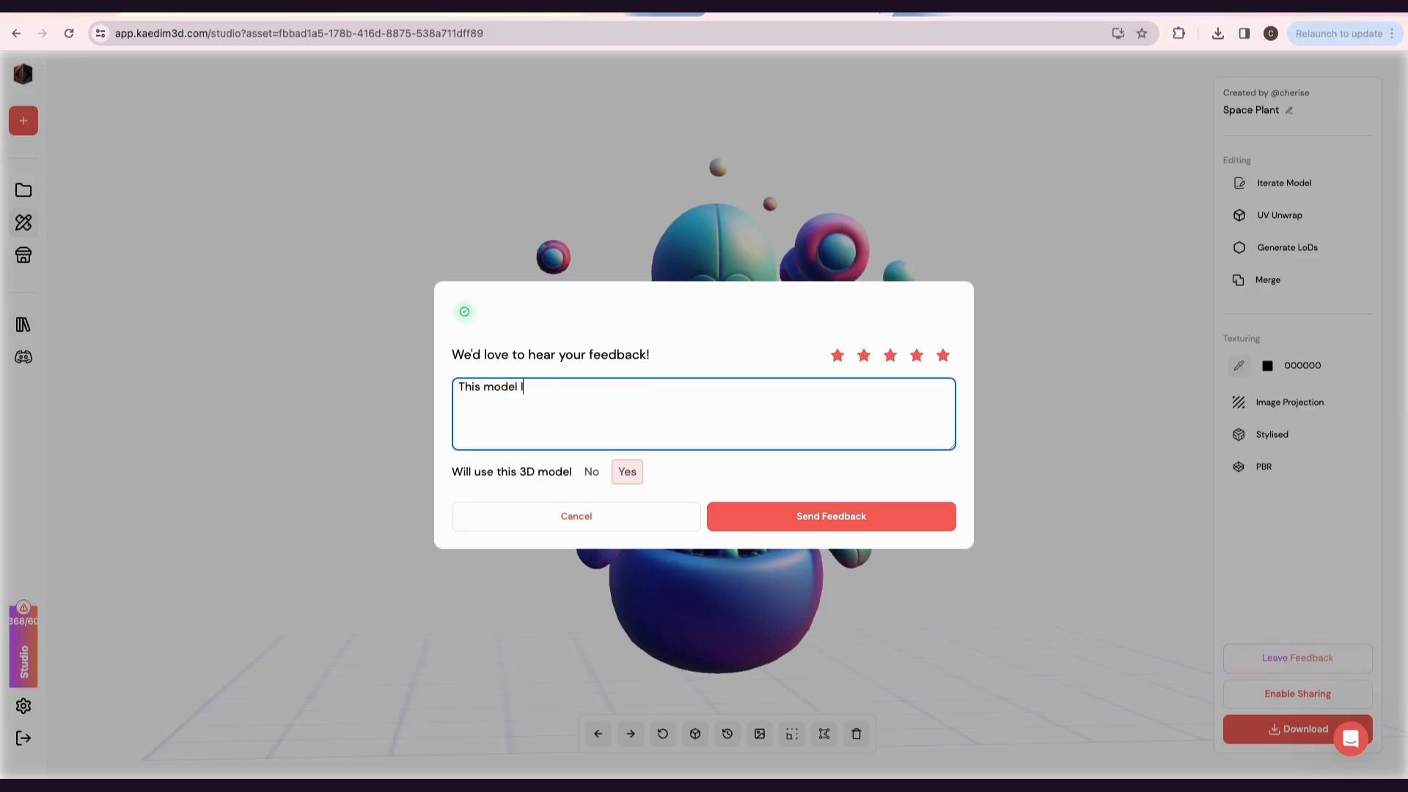
text(looks great!)
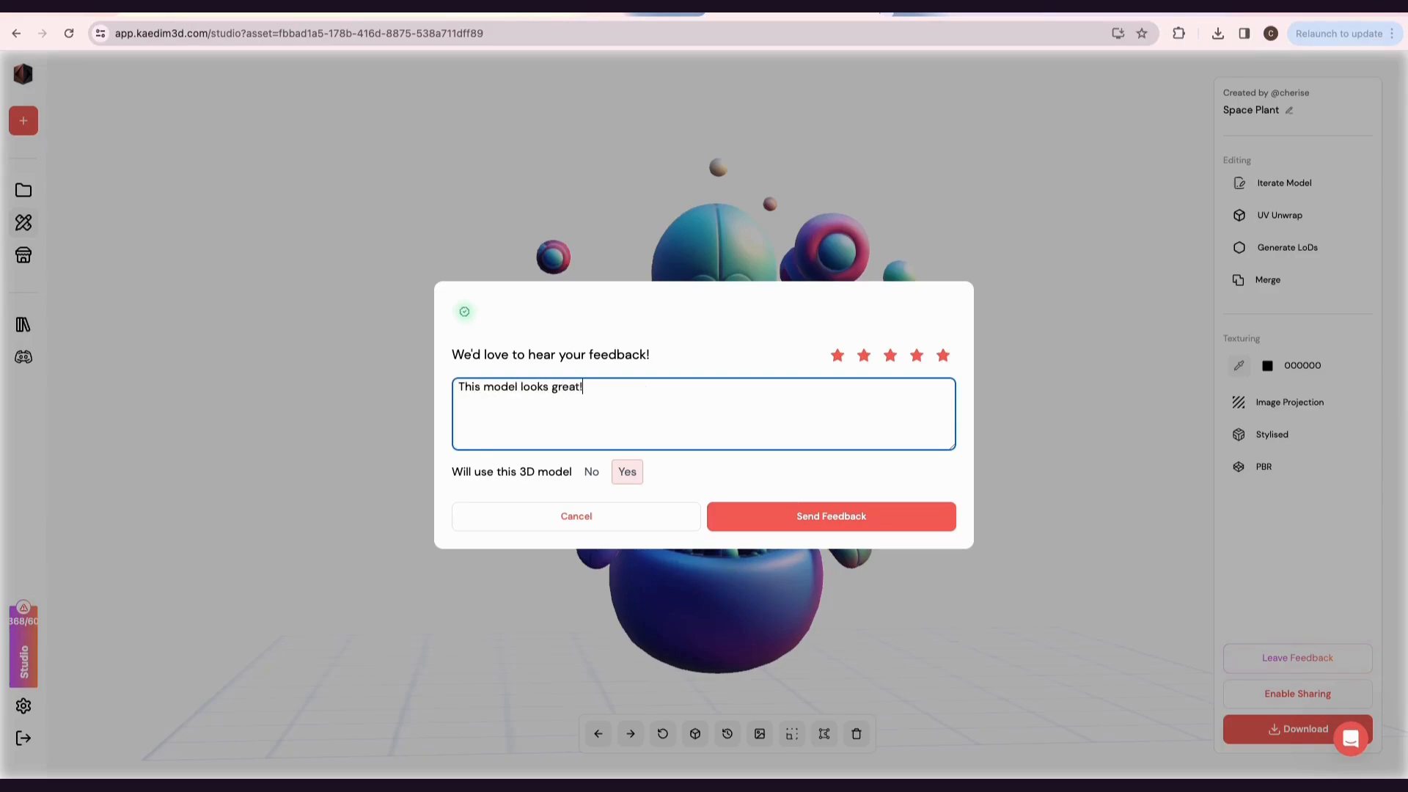
text(!)
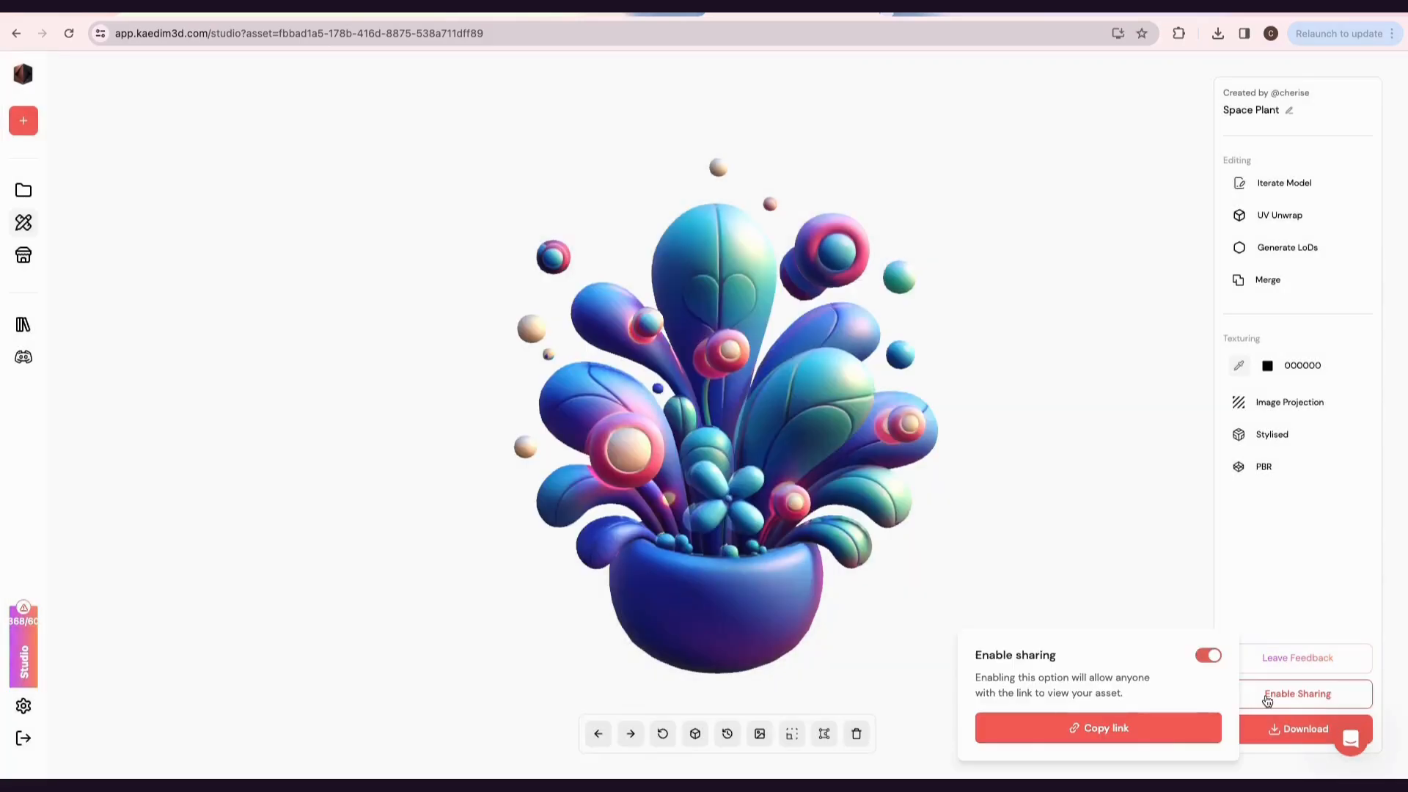
Copy the Space Plant share link, download all formats, and return to Assets.
click(1097, 727)
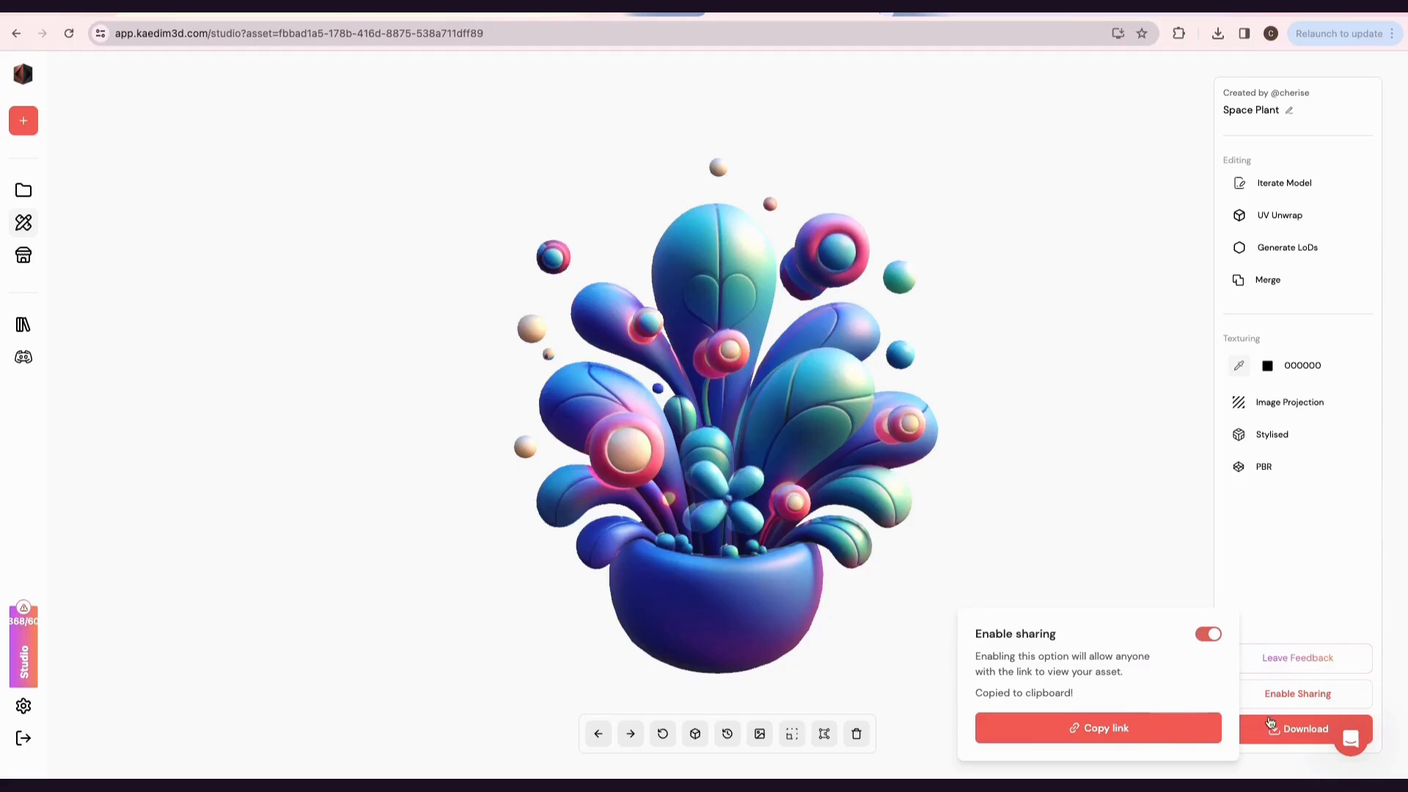
click(1303, 728)
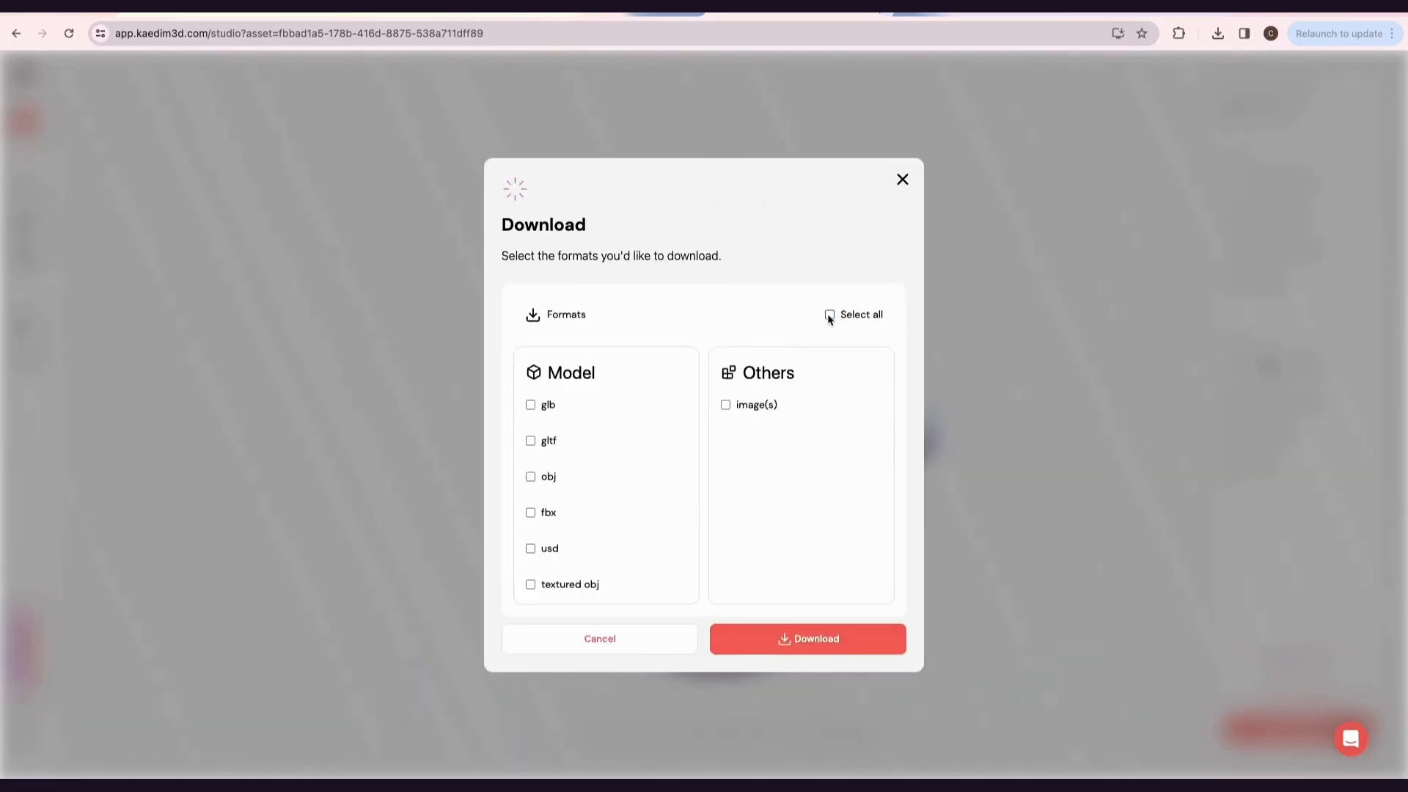
click(531, 513)
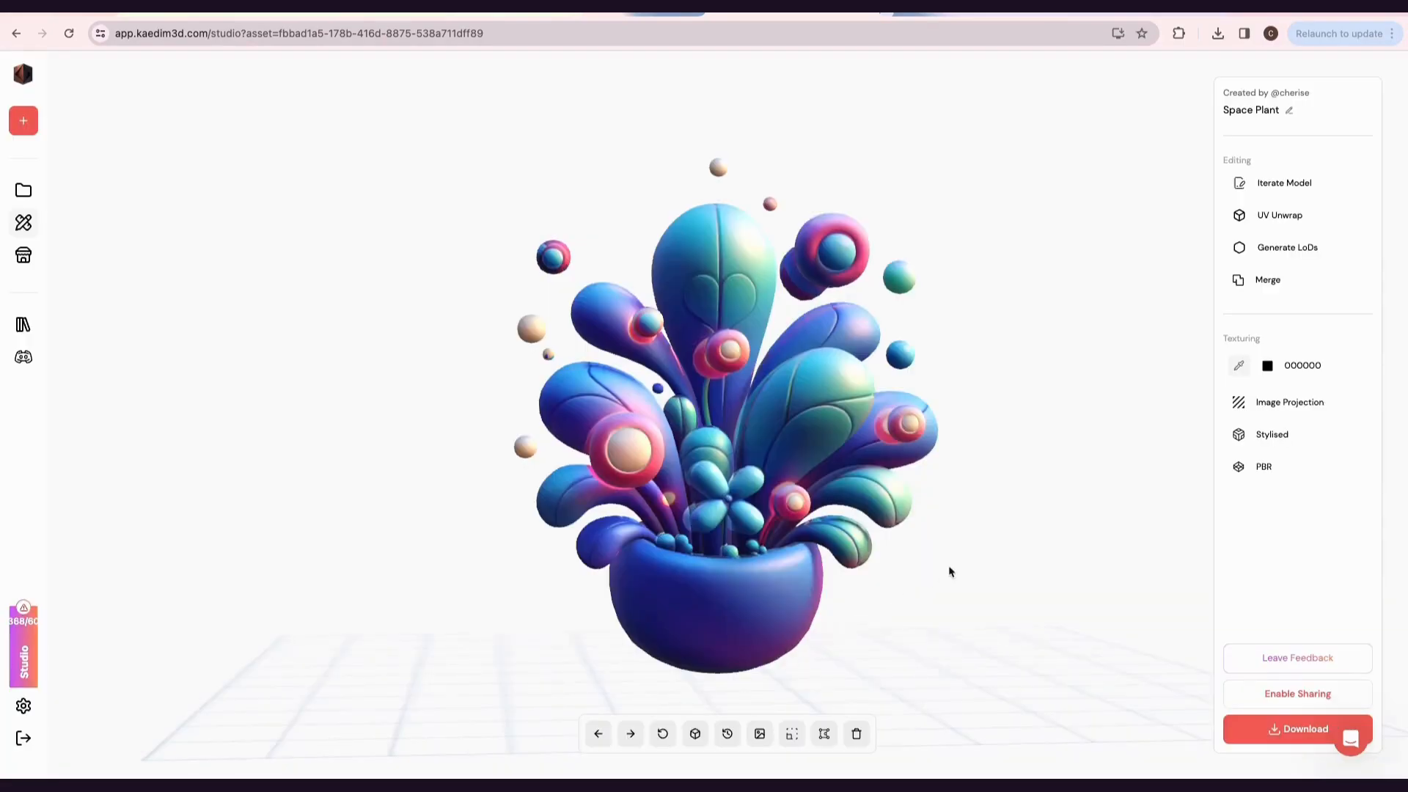
click(23, 189)
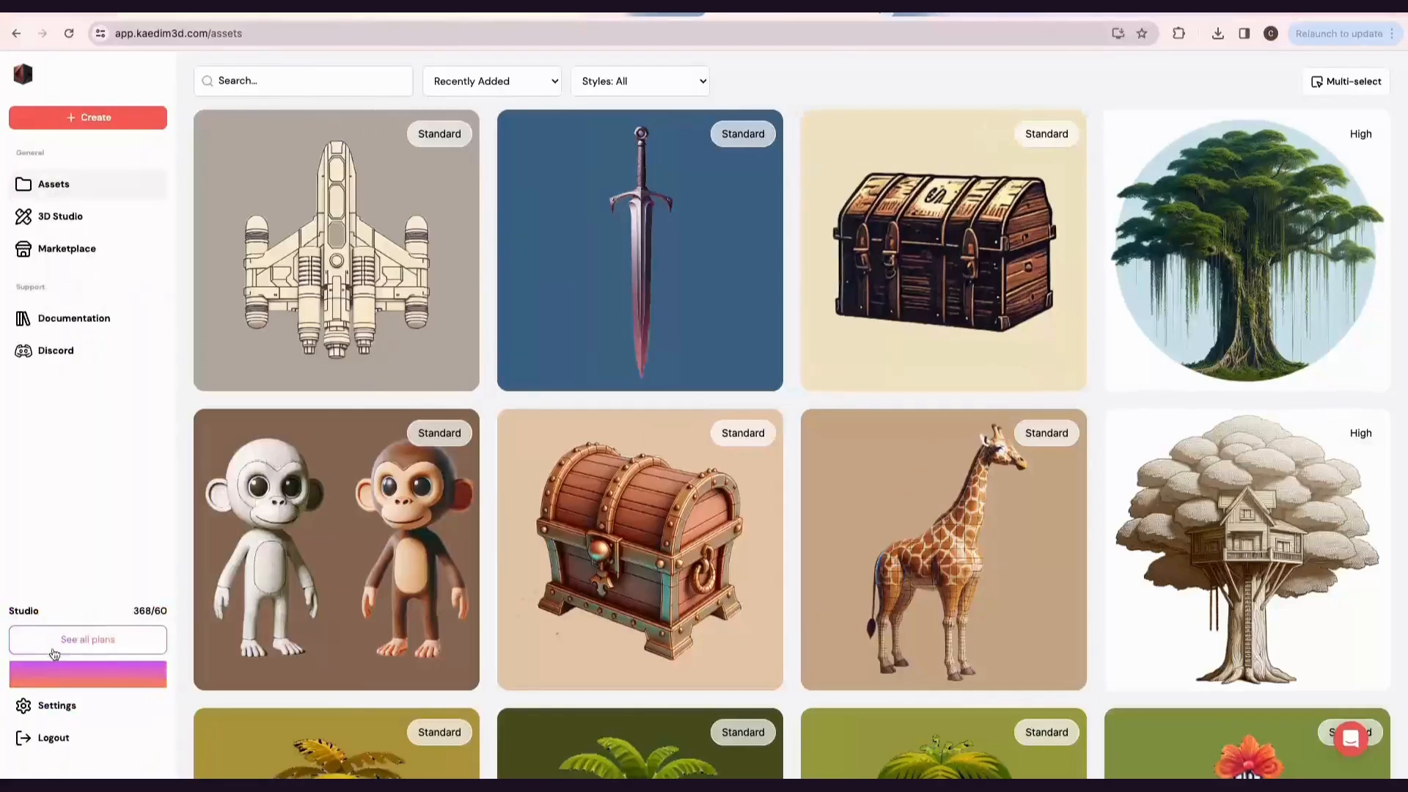
Review the add-on prices in Settings, then view the subscription plan comparison.
click(56, 704)
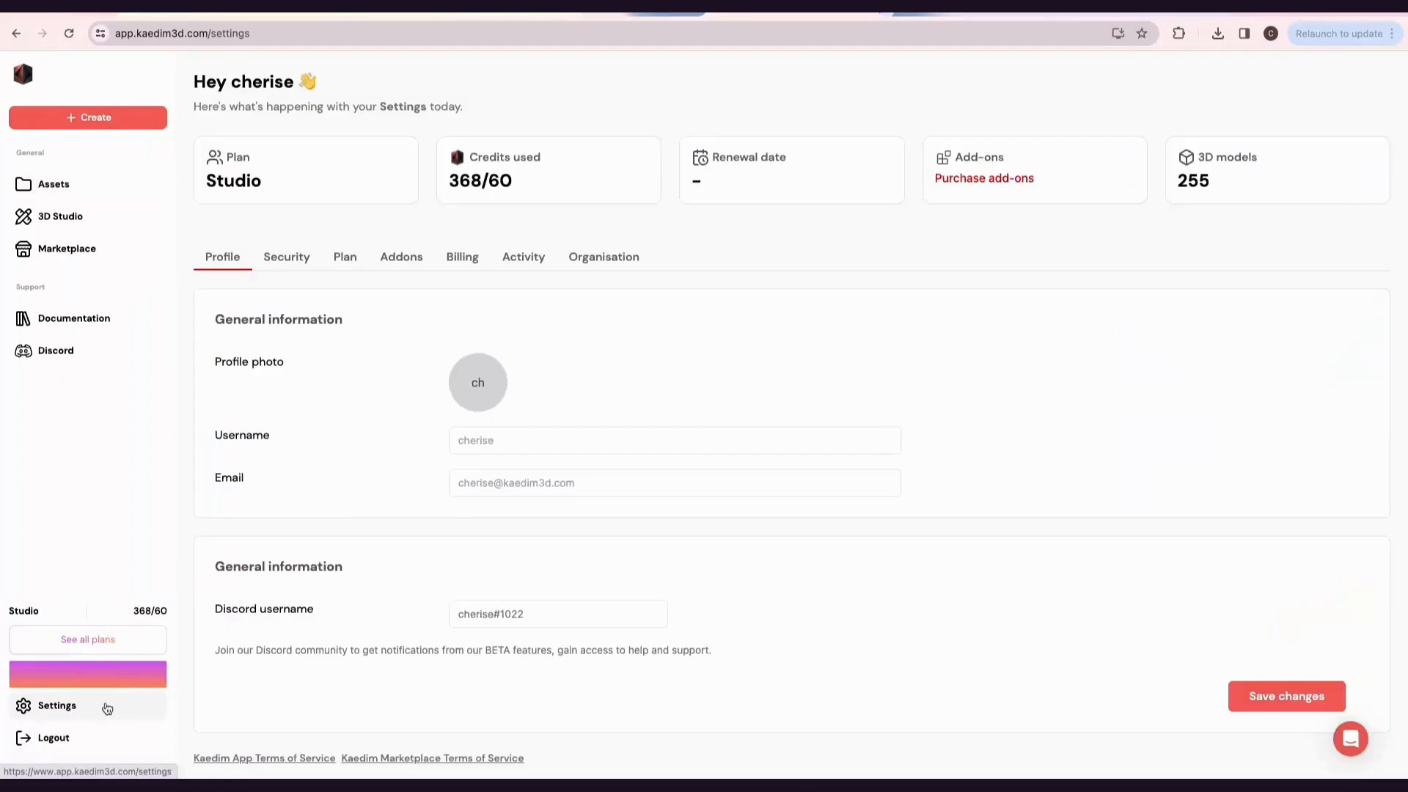
click(23, 75)
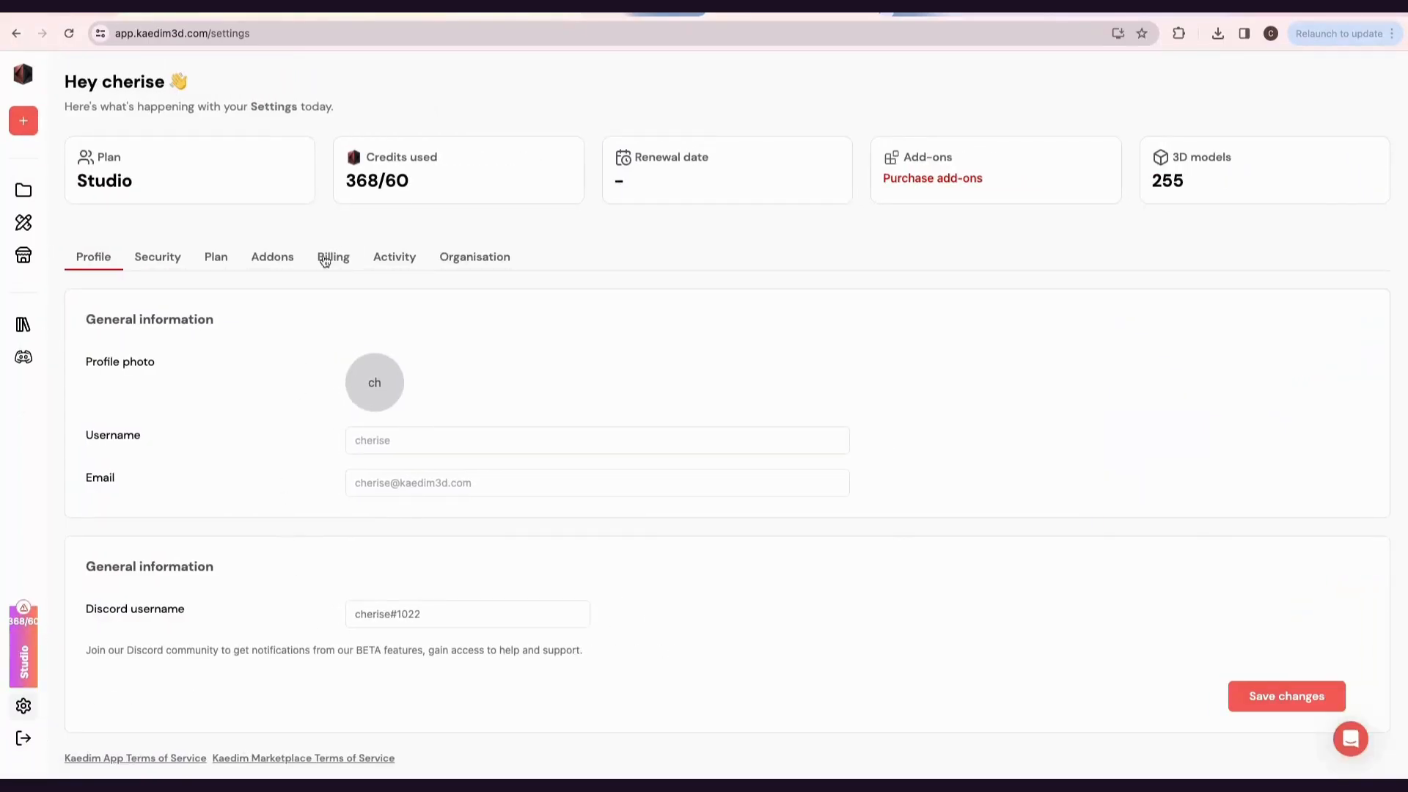
click(272, 257)
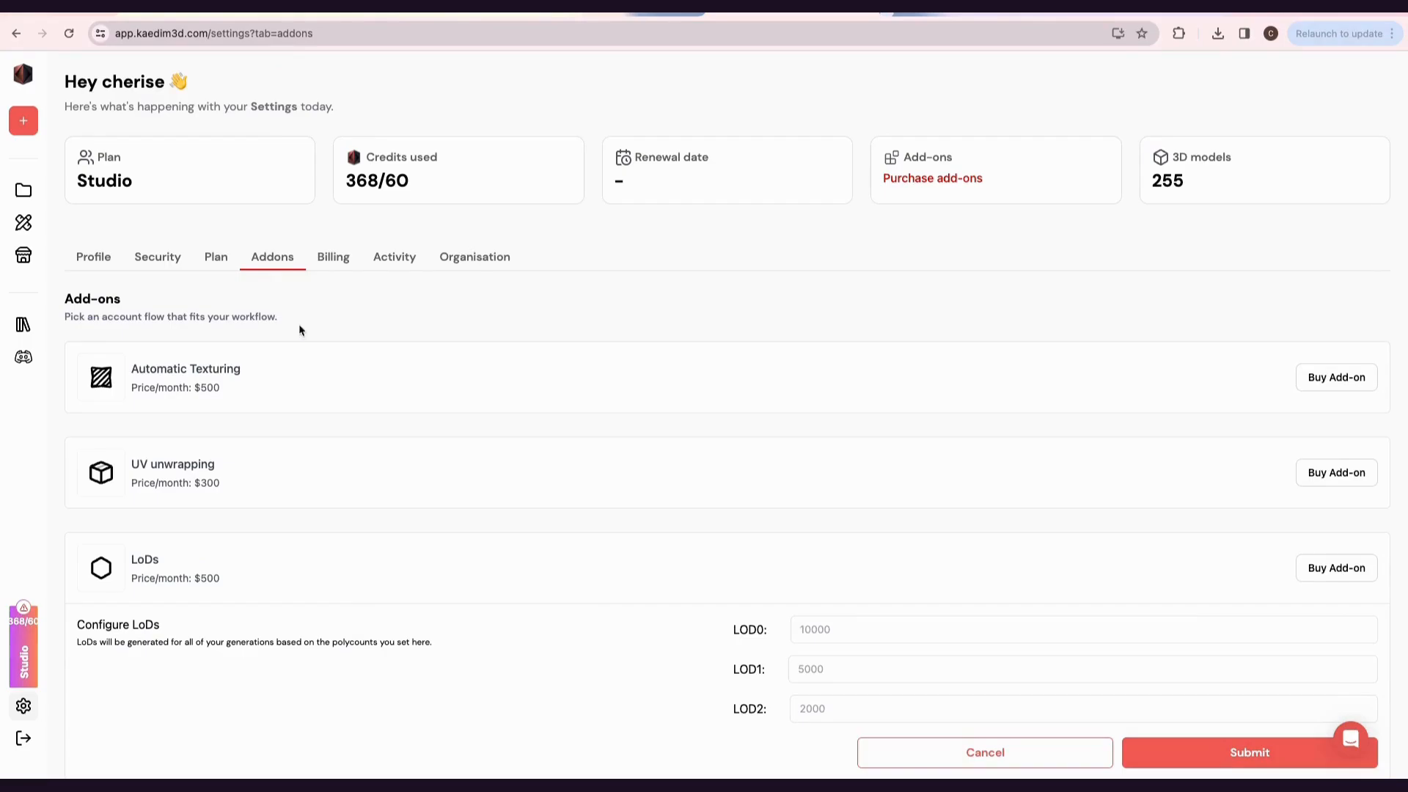
scroll(down, 3)
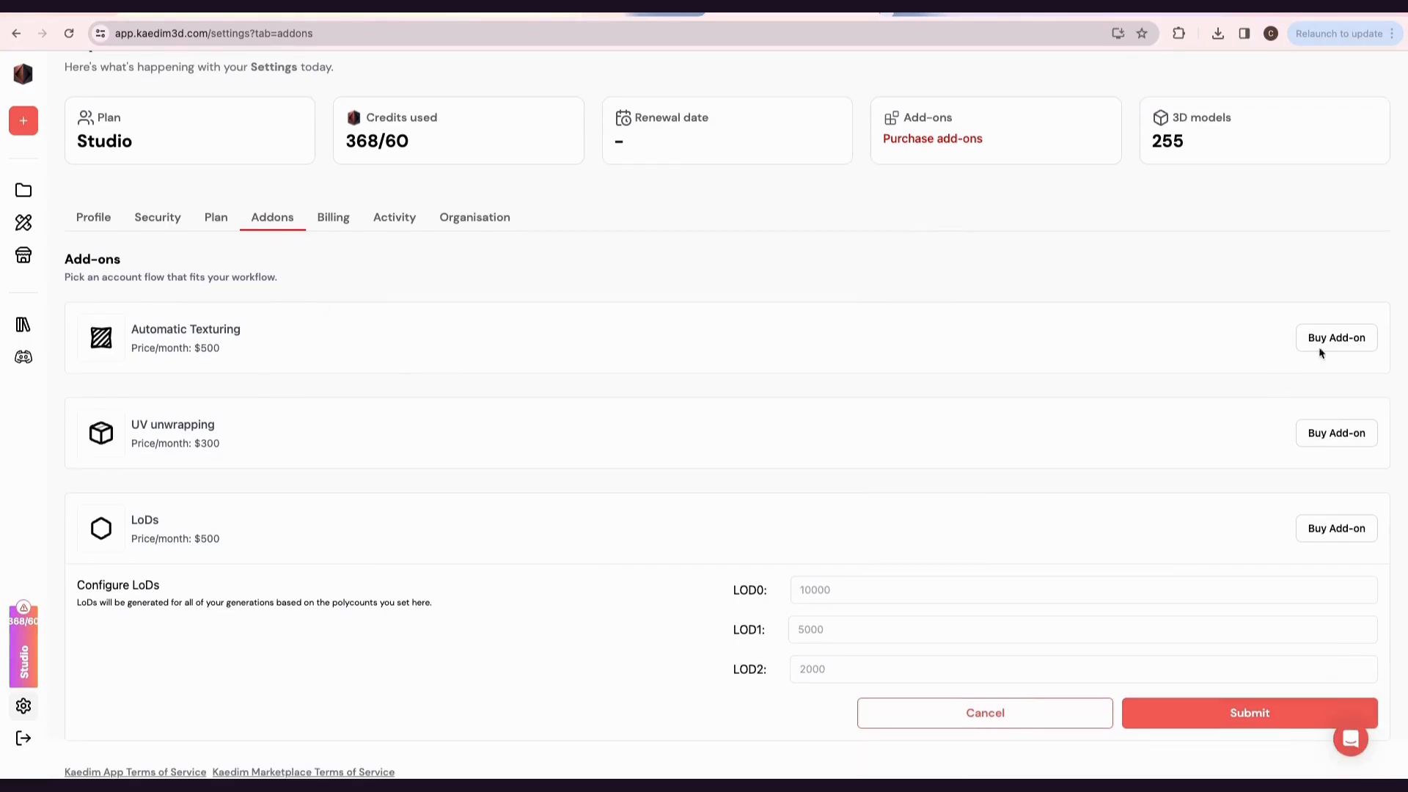
click(216, 217)
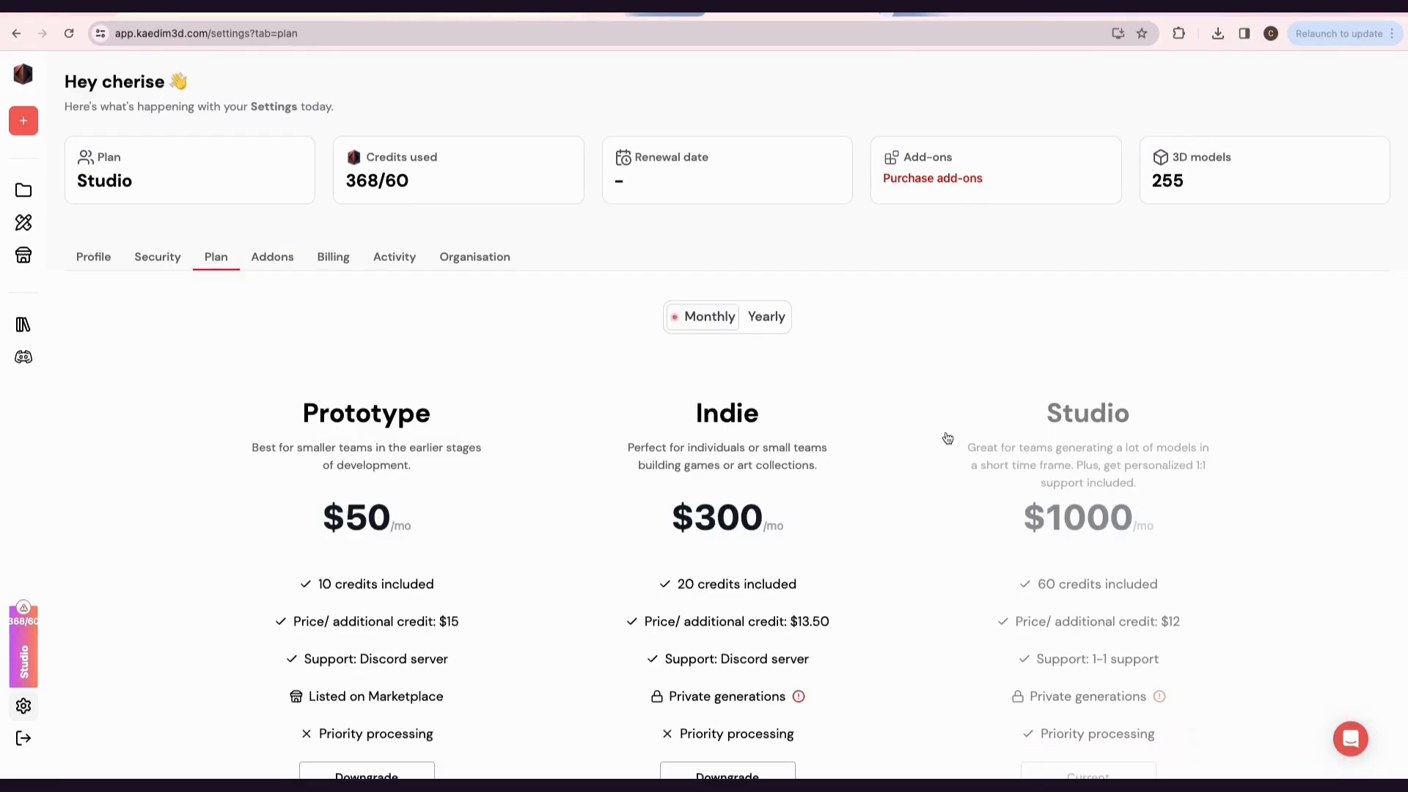
scroll(down, 3)
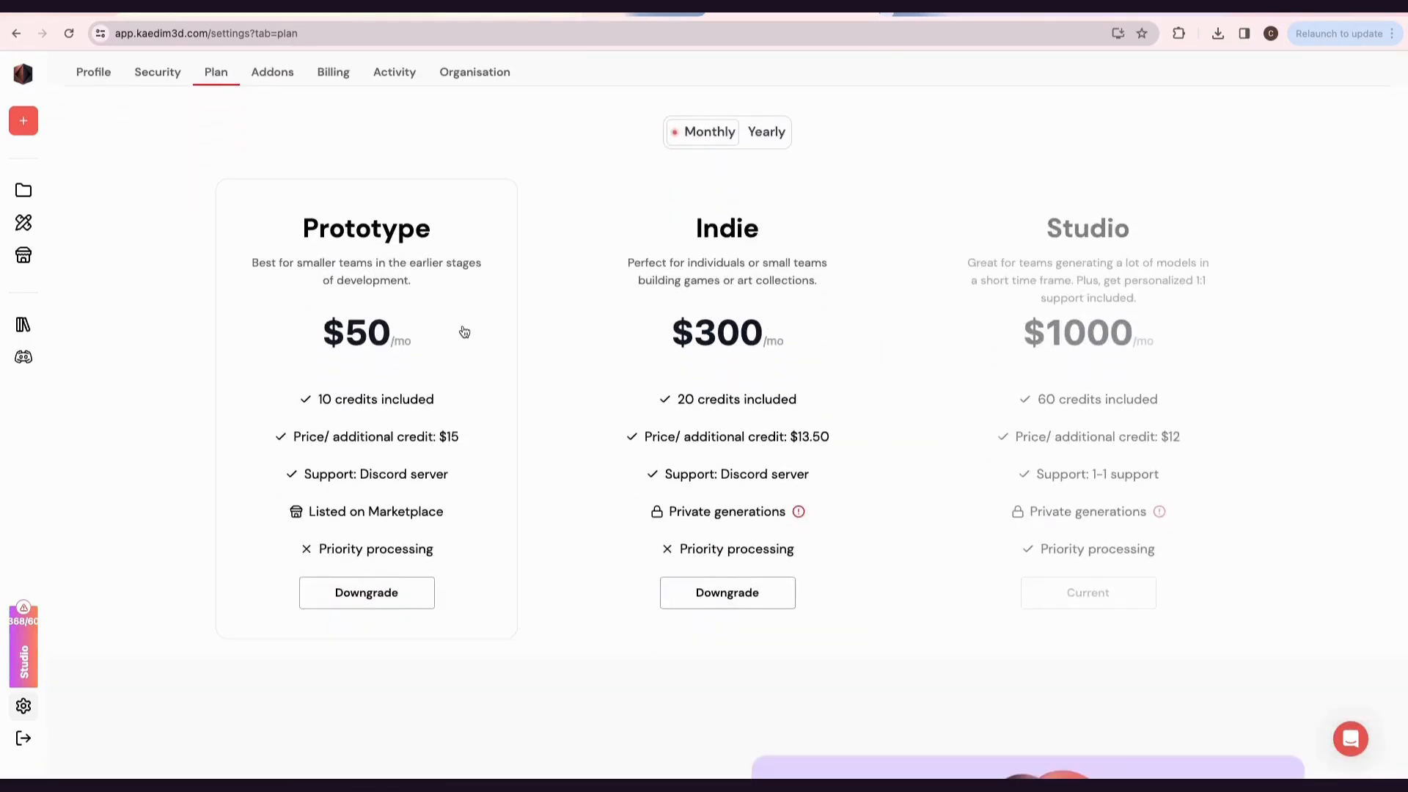
mouse_move(995, 315)
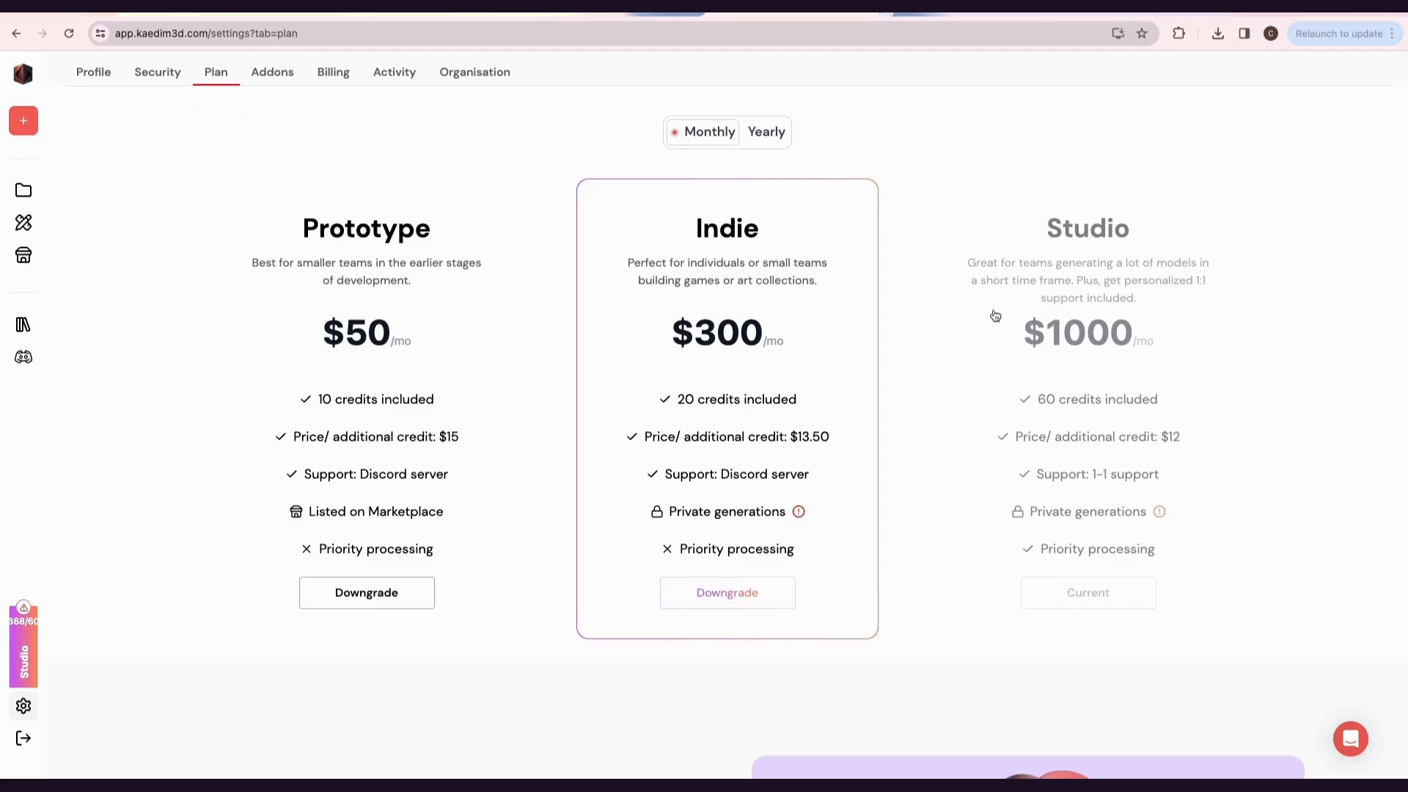
scroll(down, 3)
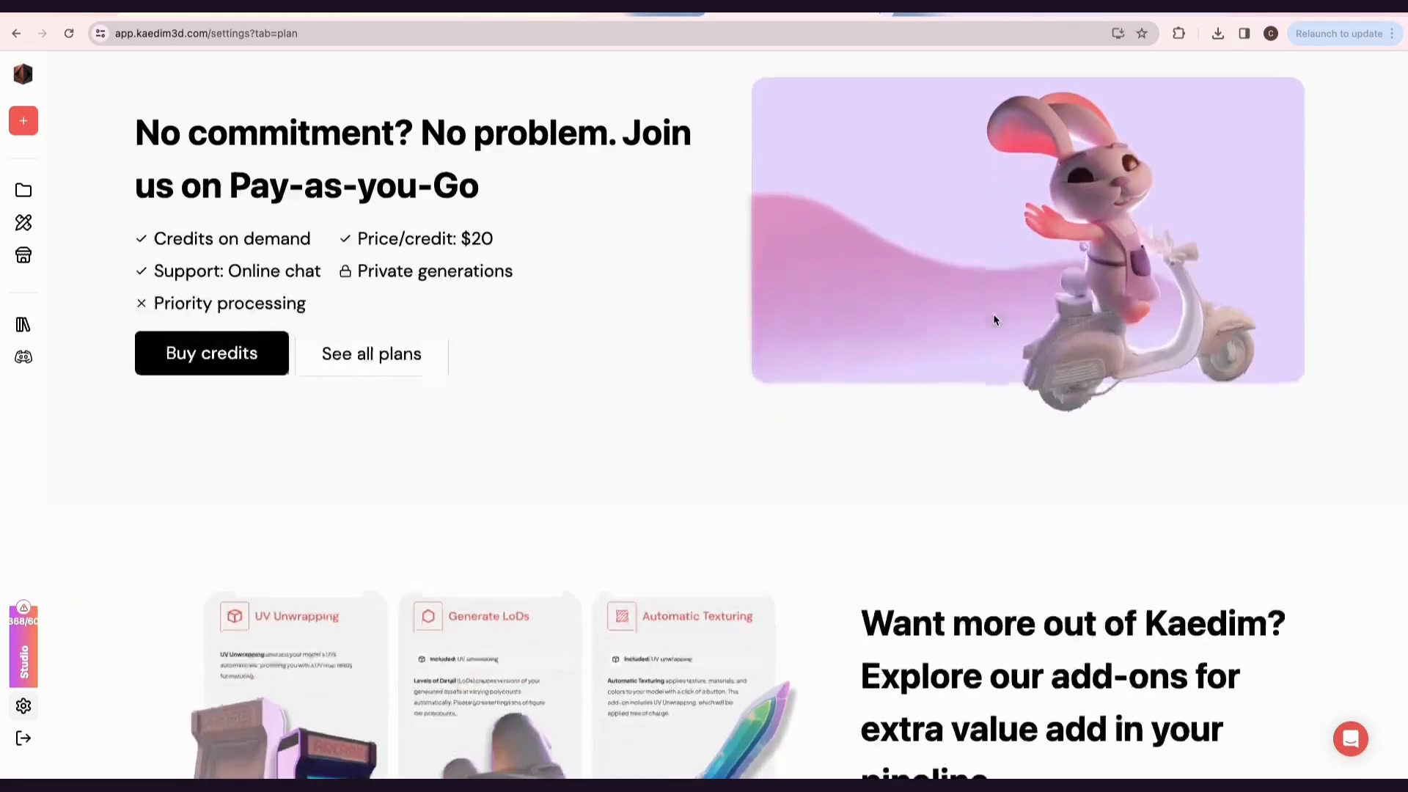
scroll(down, 3)
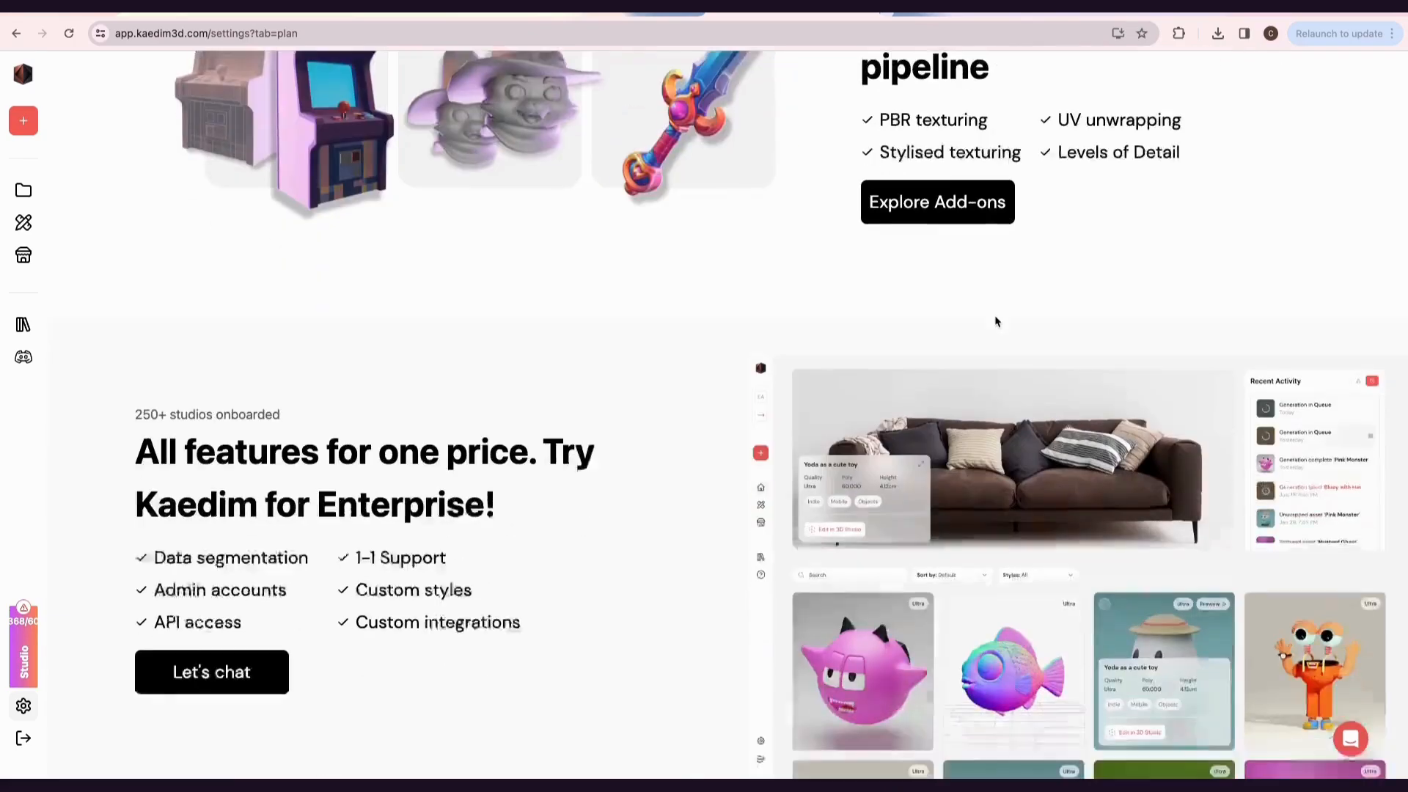
scroll(down, 3)
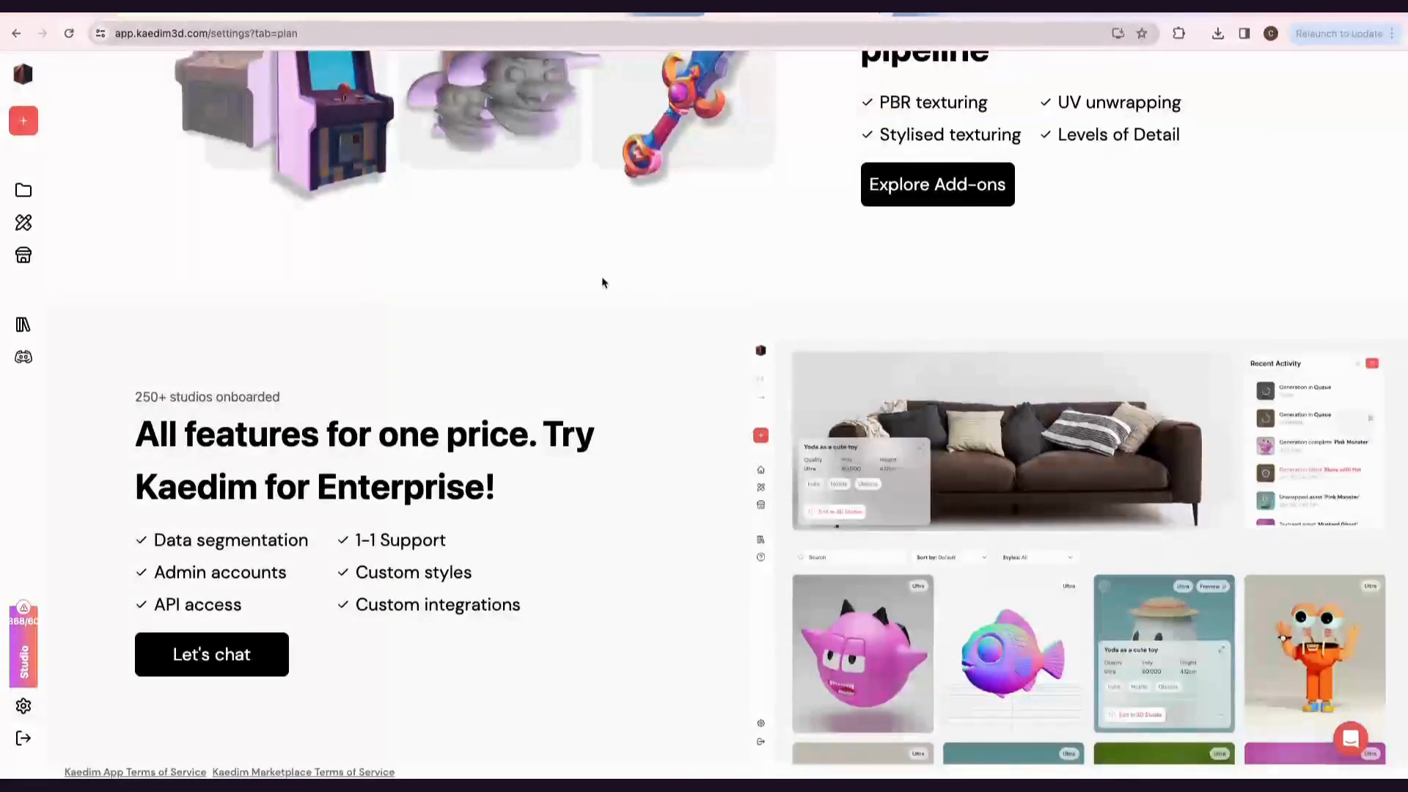
mouse_move(67, 336)
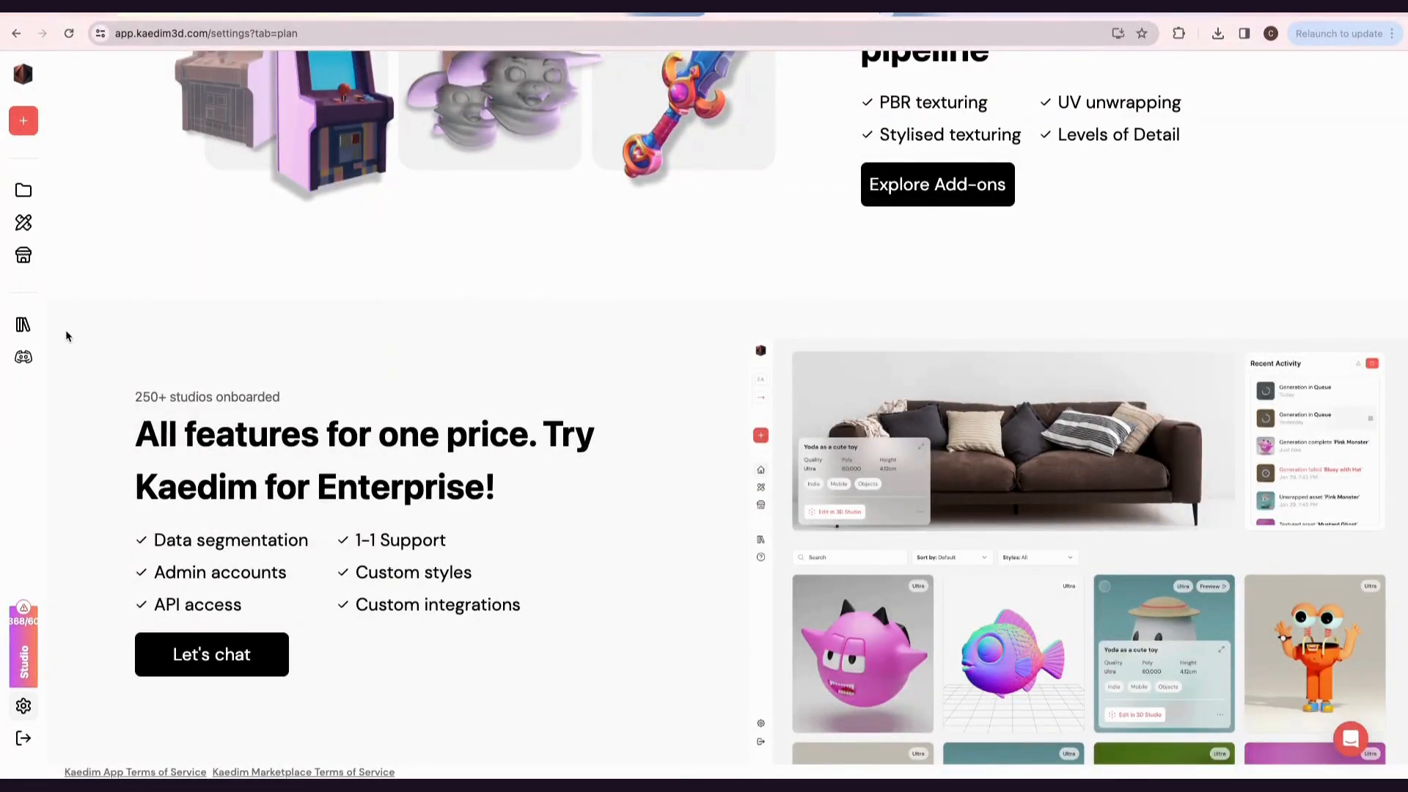